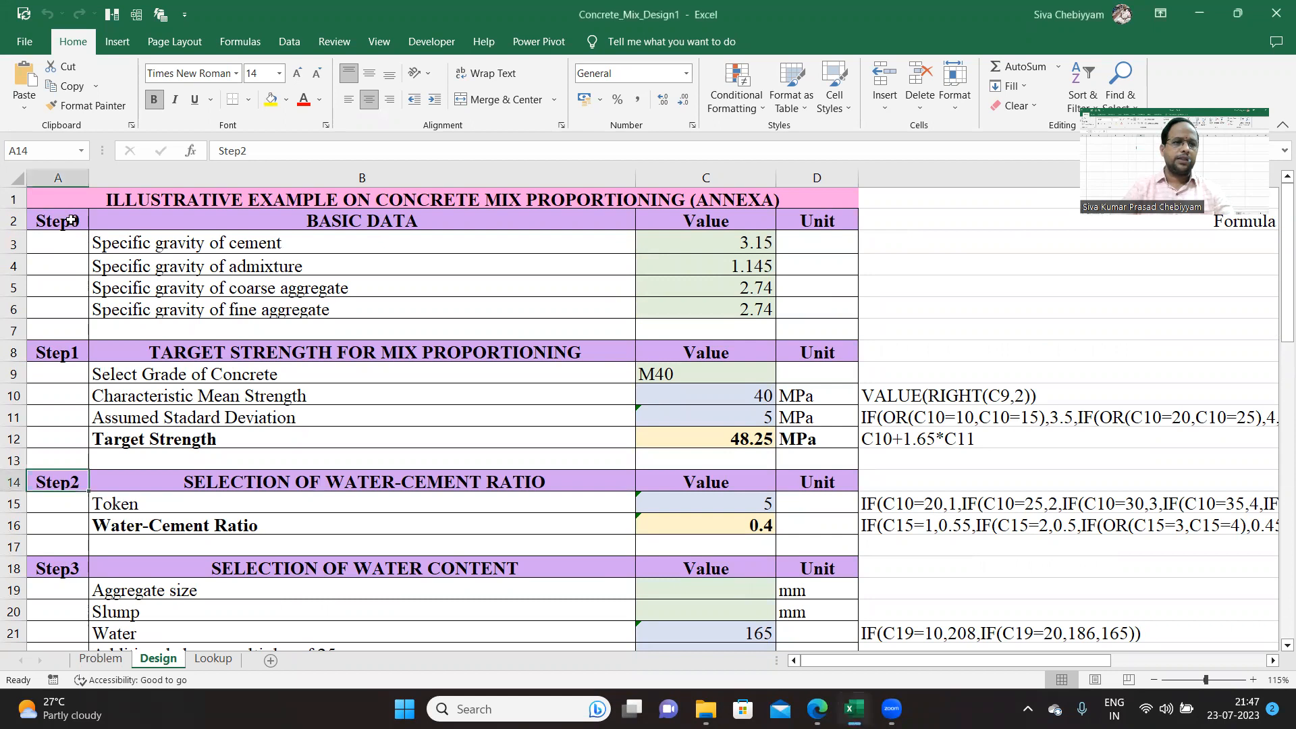
Step: Review the target strength and water-cement ratio sections, then find M40 in IS 456's exposure table
left_click(57, 353)
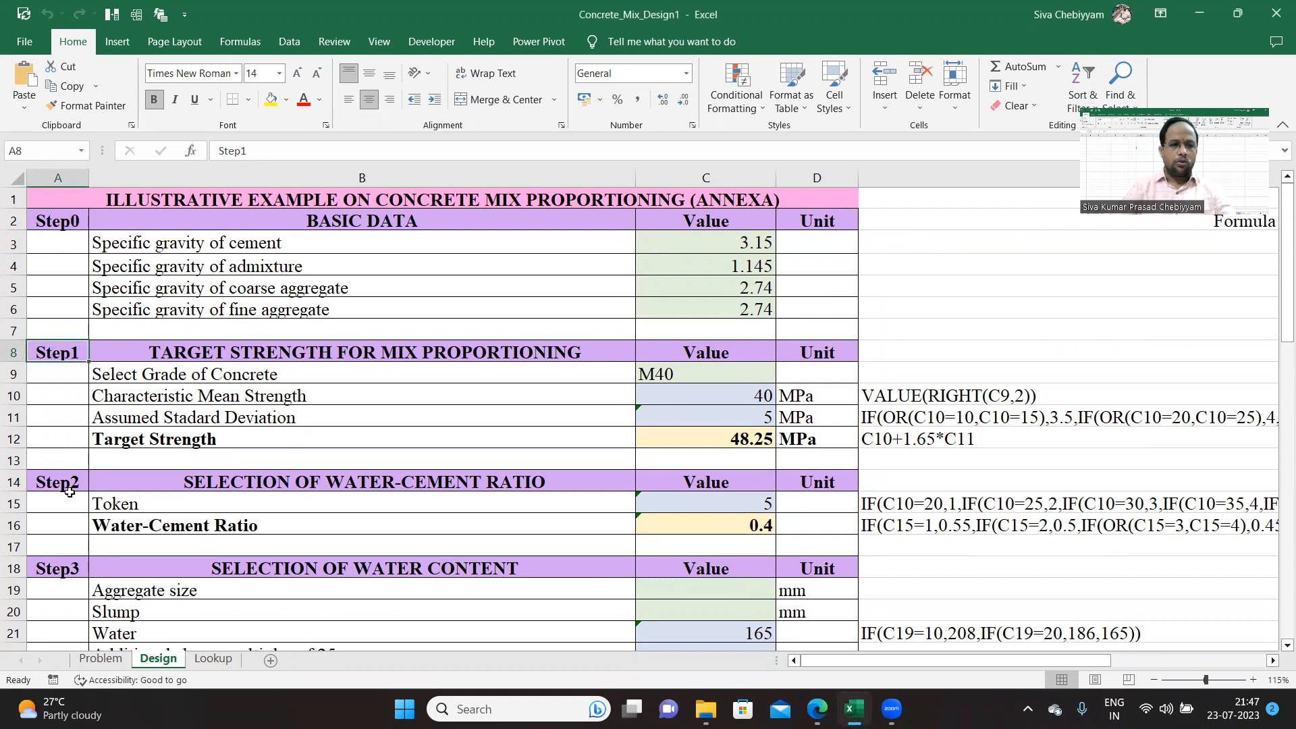
left_click(57, 482)
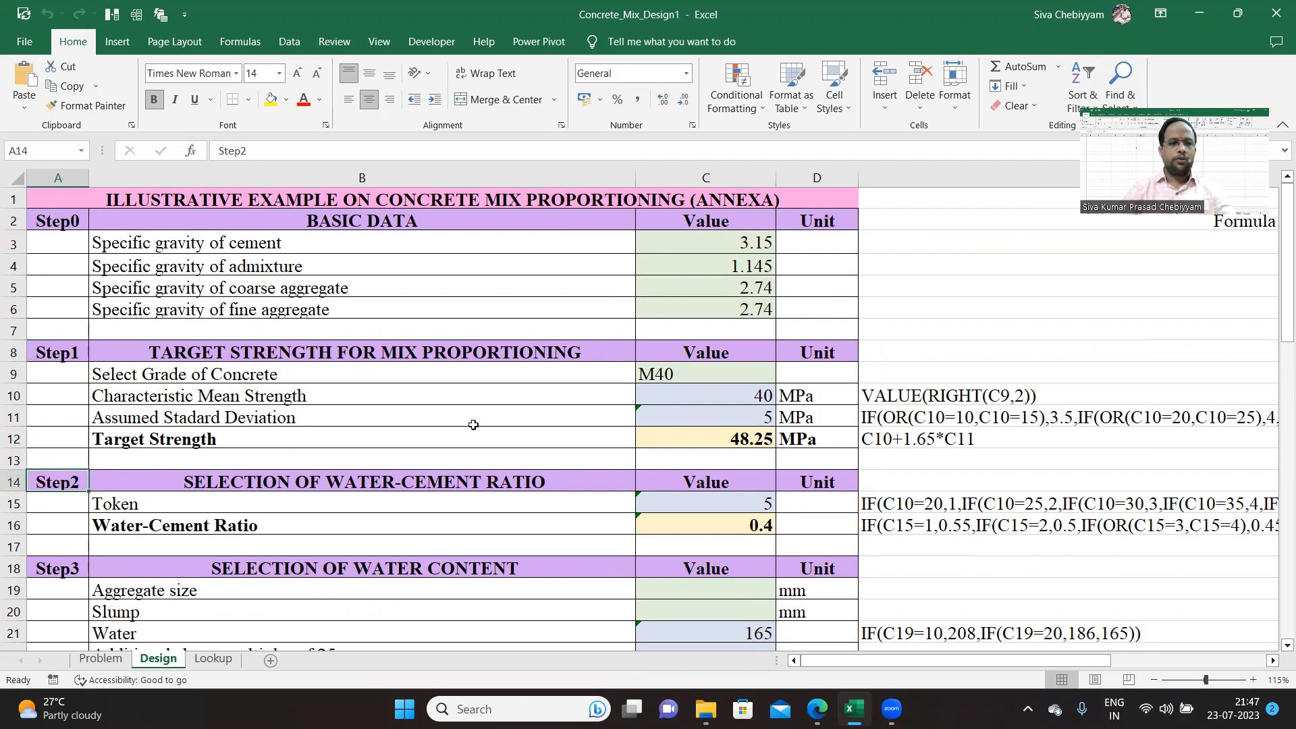
scroll("down", 3)
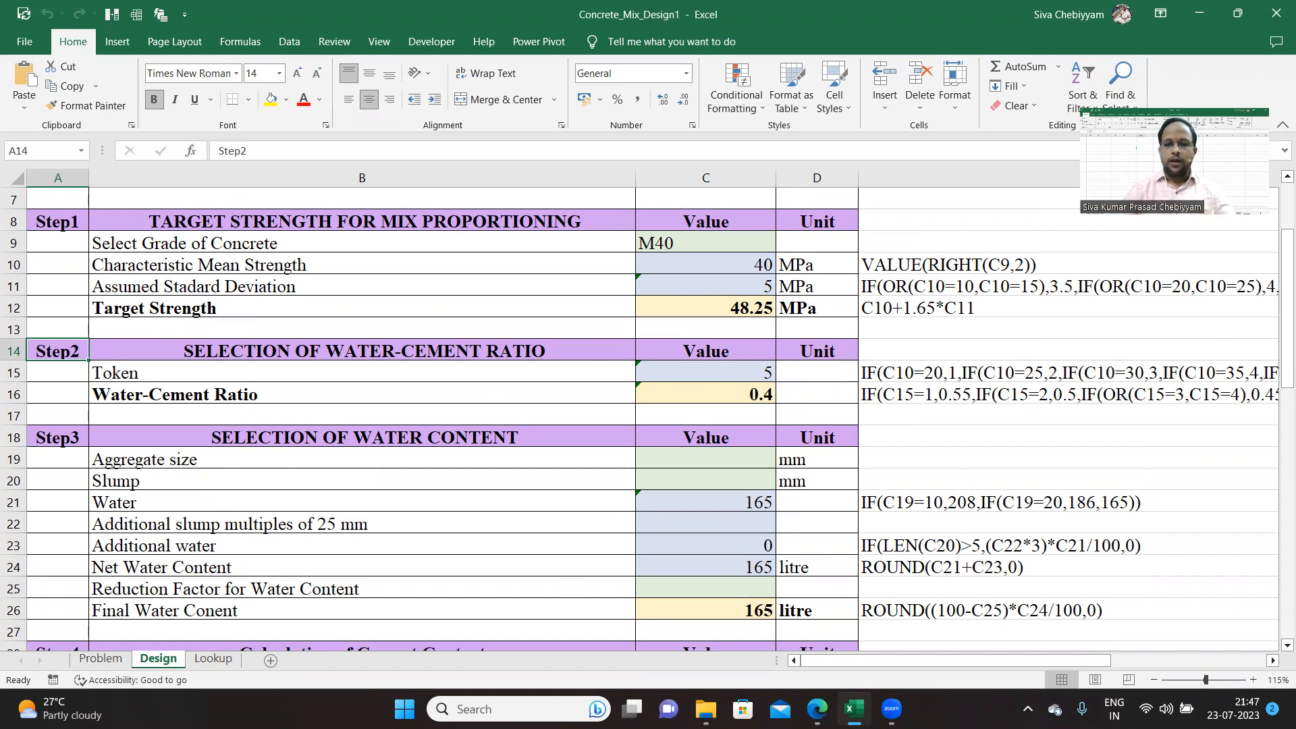
left_click(816, 708)
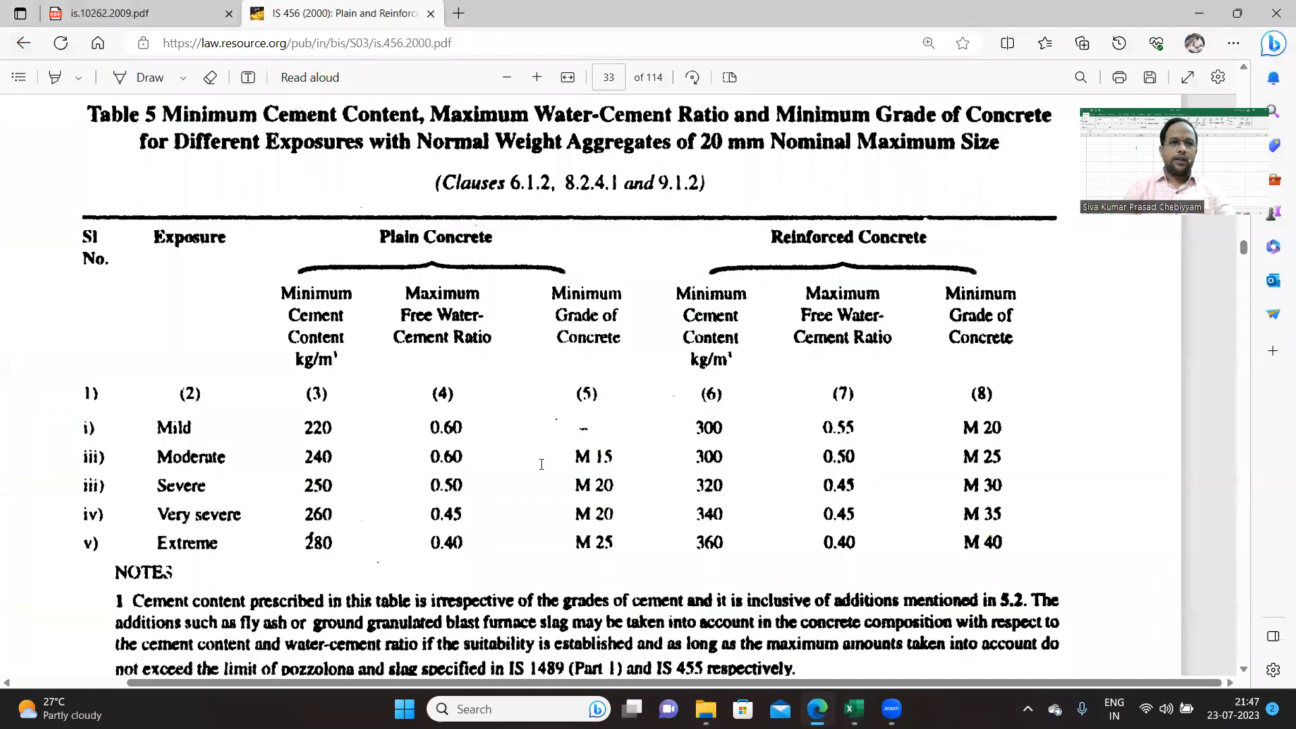
mouse_move(928, 421)
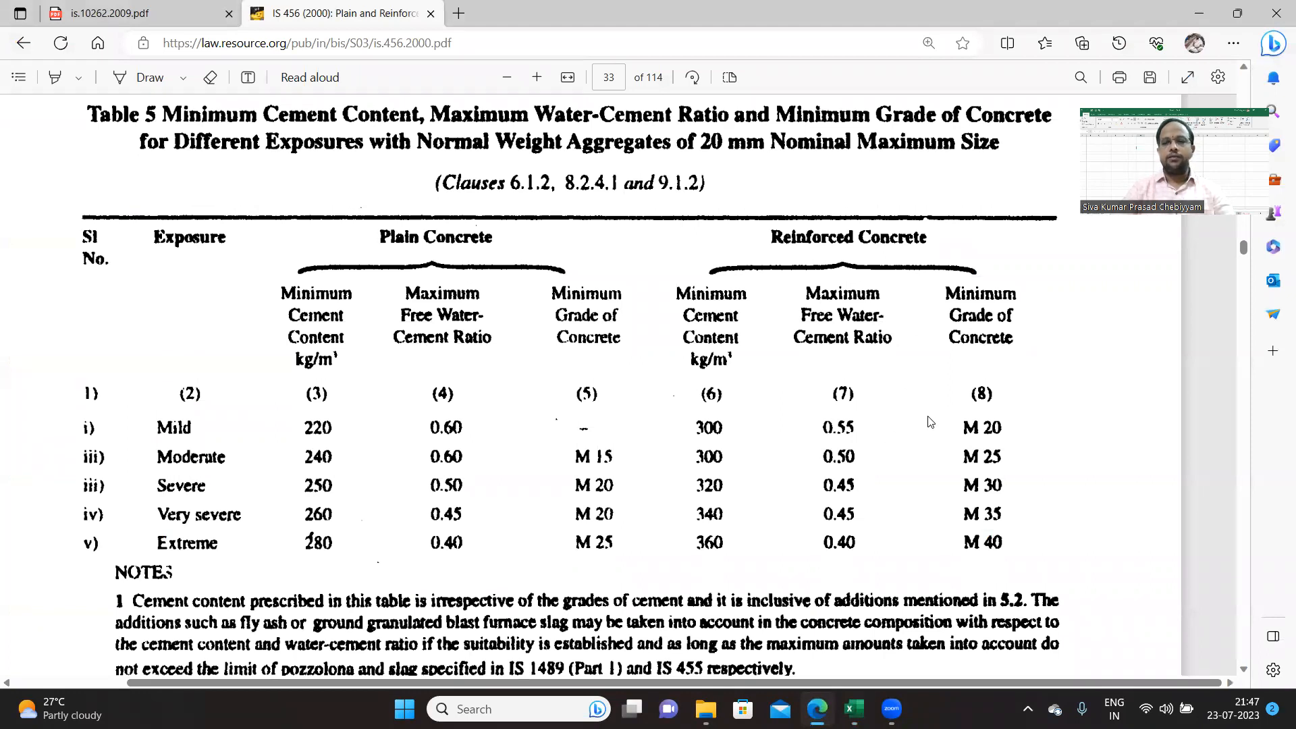
mouse_move(735, 247)
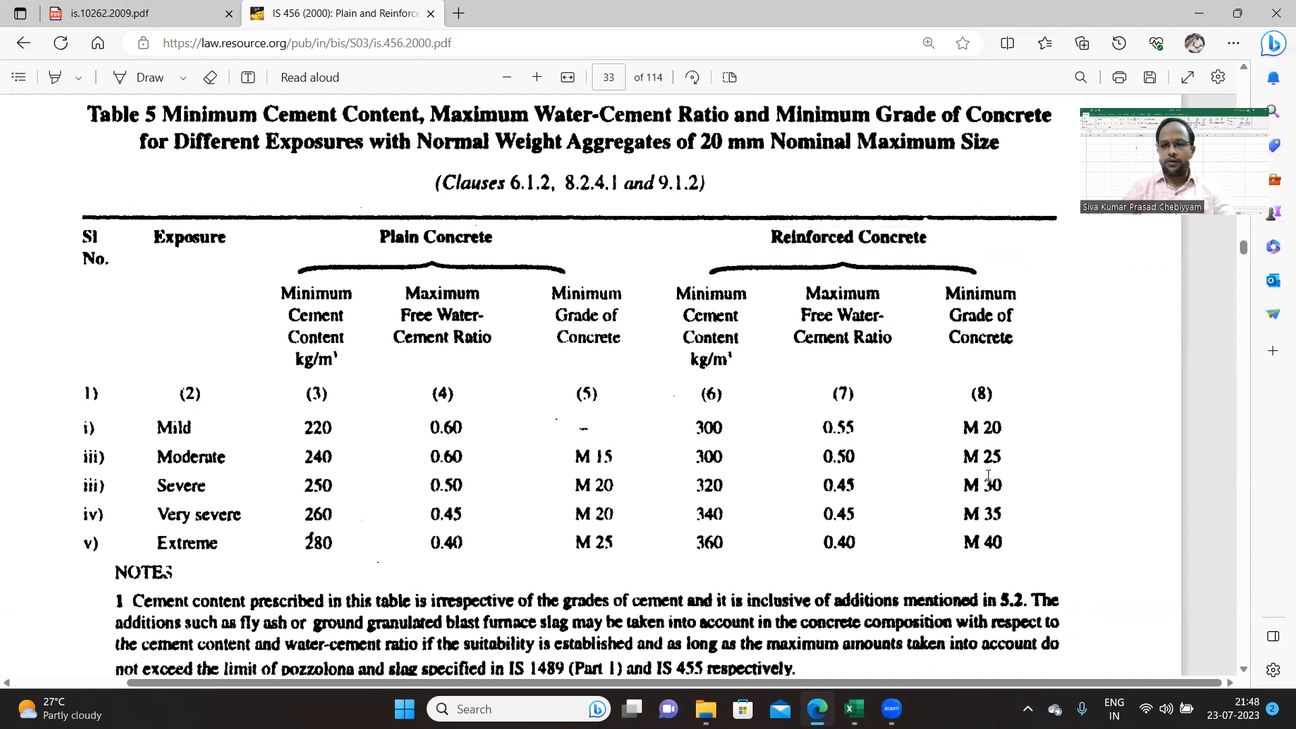
mouse_move(1002, 555)
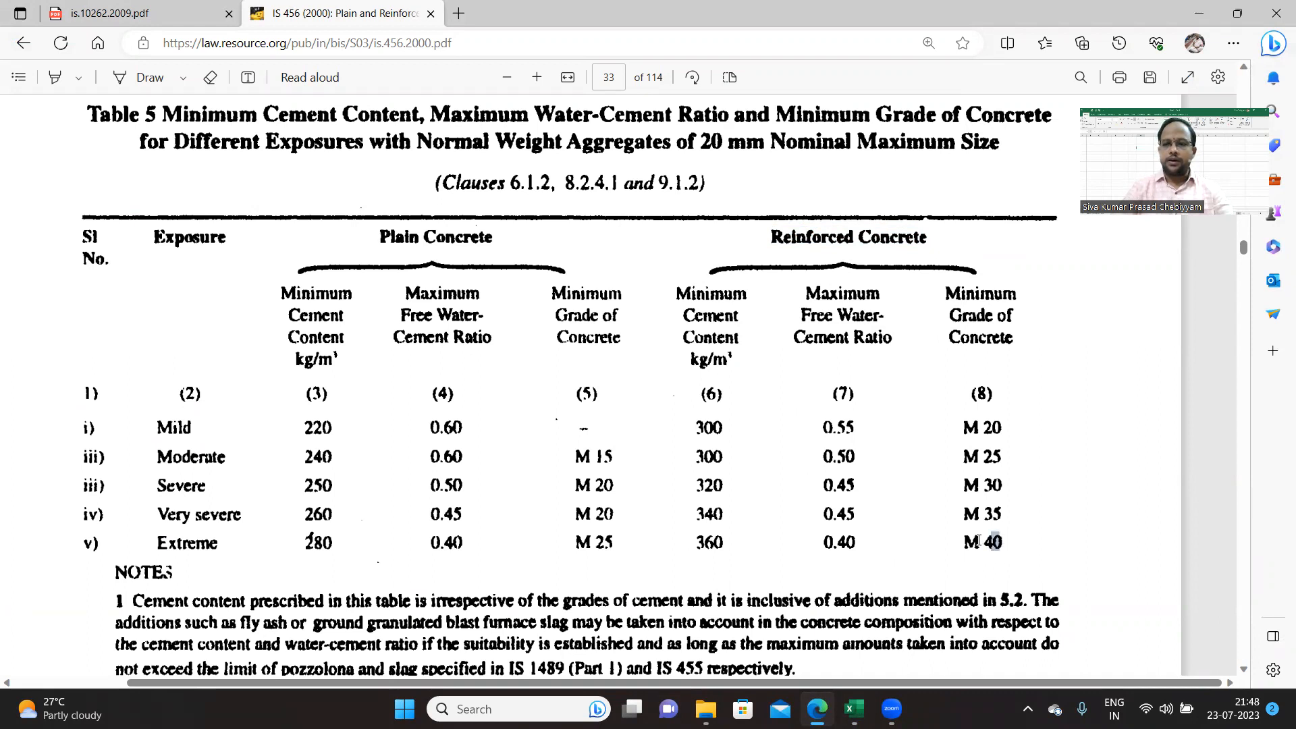
double_click(991, 542)
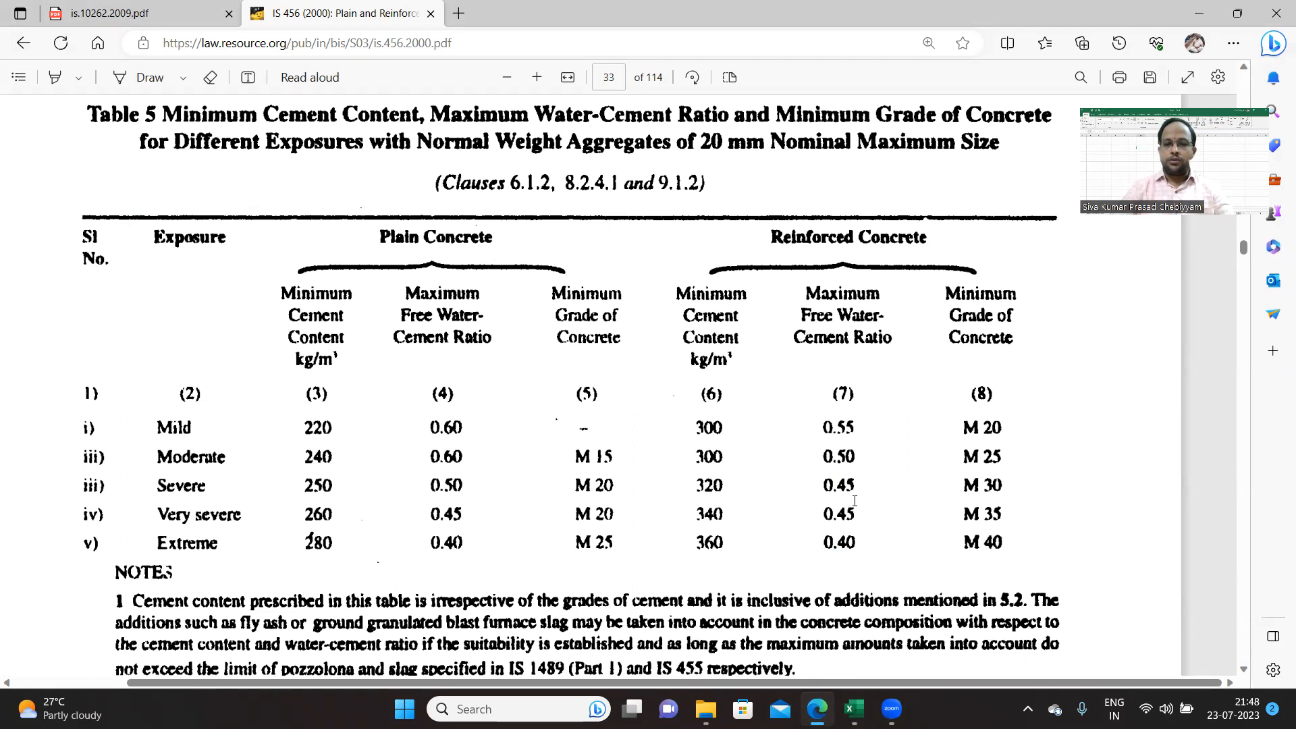
mouse_move(1050, 487)
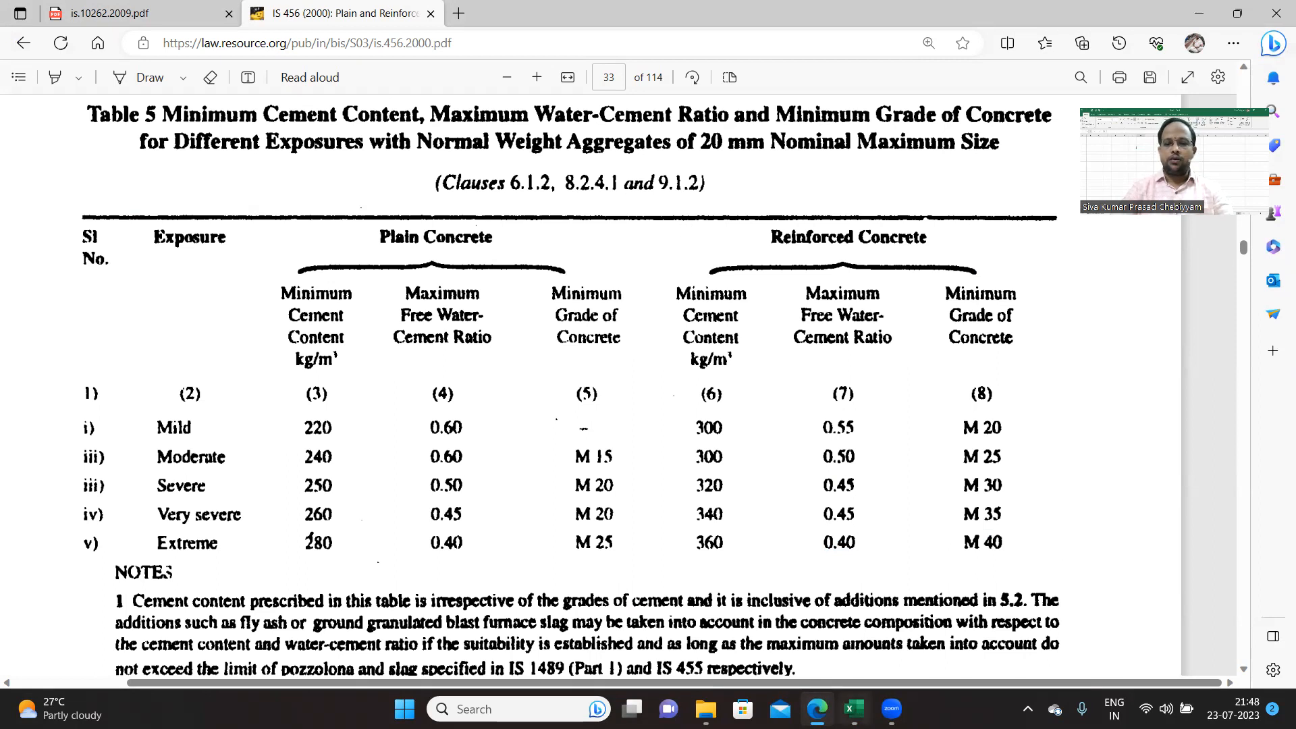
left_click(854, 708)
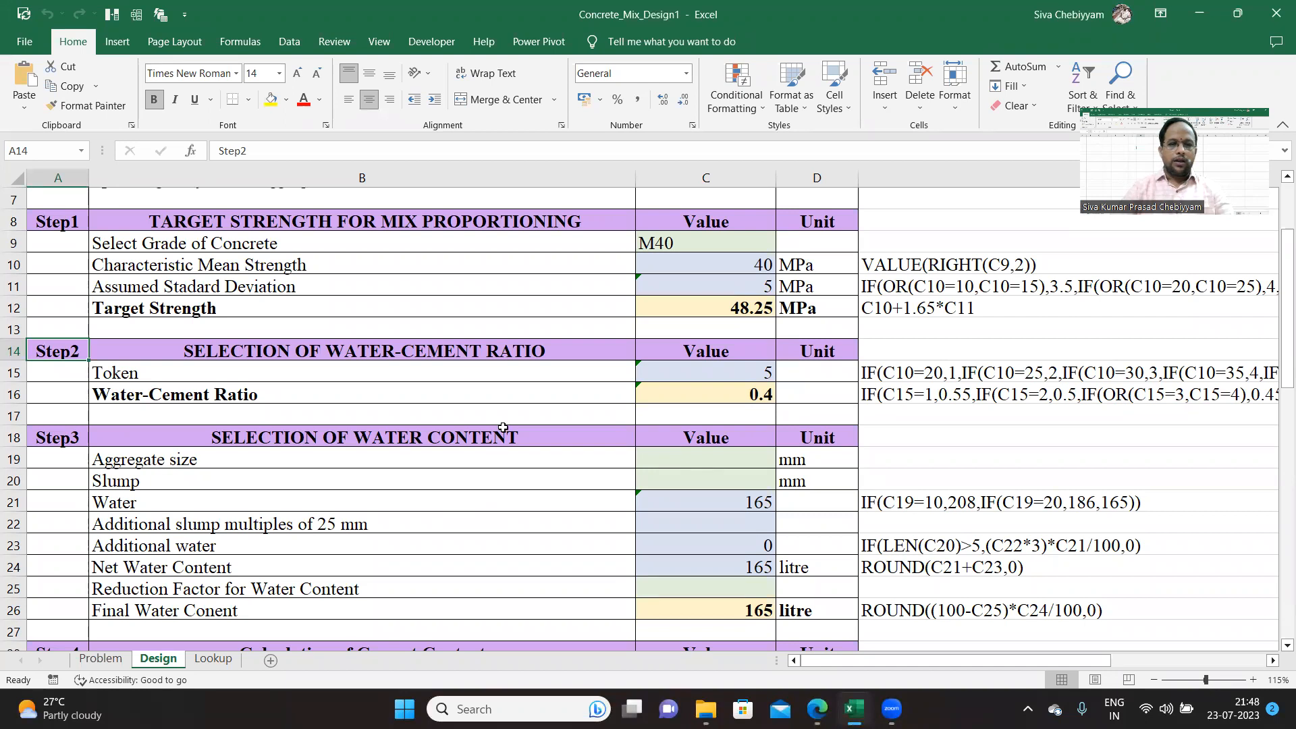
Step: Inspect the Token formula in cell C15 of the Design sheet
left_click(705, 373)
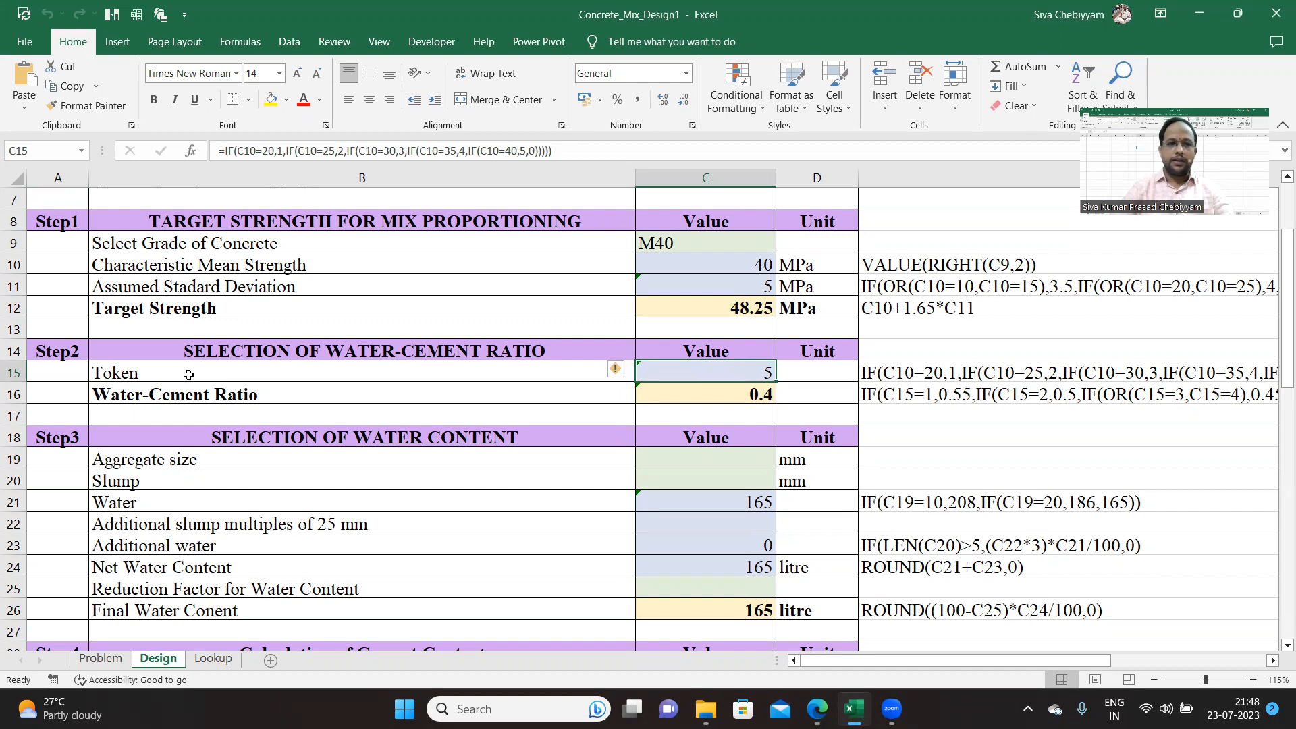
left_click(114, 373)
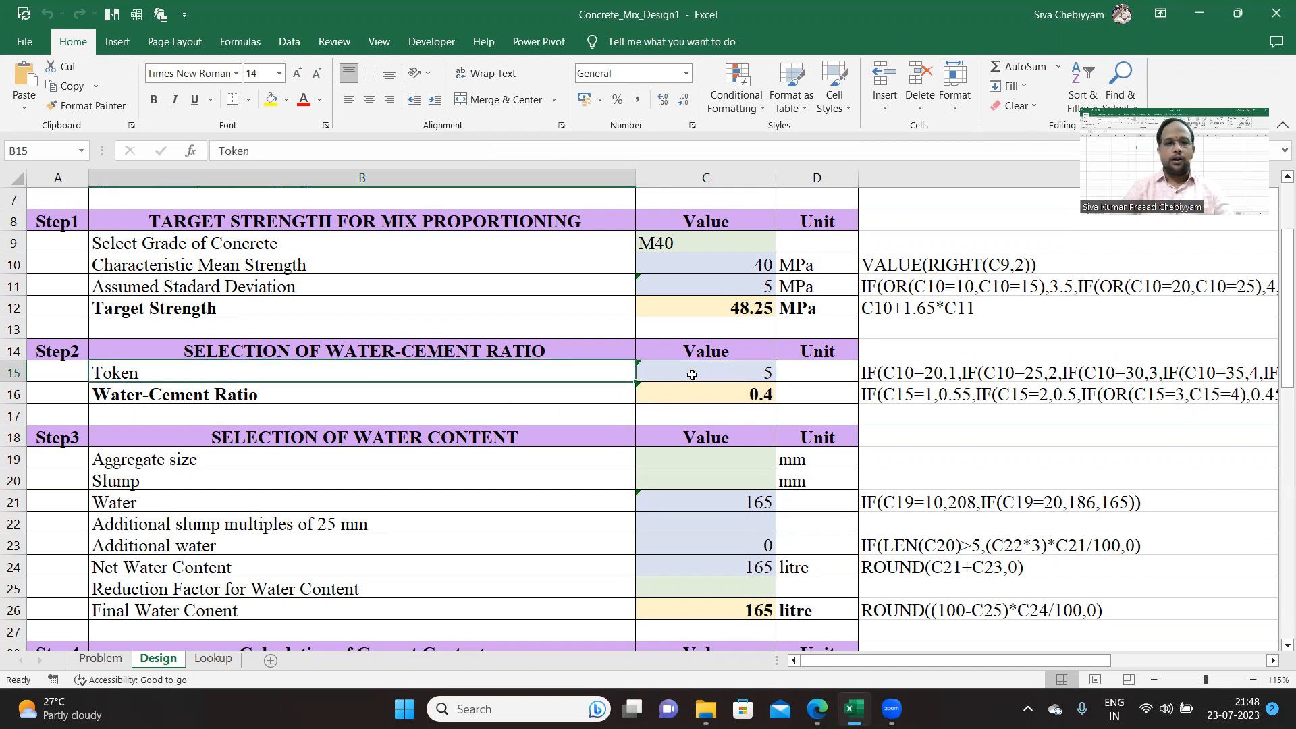
left_click(705, 372)
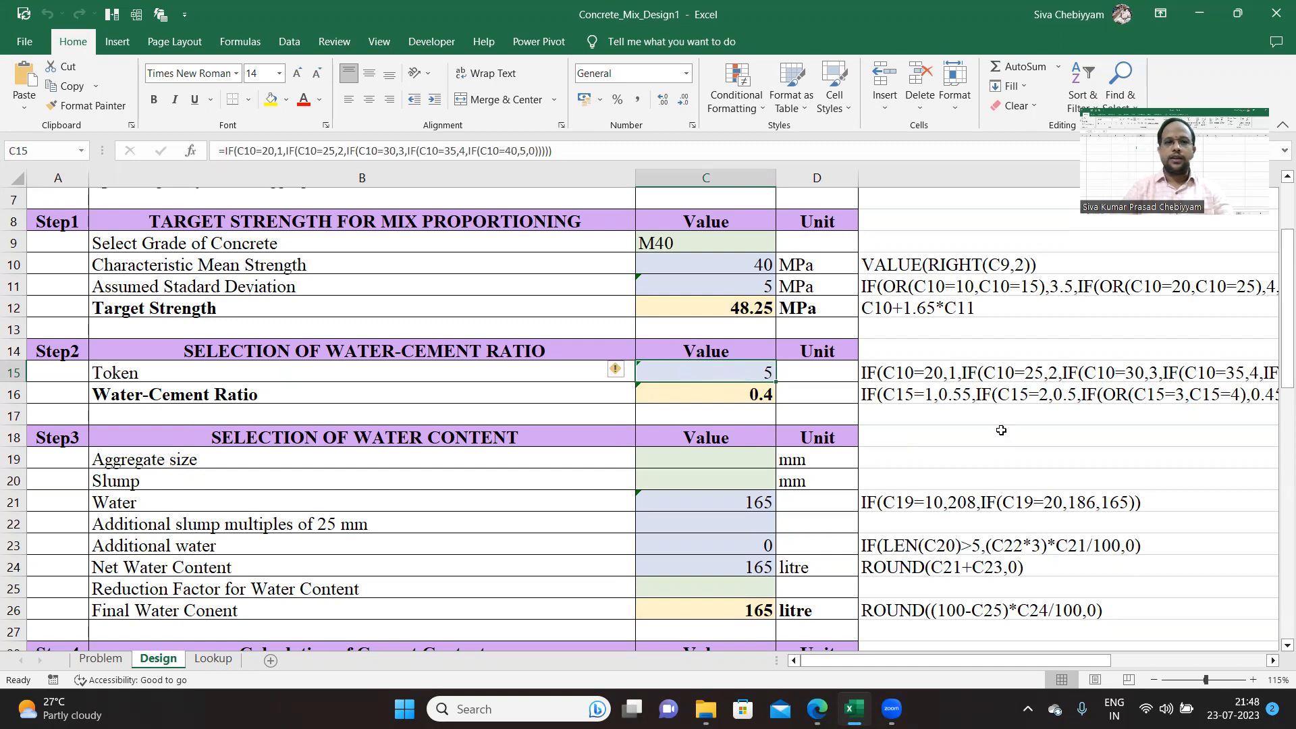
mouse_move(1021, 427)
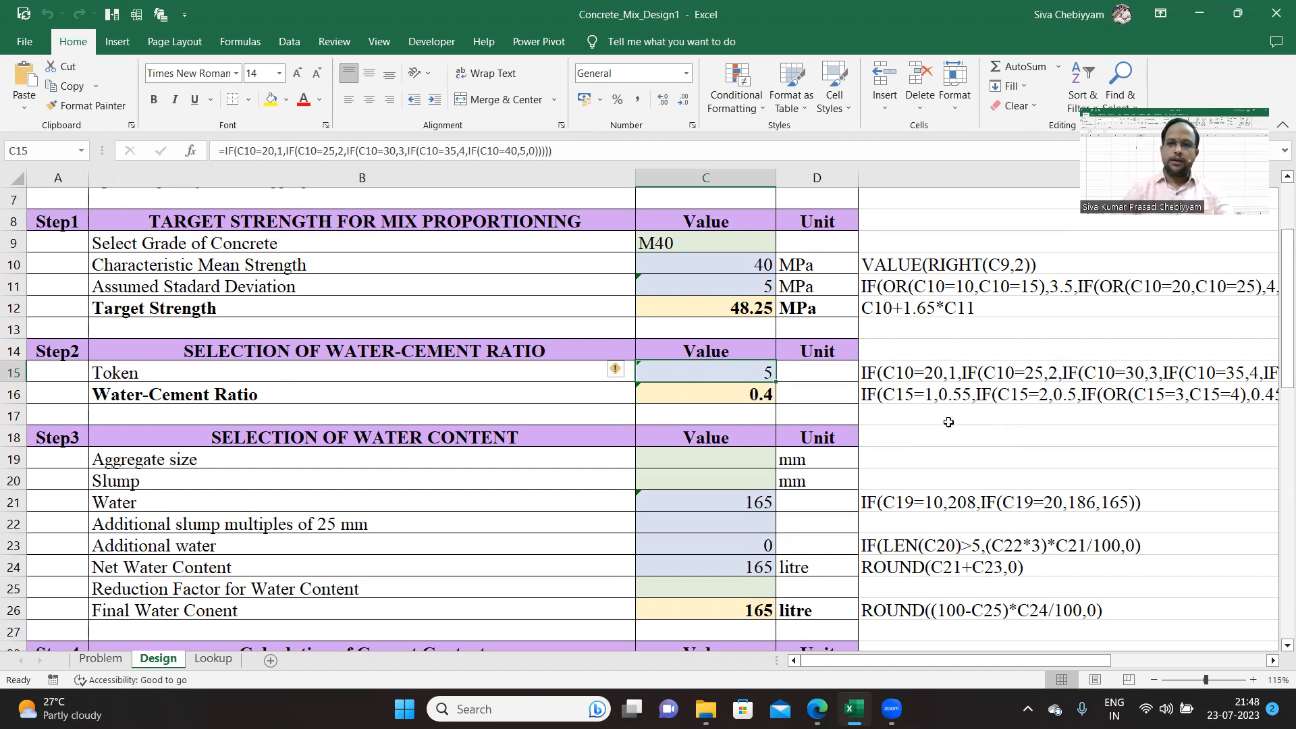
mouse_move(938, 376)
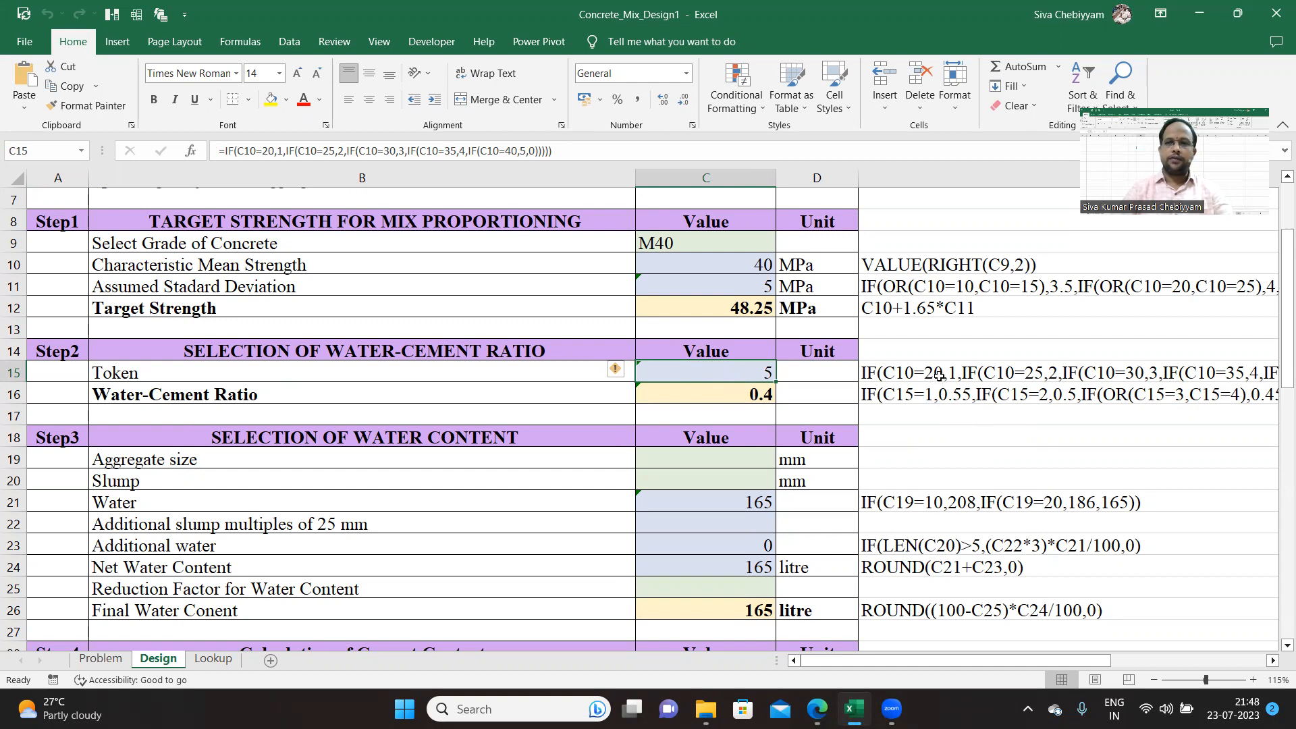
mouse_move(667, 273)
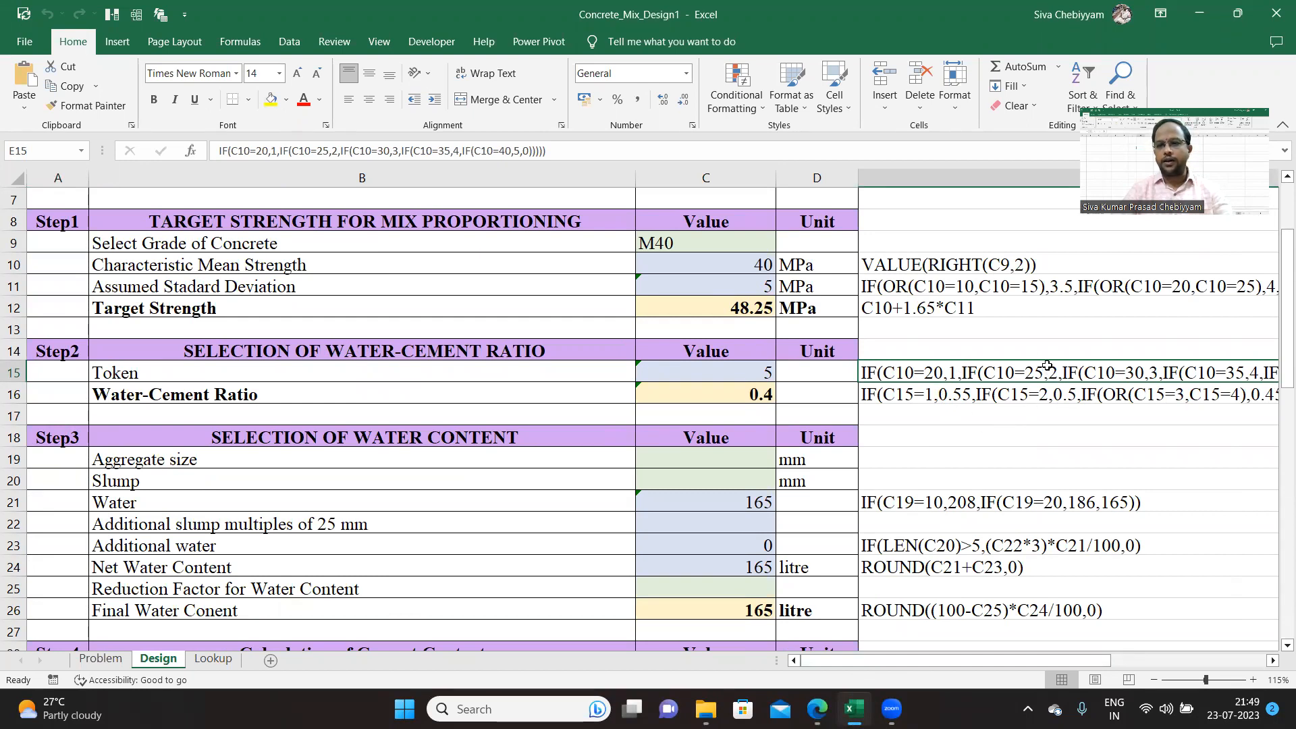
mouse_move(1067, 389)
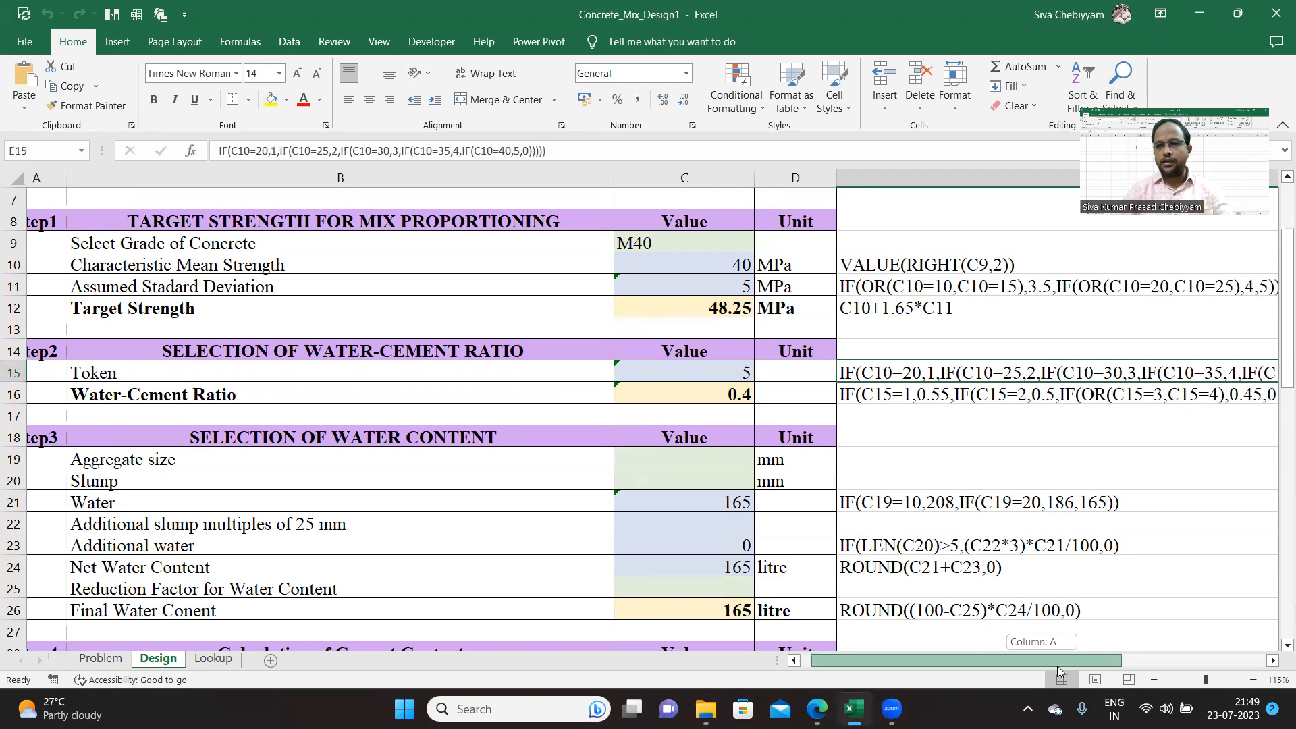
scroll("right", 3)
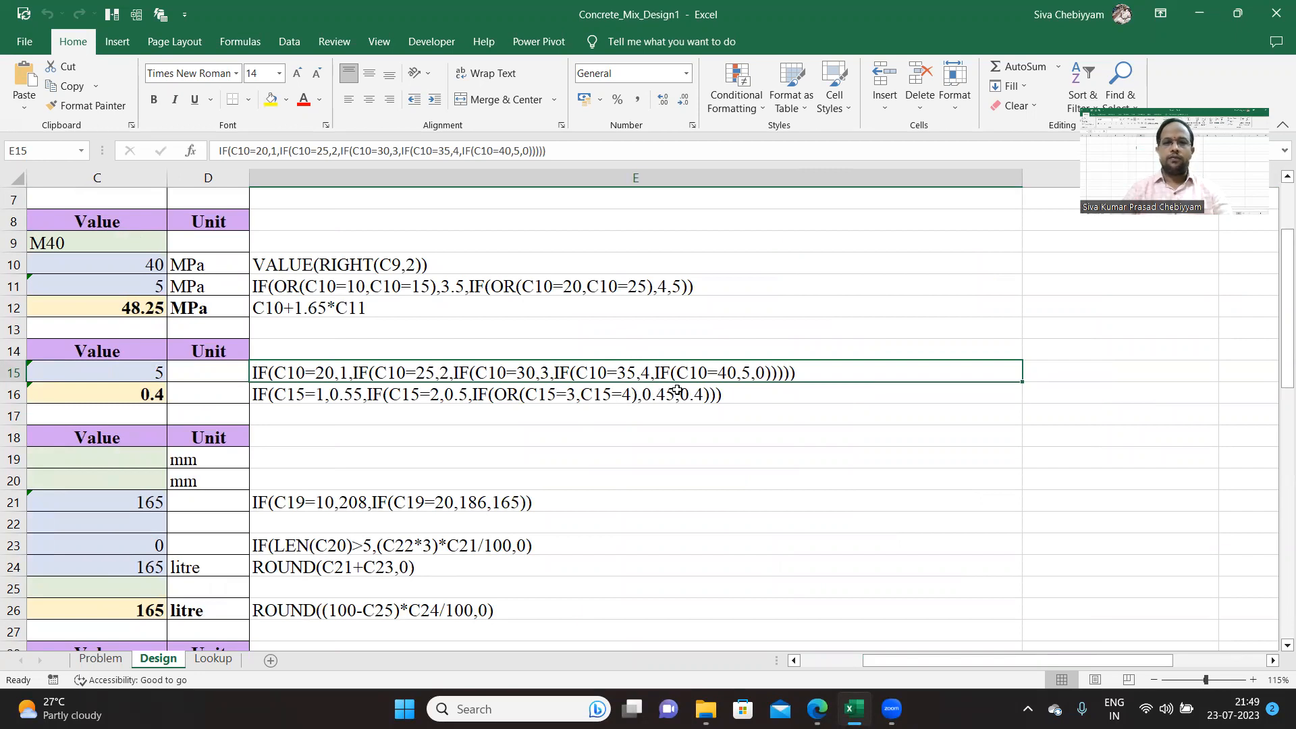
mouse_move(873, 356)
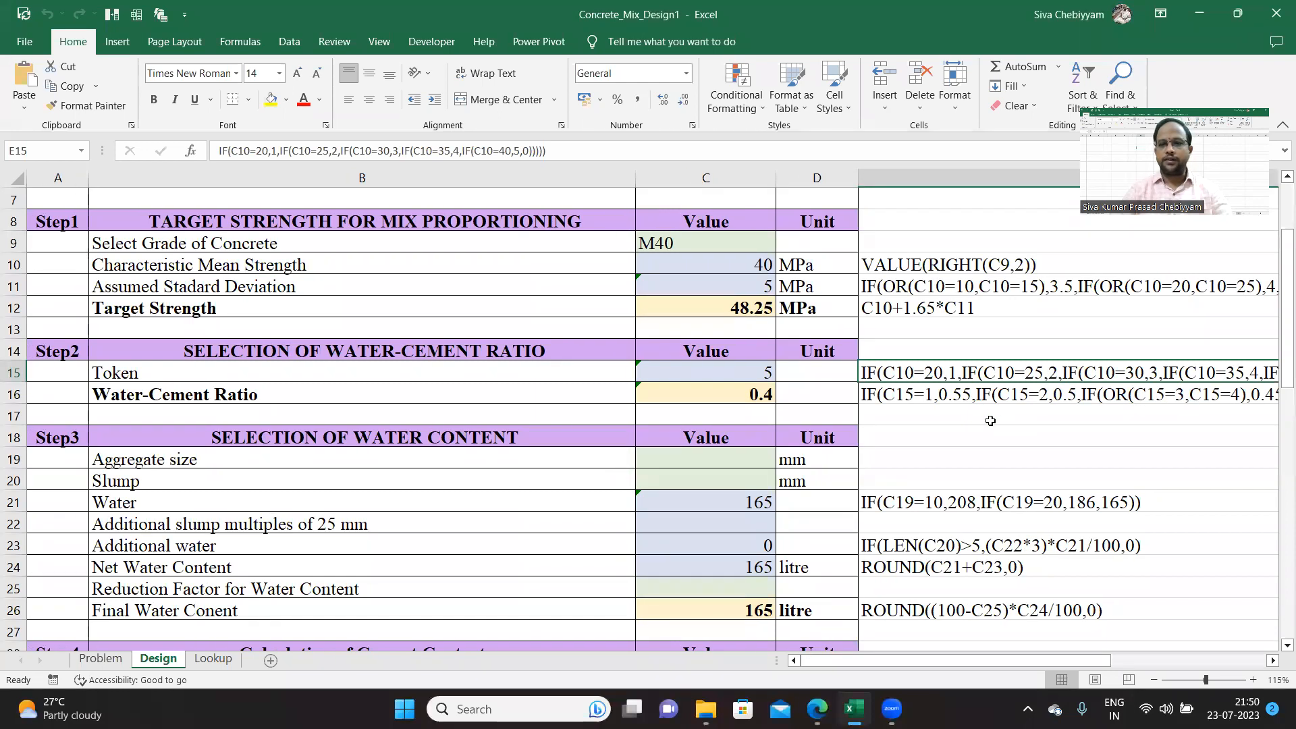
mouse_move(930, 386)
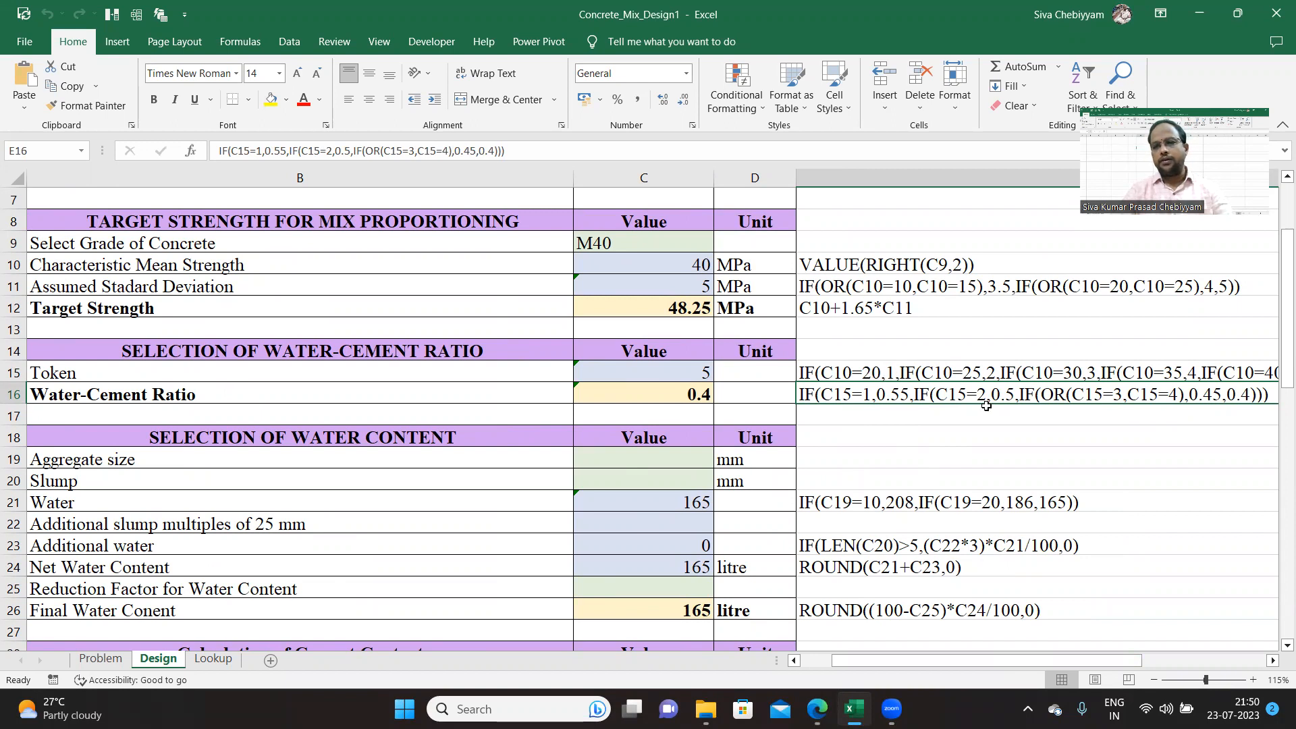
mouse_move(986, 406)
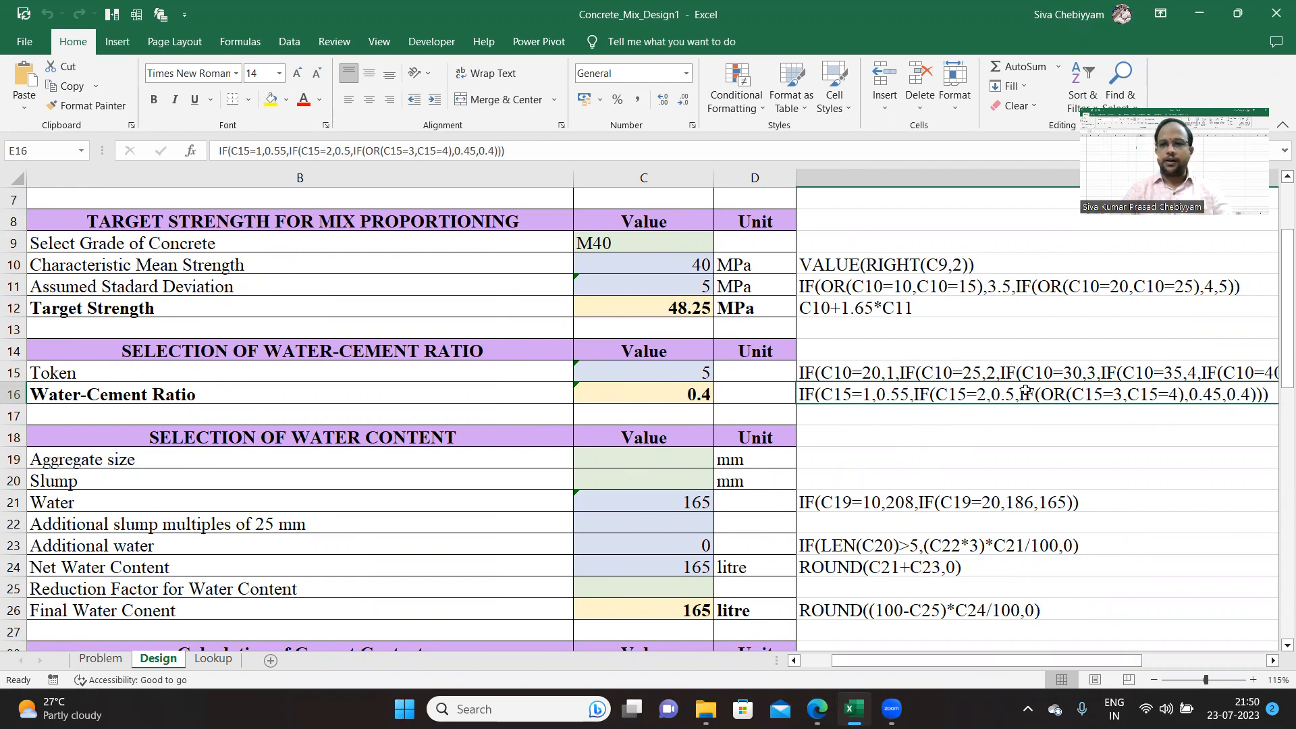
mouse_move(1018, 424)
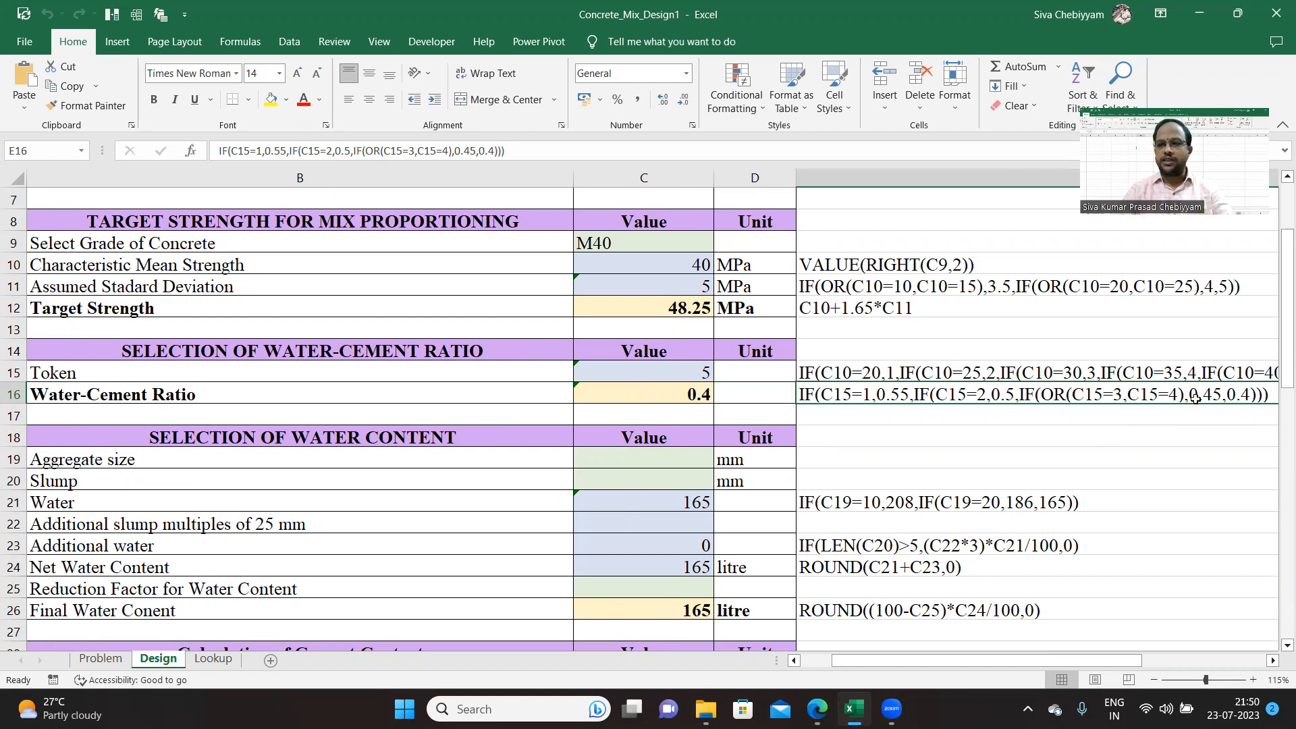
mouse_move(1179, 444)
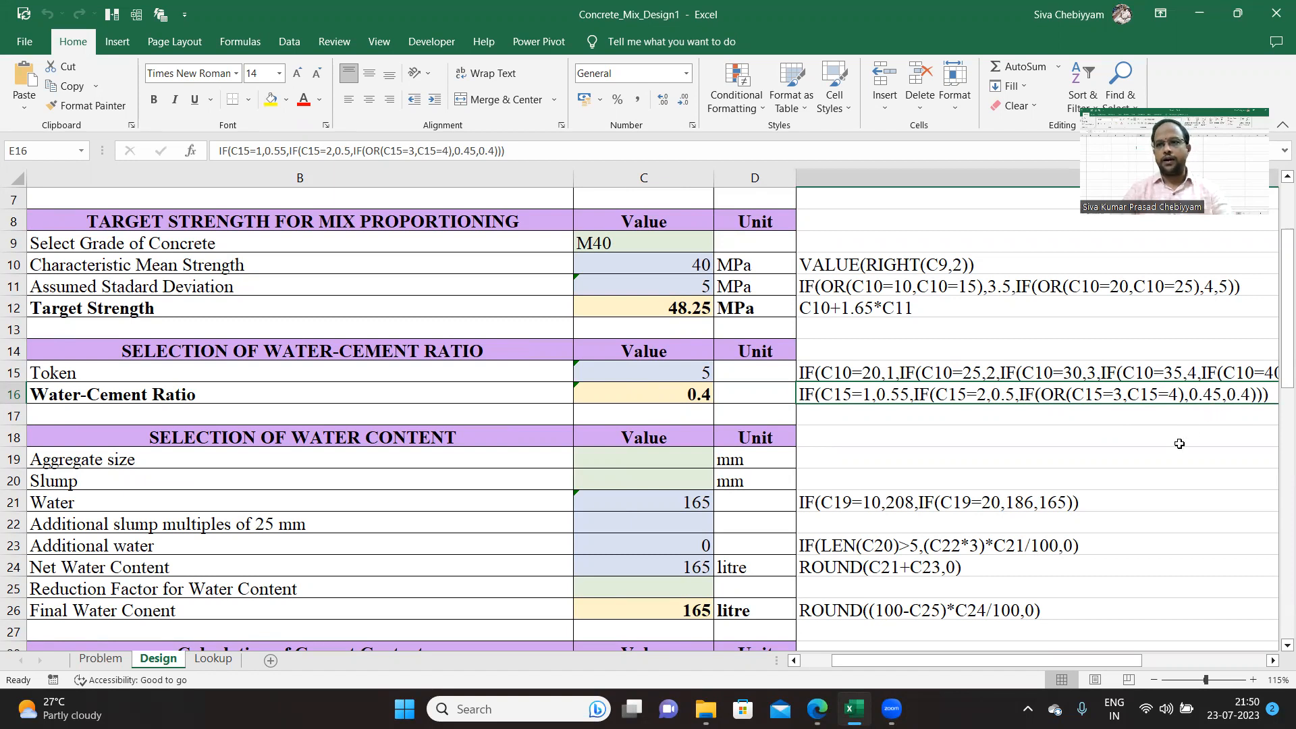
mouse_move(1181, 447)
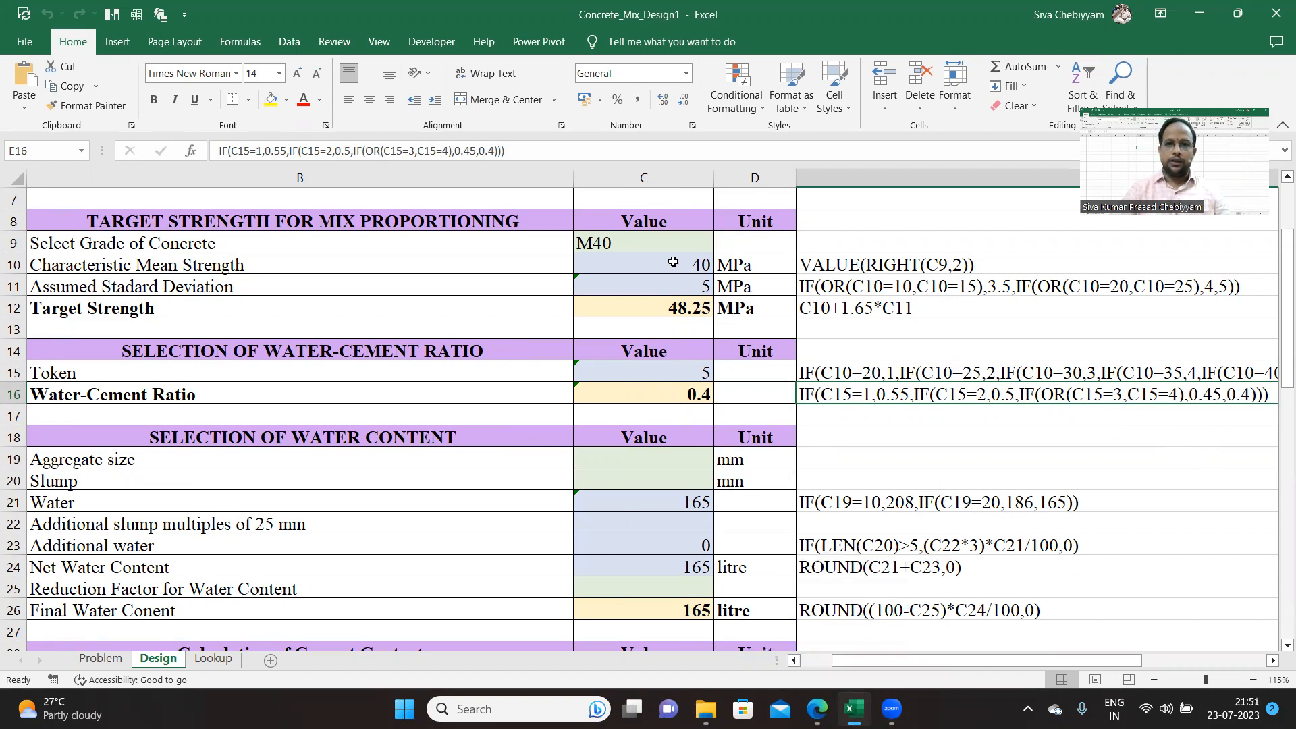
Step: Pick the concrete grade from C9's dropdown, ending at M40
left_click(643, 242)
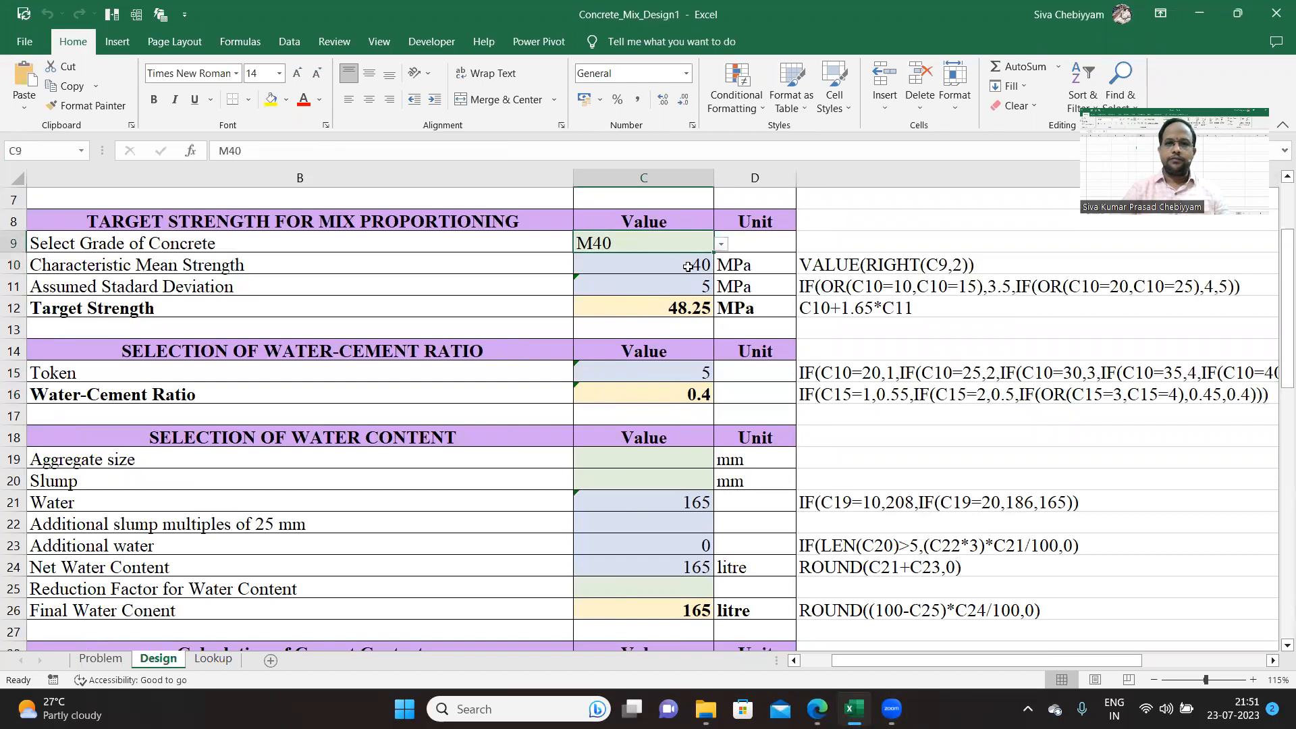
left_click(718, 243)
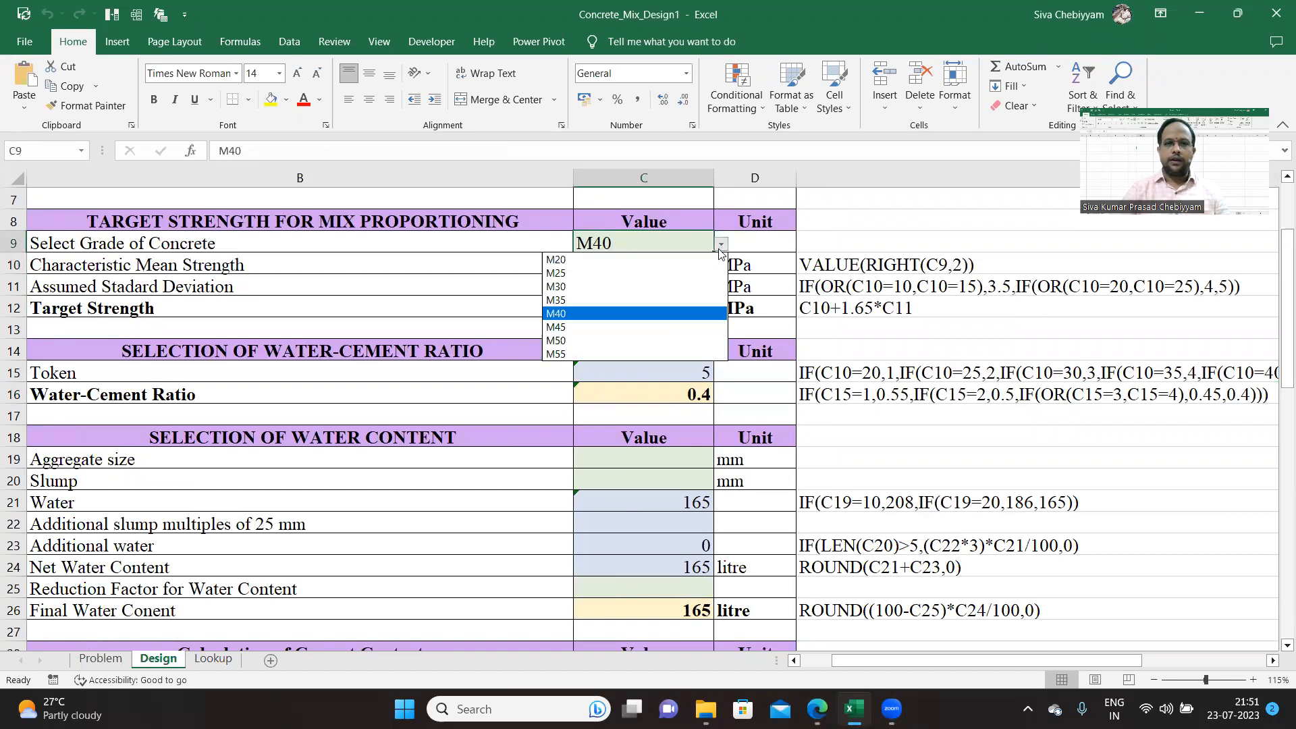
left_click(556, 259)
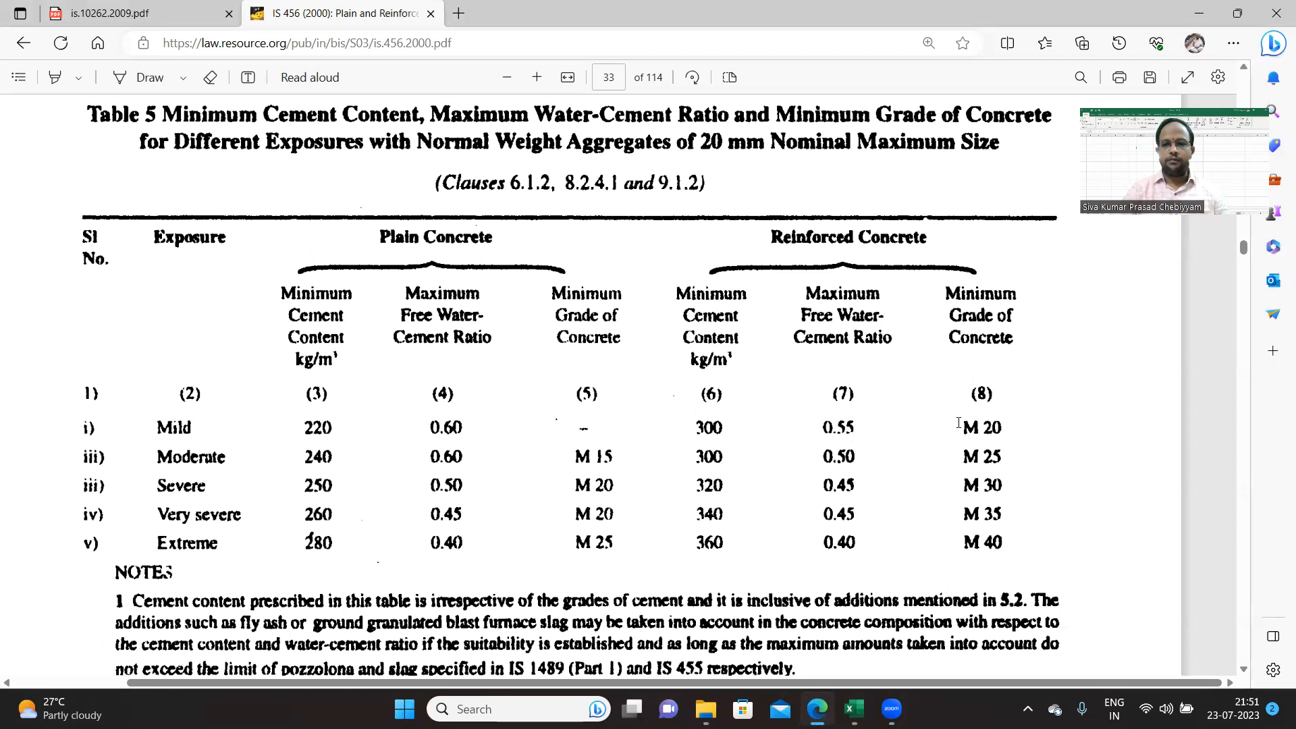
mouse_move(982, 505)
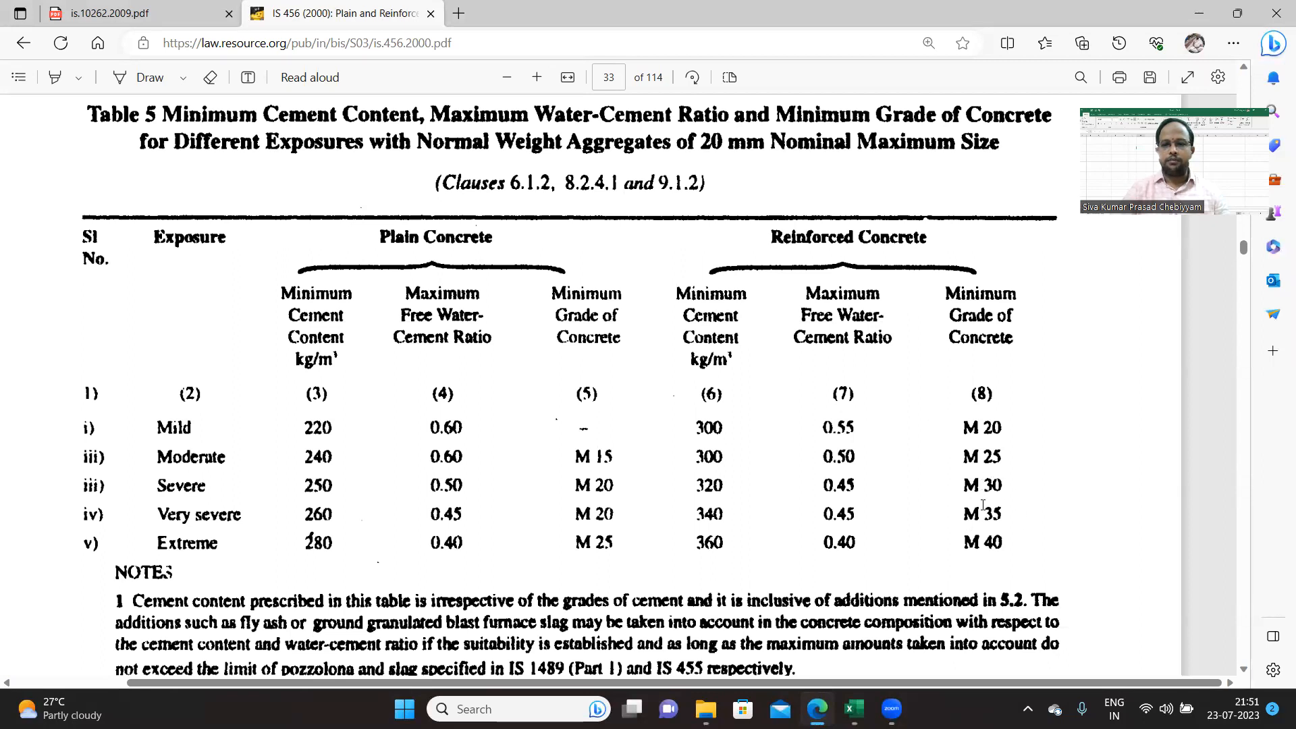
mouse_move(982, 505)
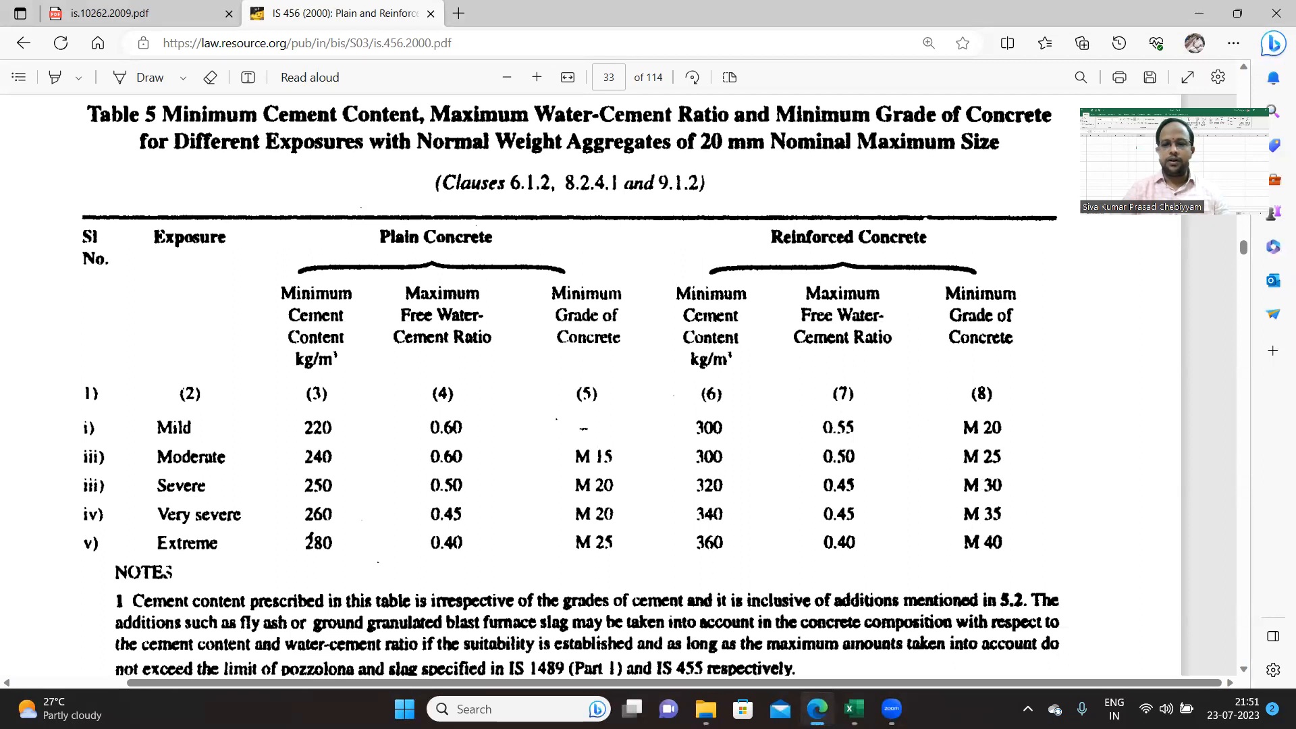
left_click(852, 708)
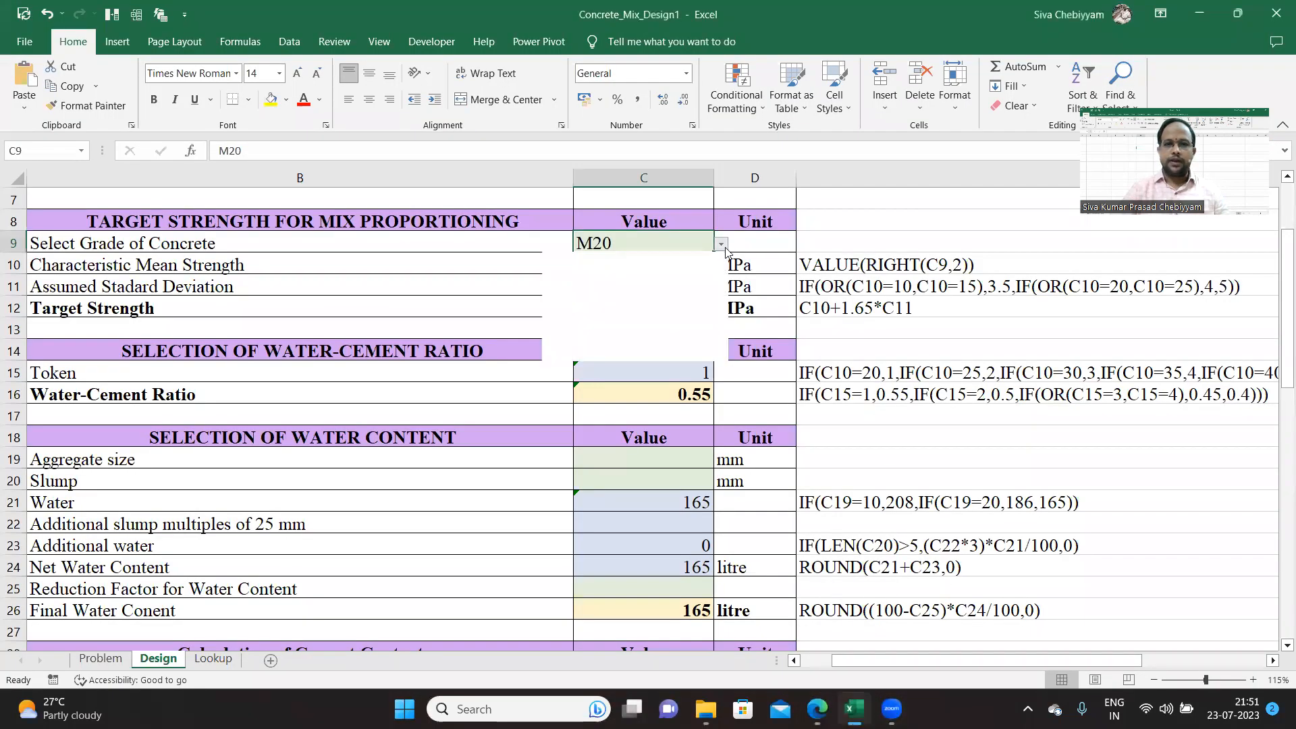
left_click(720, 243)
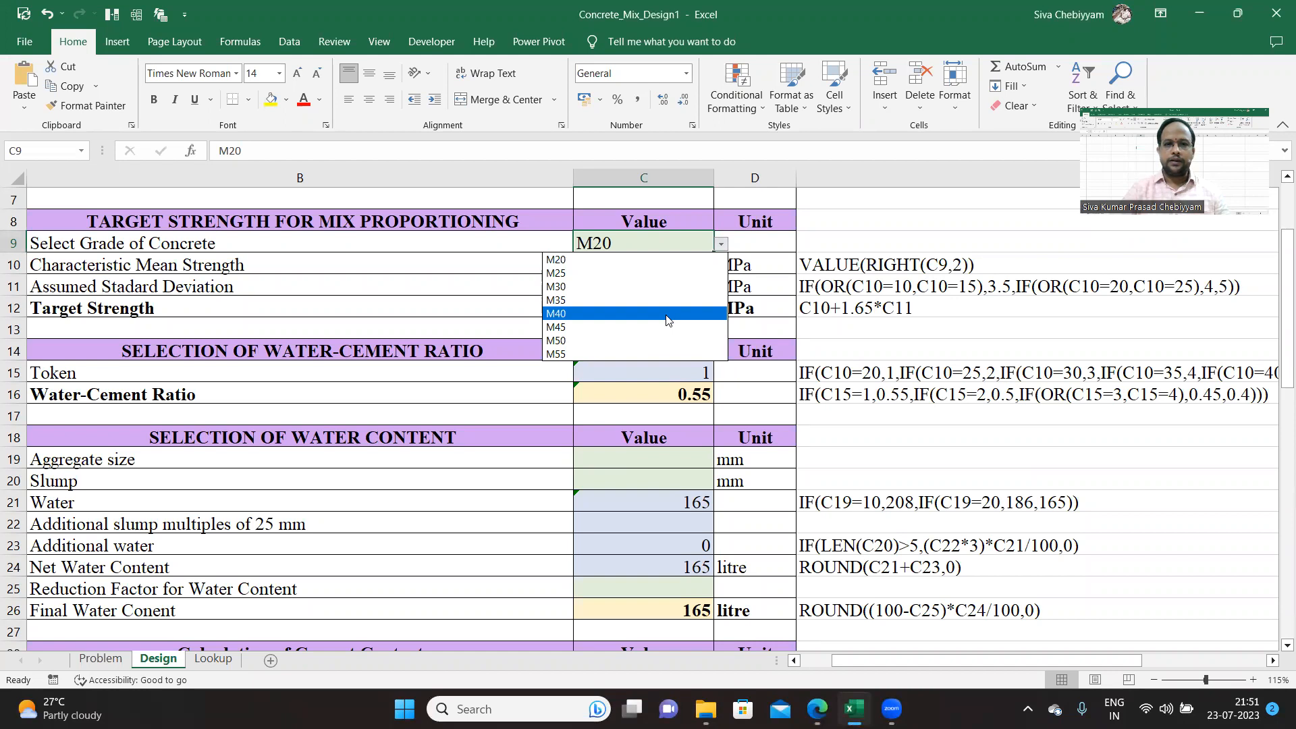
left_click(556, 299)
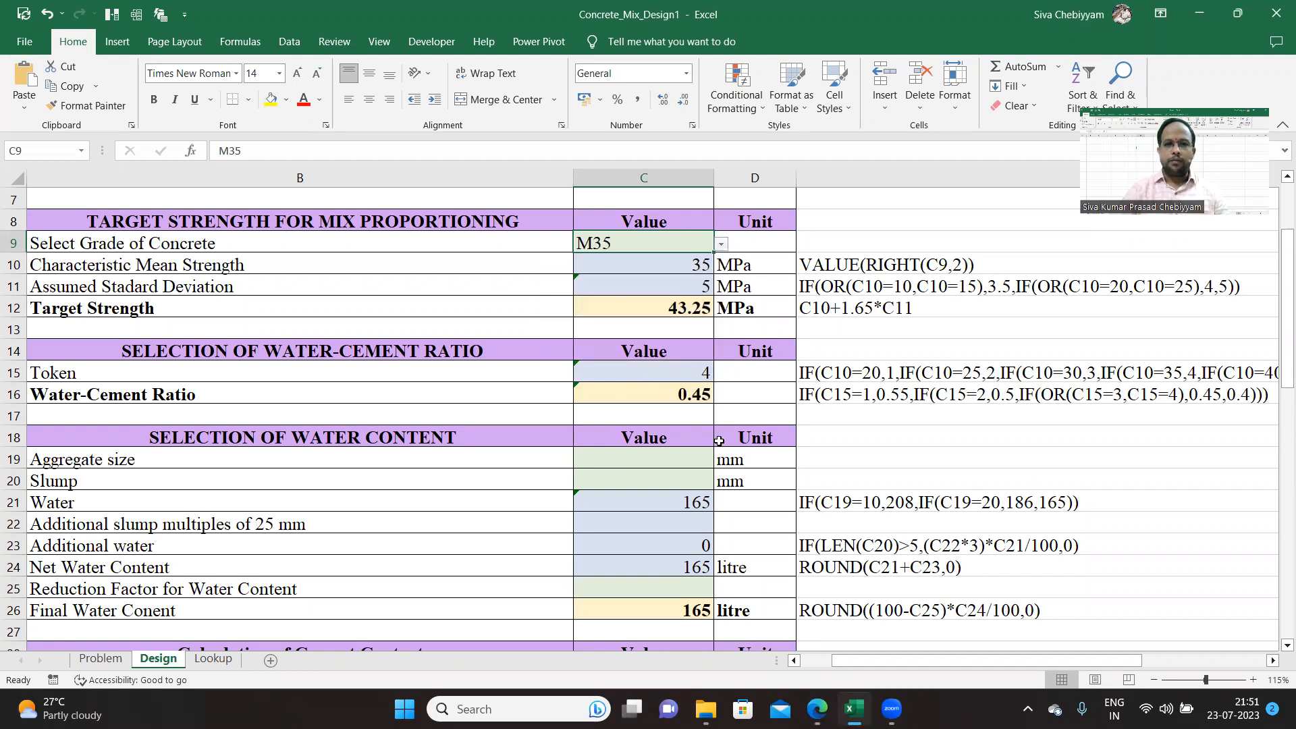
mouse_move(690, 316)
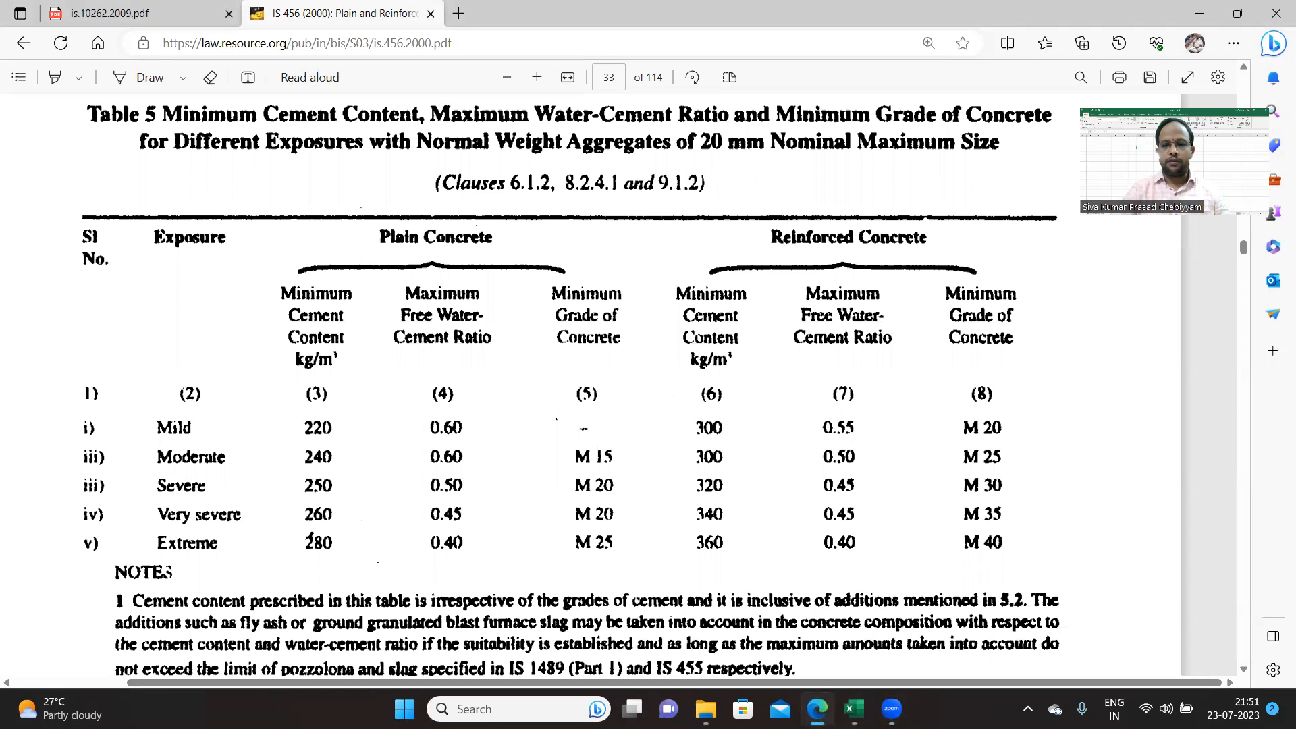
left_click(851, 708)
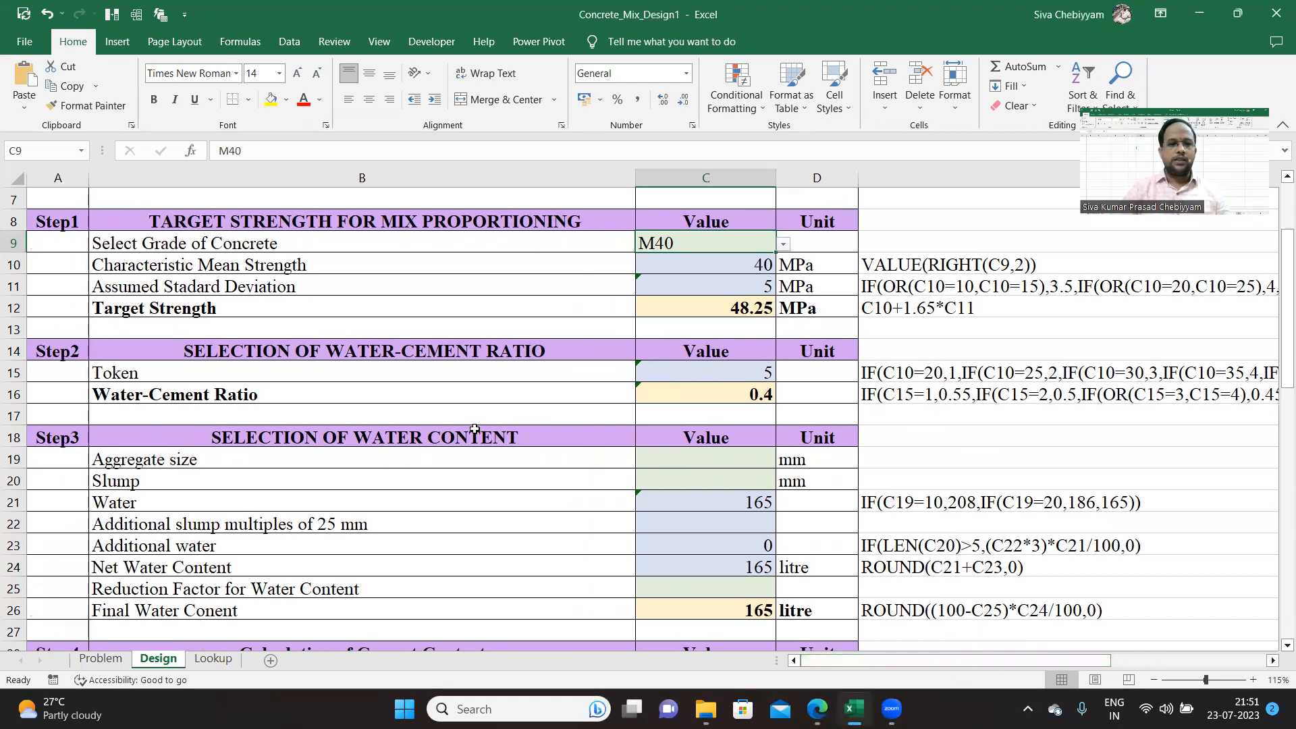
Step: Scroll to the cement content rows and switch to IS 10262 section A-4
scroll("down", 3)
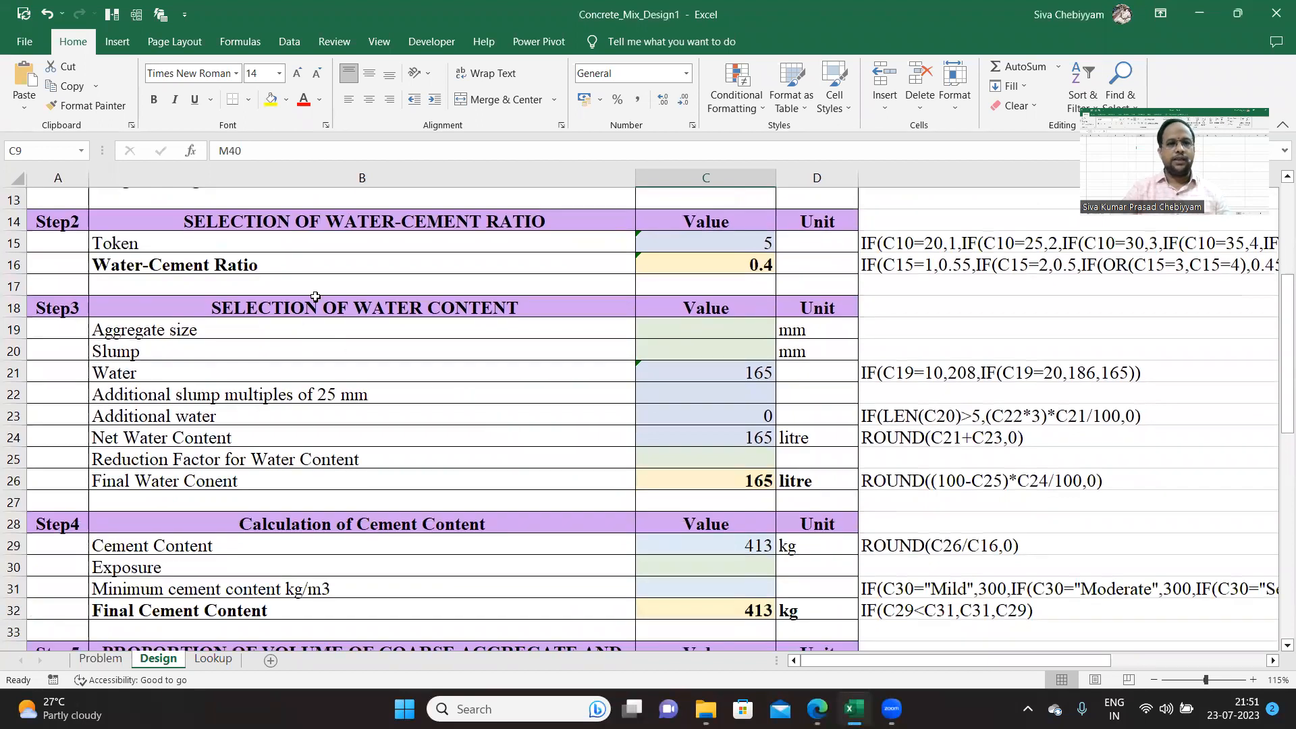
left_click(361, 306)
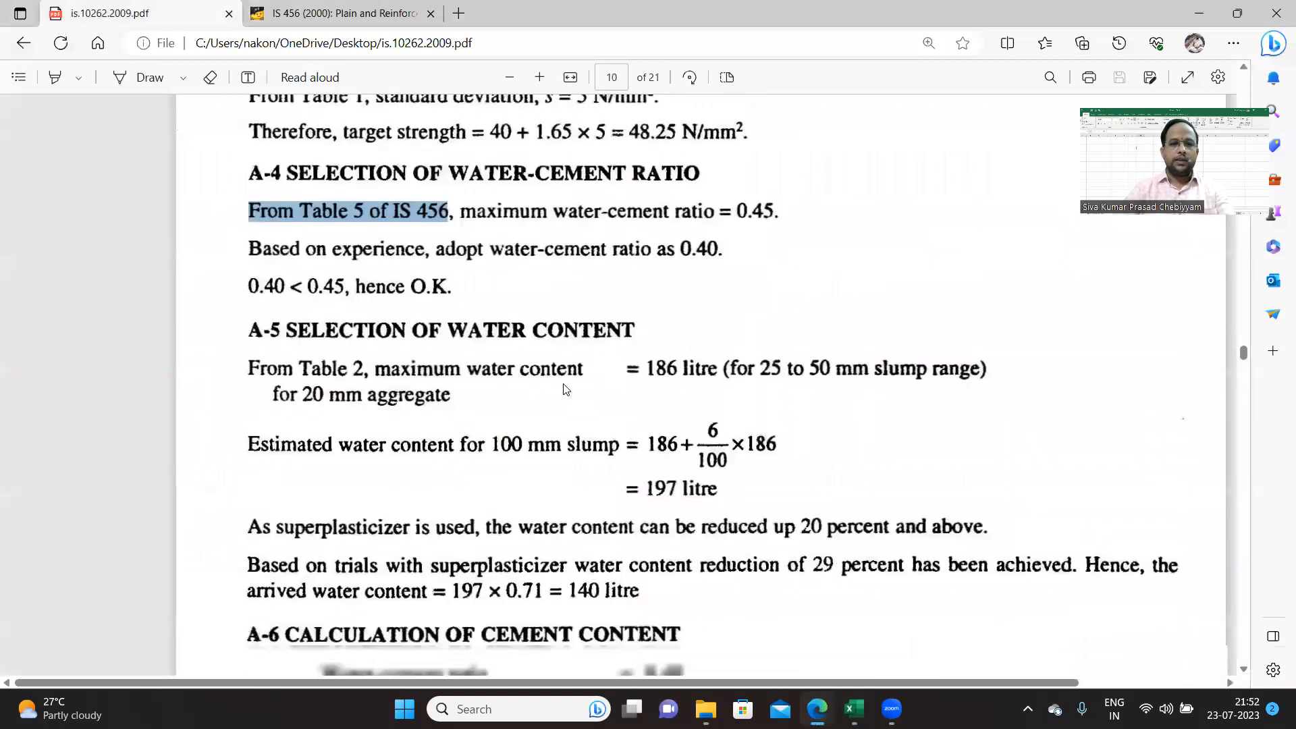
Step: Mark IS 10262's 25-50 mm slump range and the 3 percent per additional 25 mm text
scroll("down", 3)
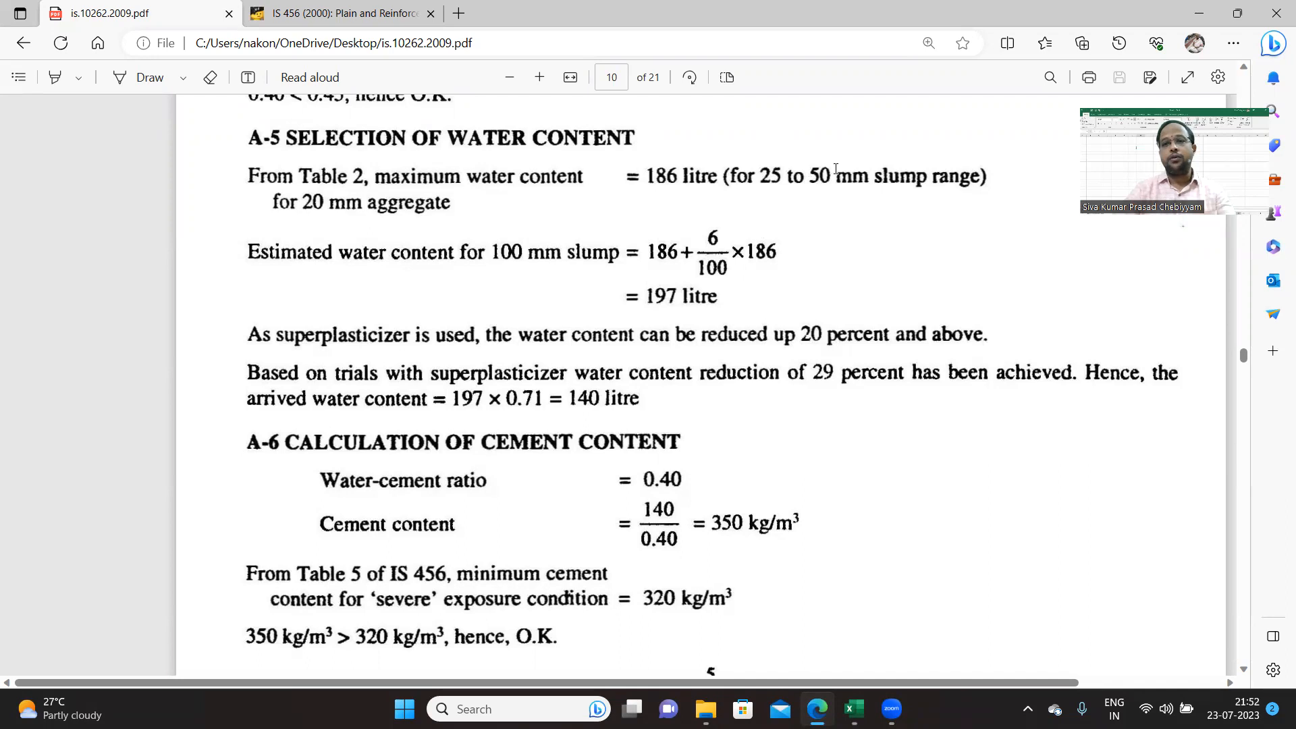
mouse_move(813, 316)
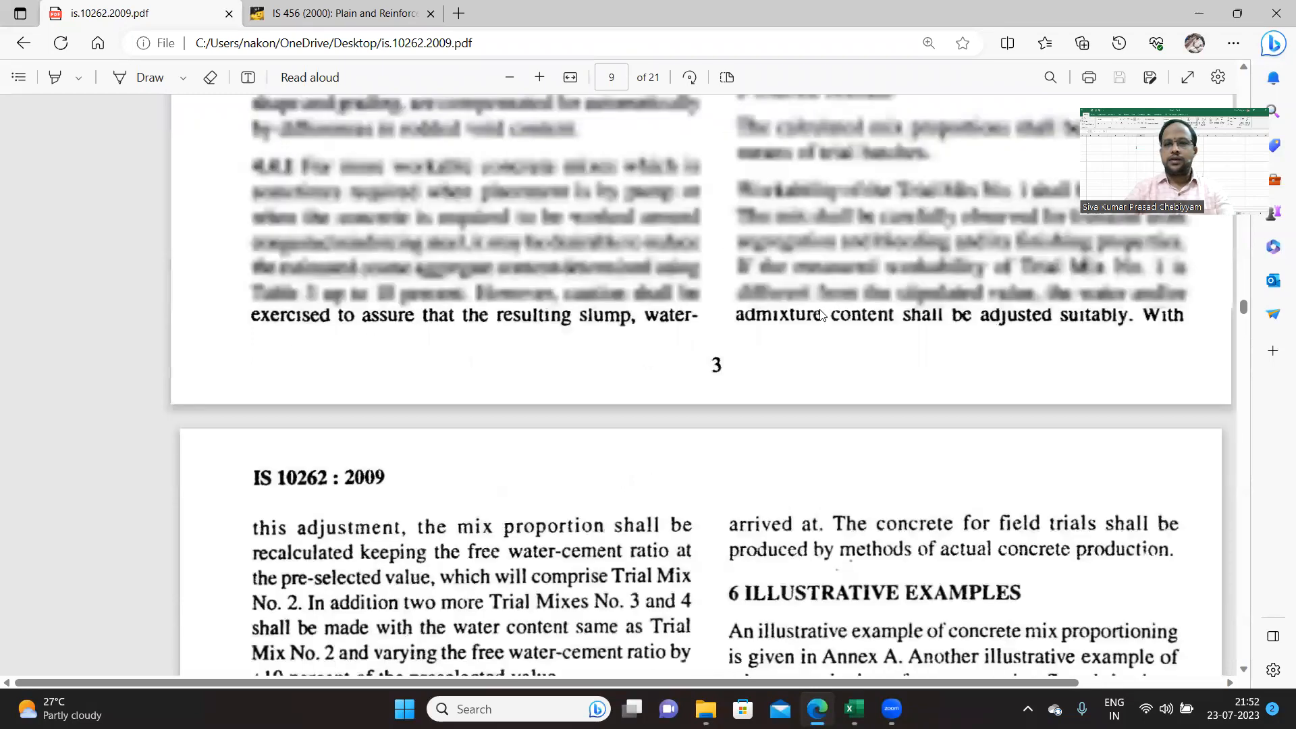
scroll("up", 3)
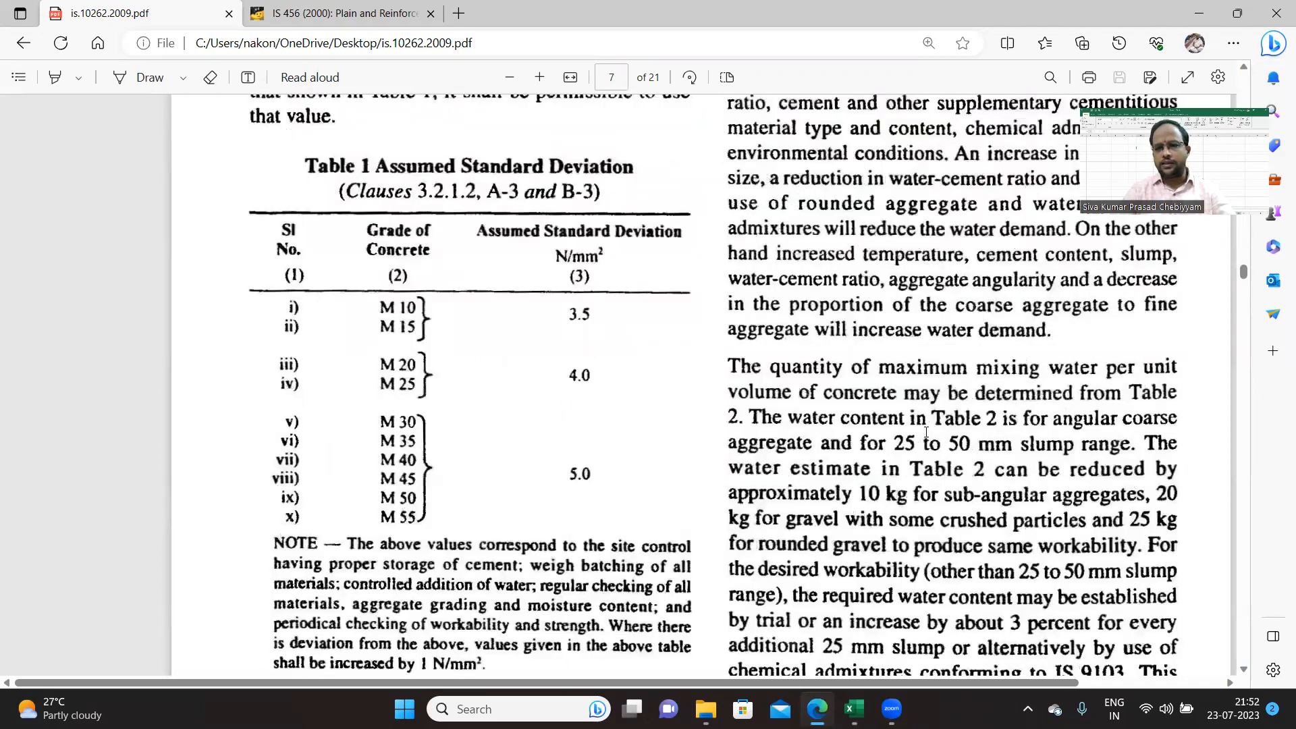
scroll("down", 3)
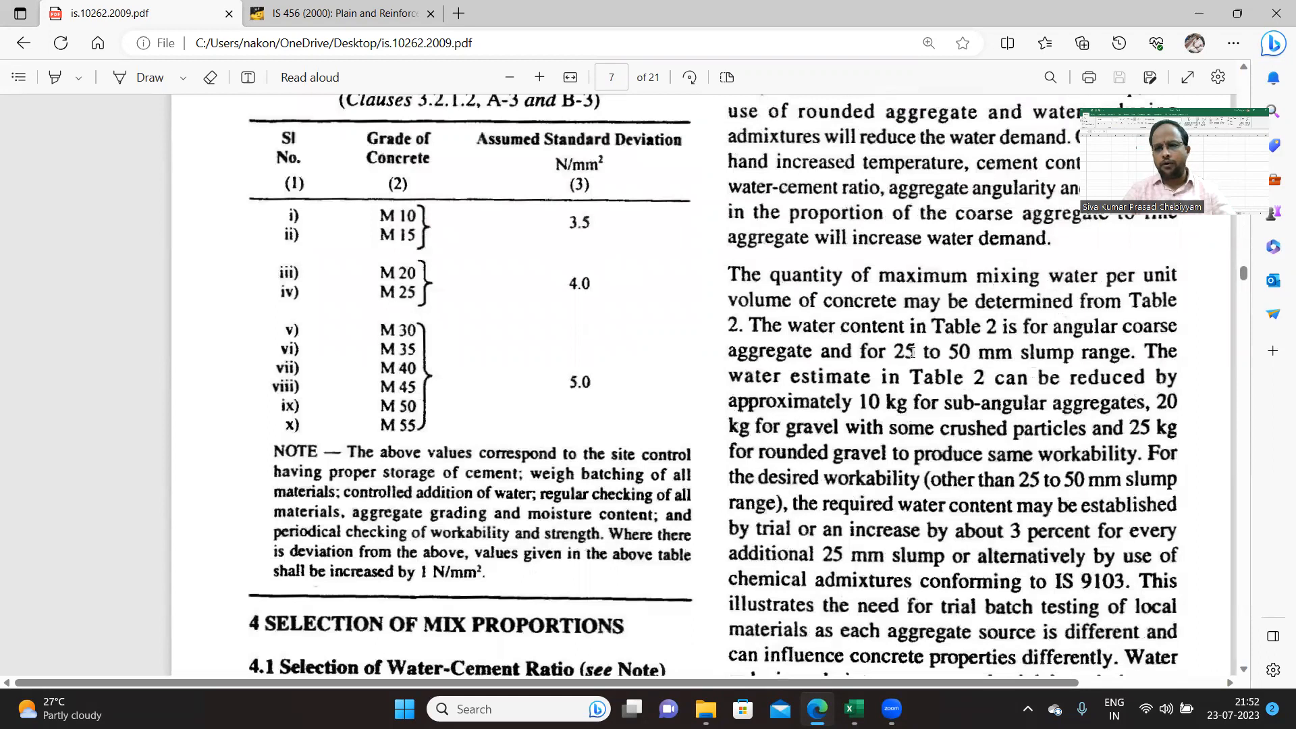
left_click_drag(888, 351, 1091, 351)
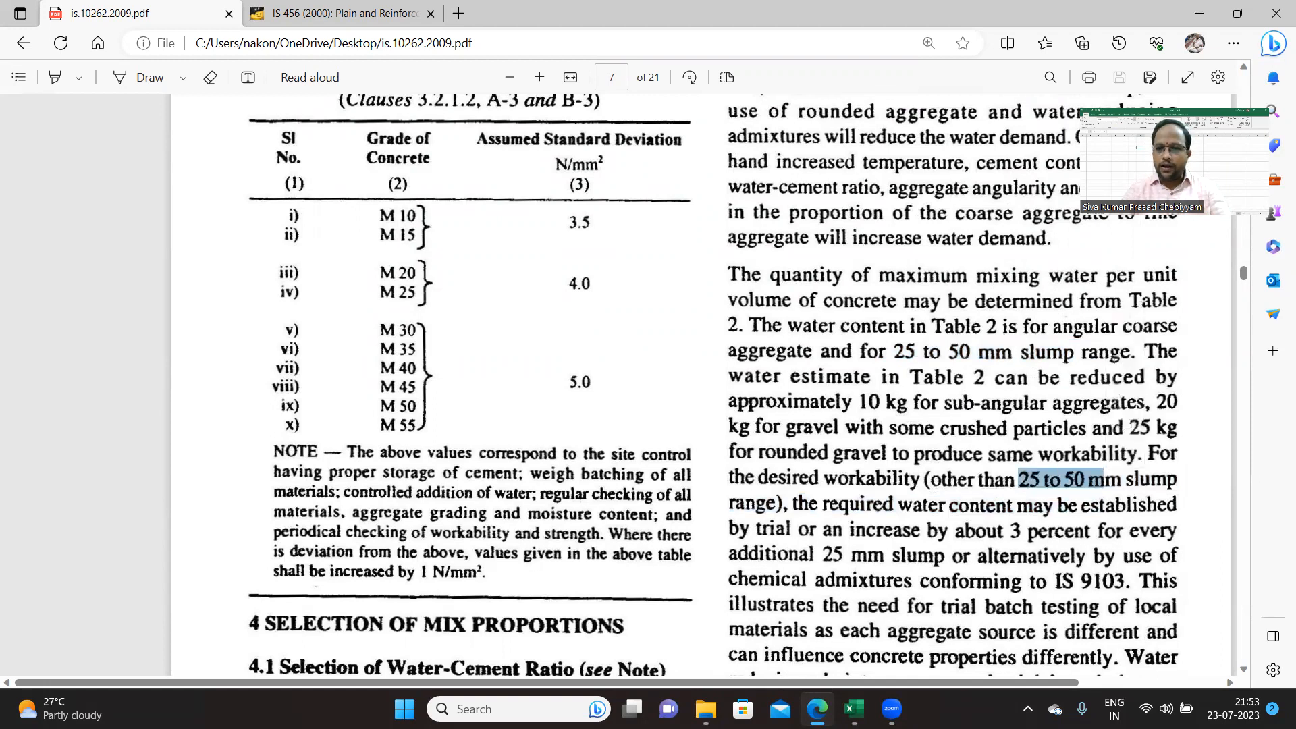
scroll("down", 3)
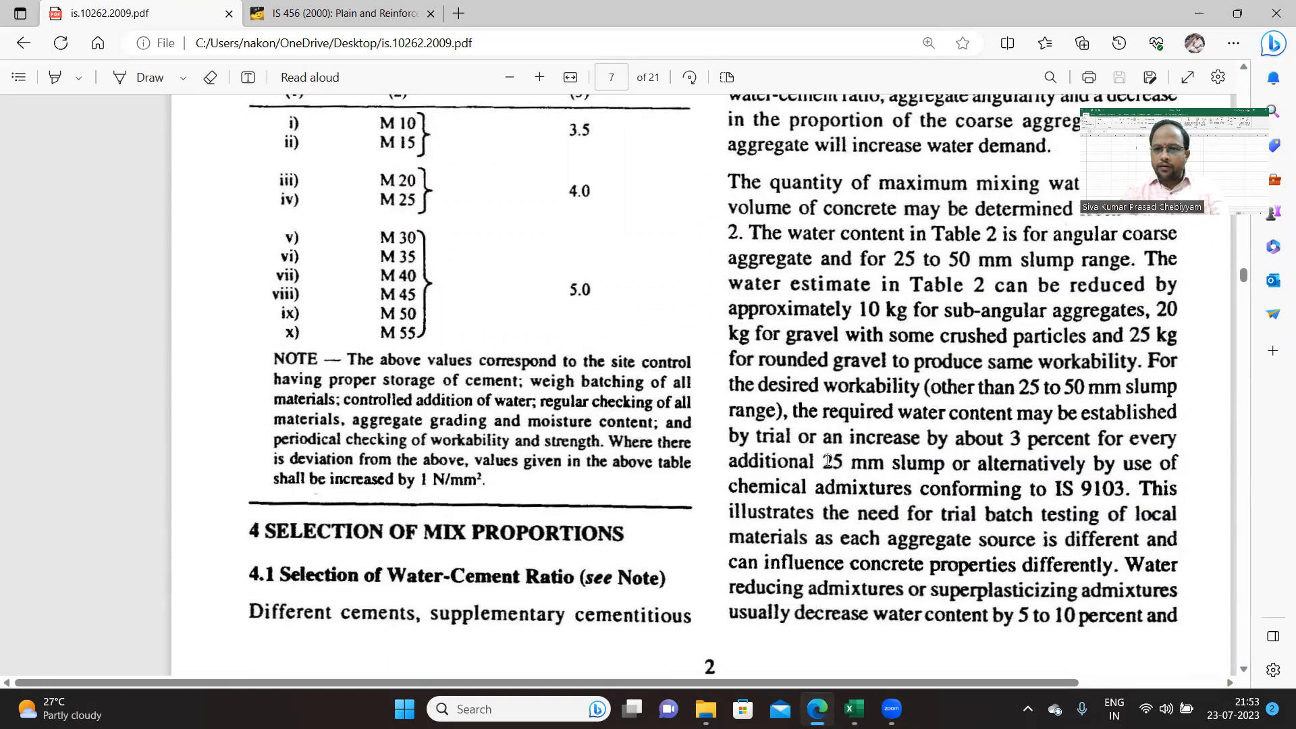
double_click(835, 461)
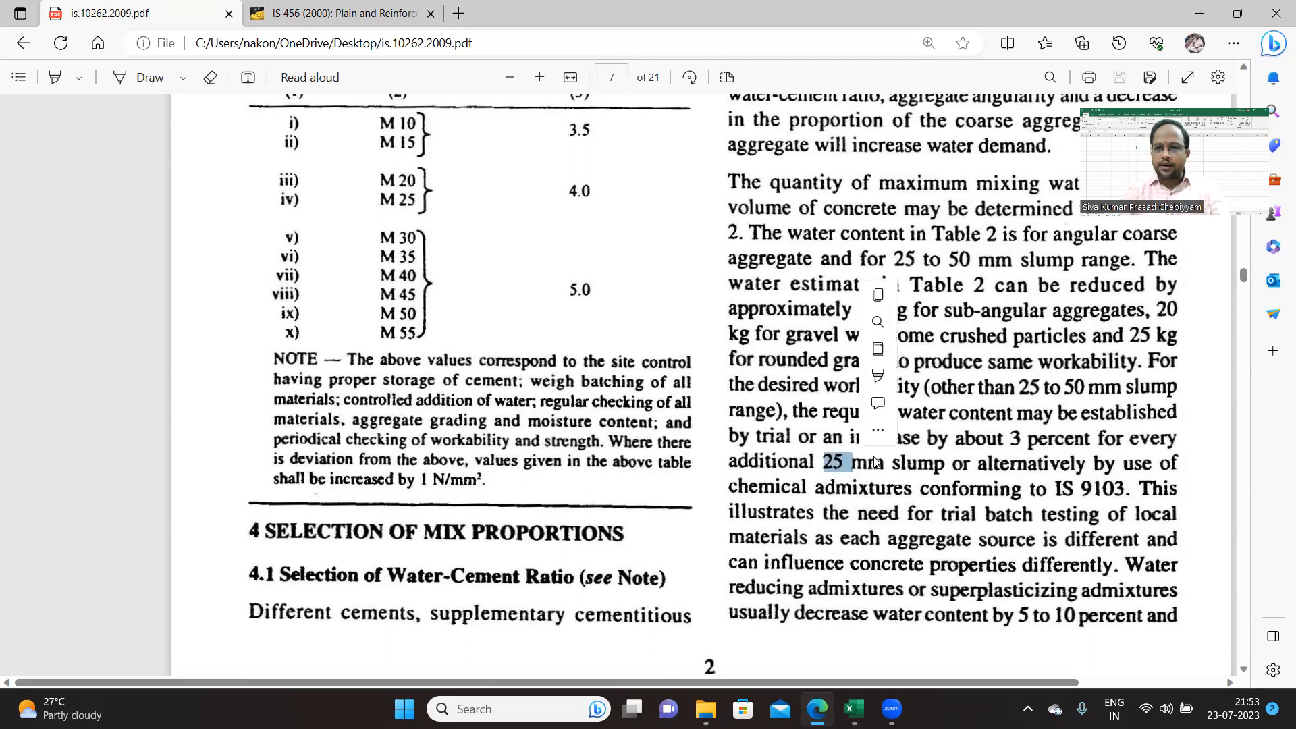
left_click_drag(847, 463, 744, 487)
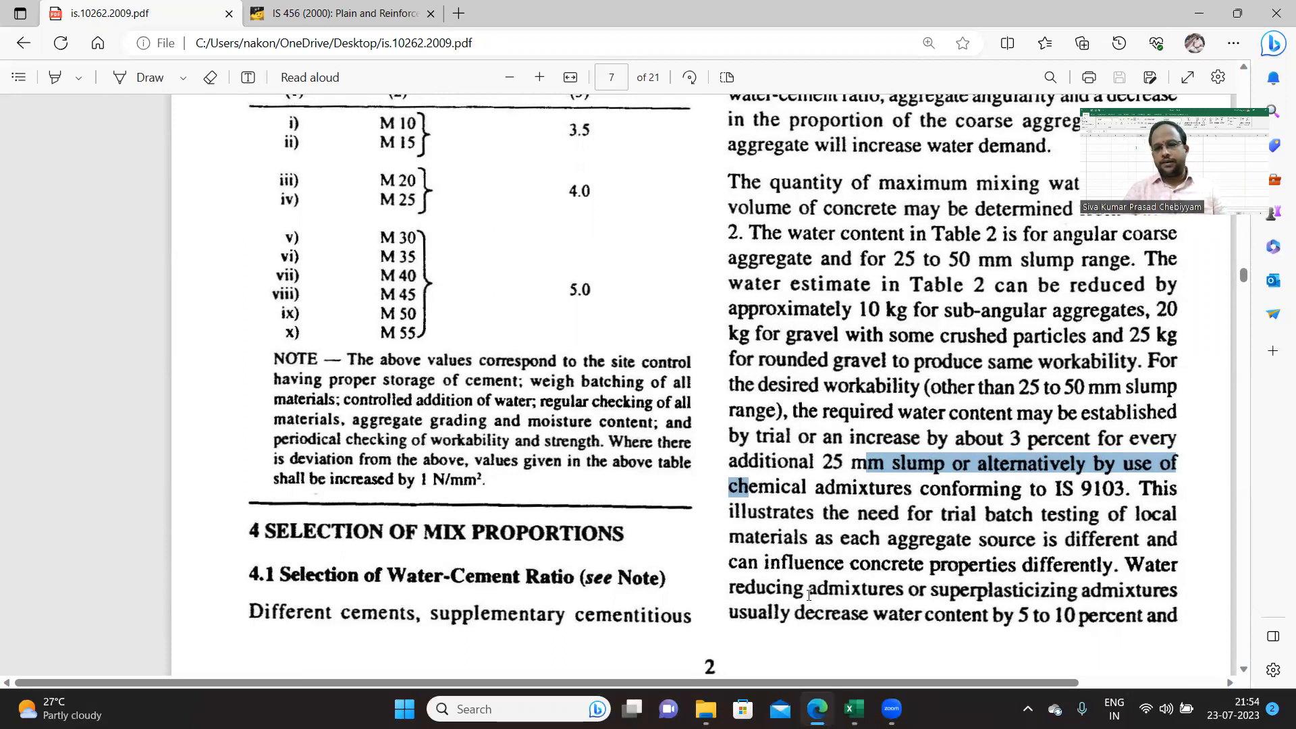
Step: Scroll to Annex A-1 stipulations and mark the 100 mm slump workability requirement
scroll("down", 3)
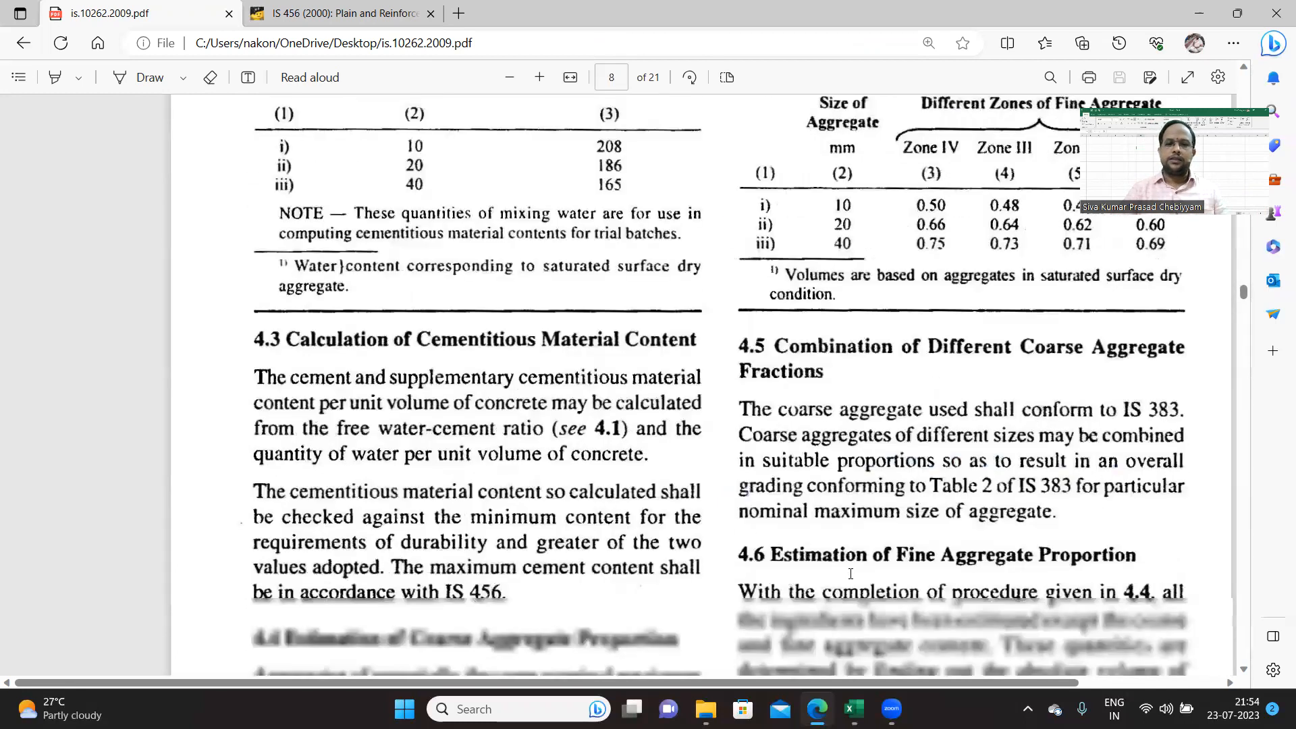
scroll("down", 3)
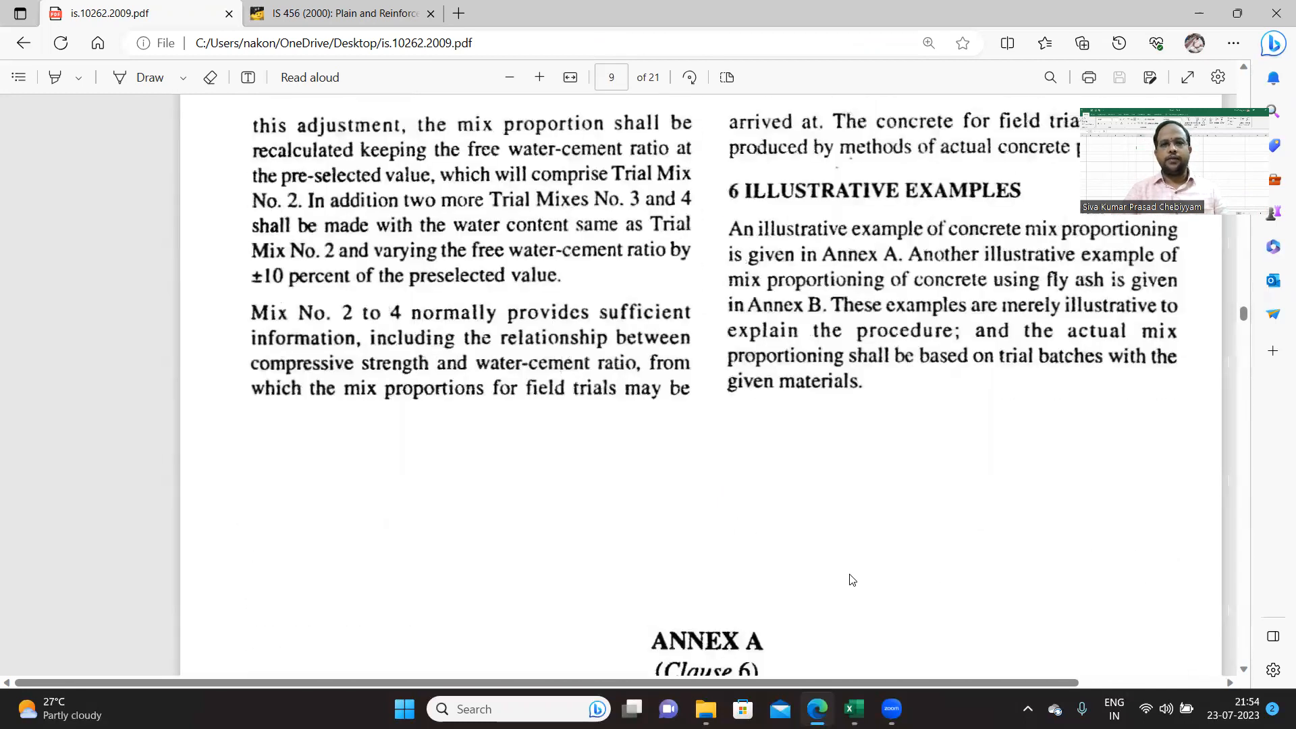
scroll("down", 3)
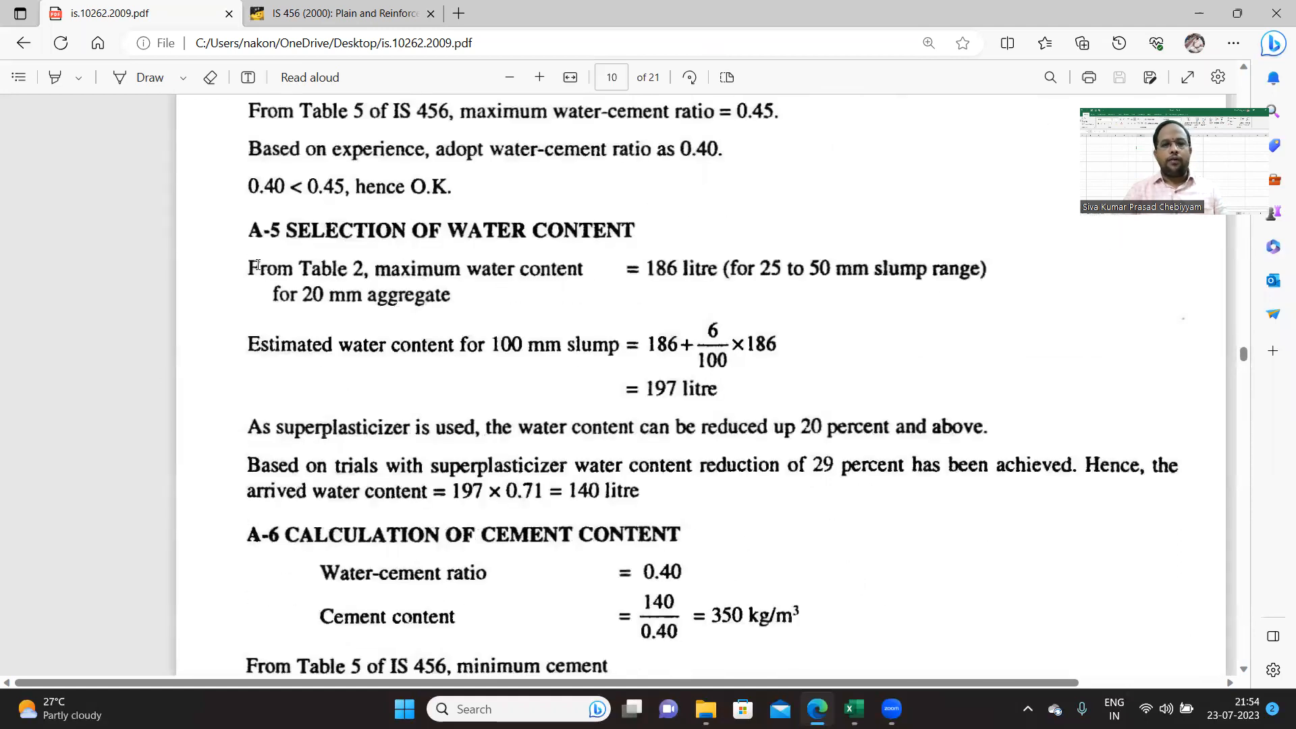
mouse_move(389, 287)
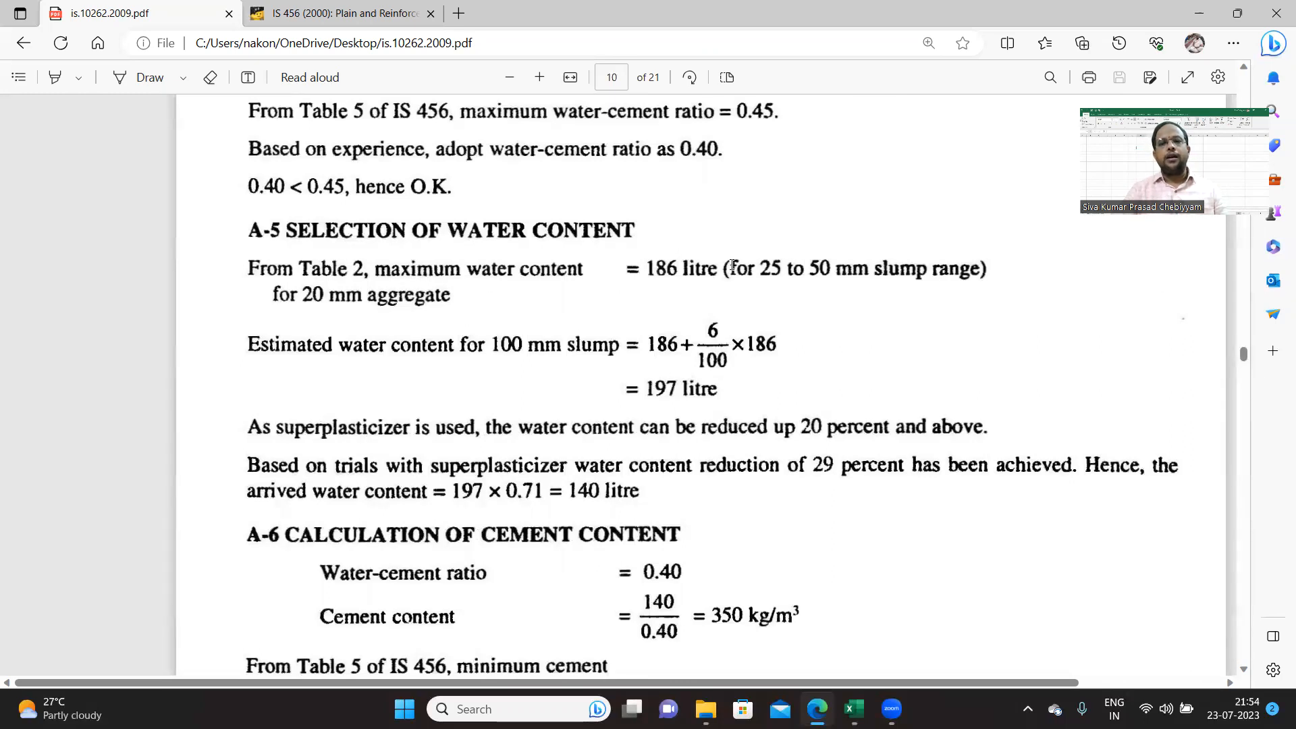
left_click_drag(726, 268, 984, 268)
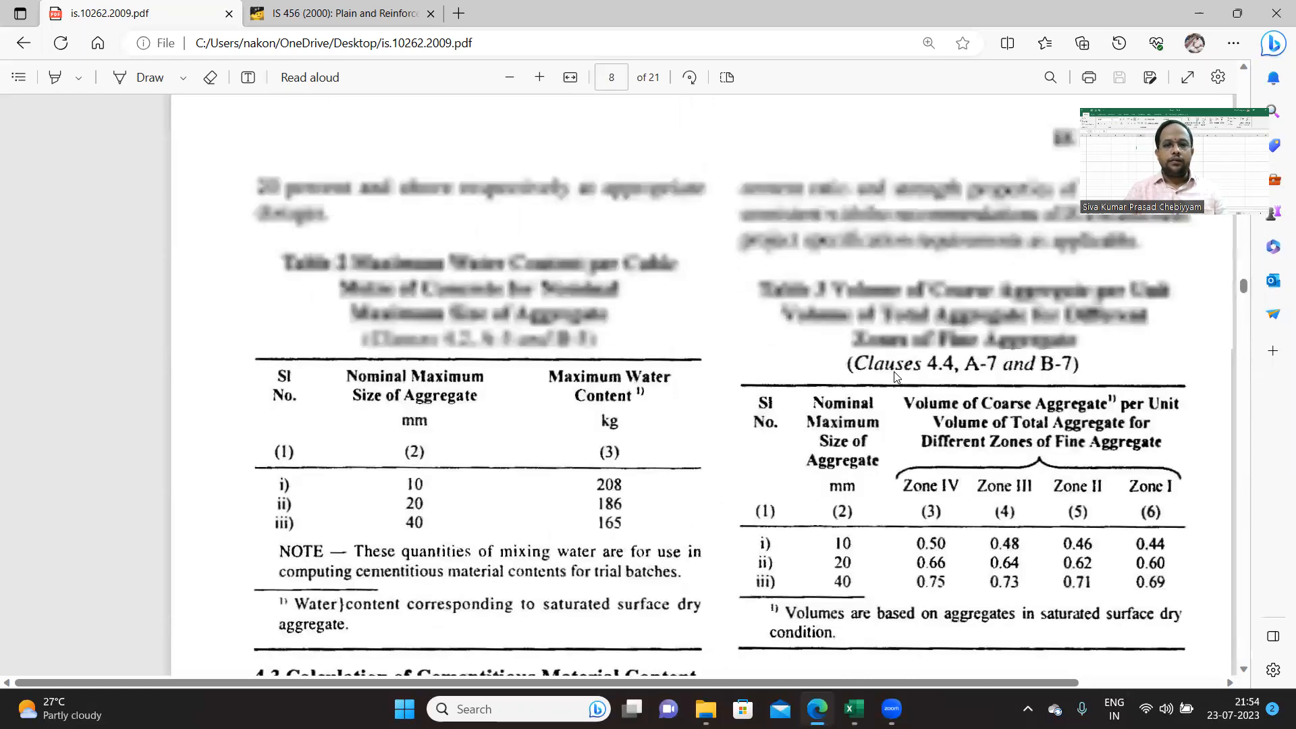
scroll("down", 3)
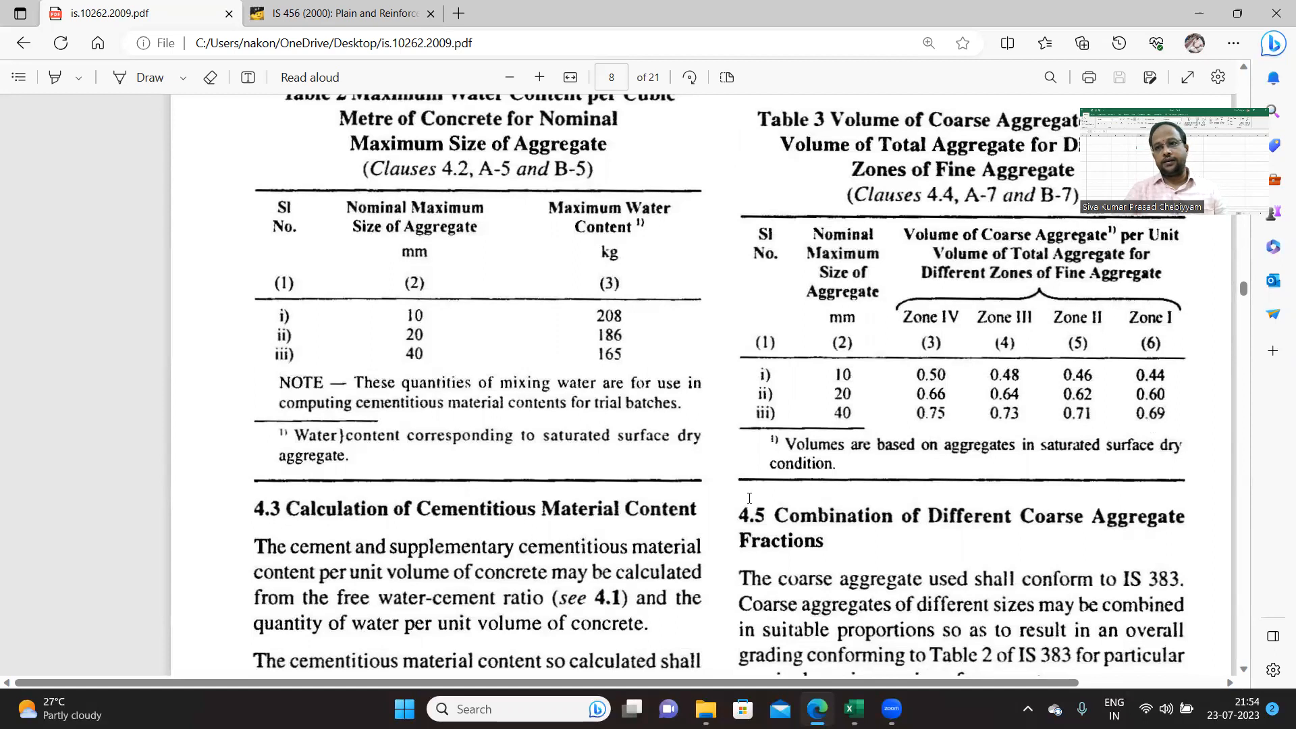
scroll("down", 3)
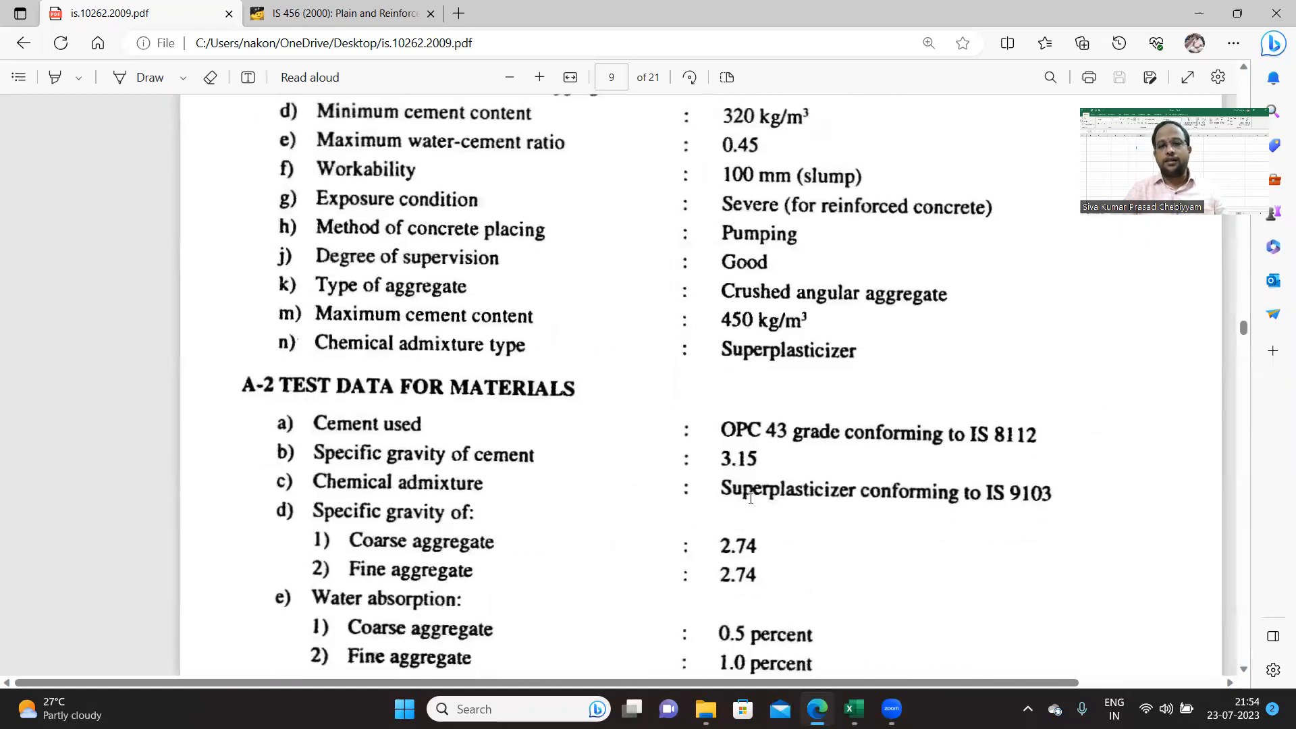
scroll("down", 3)
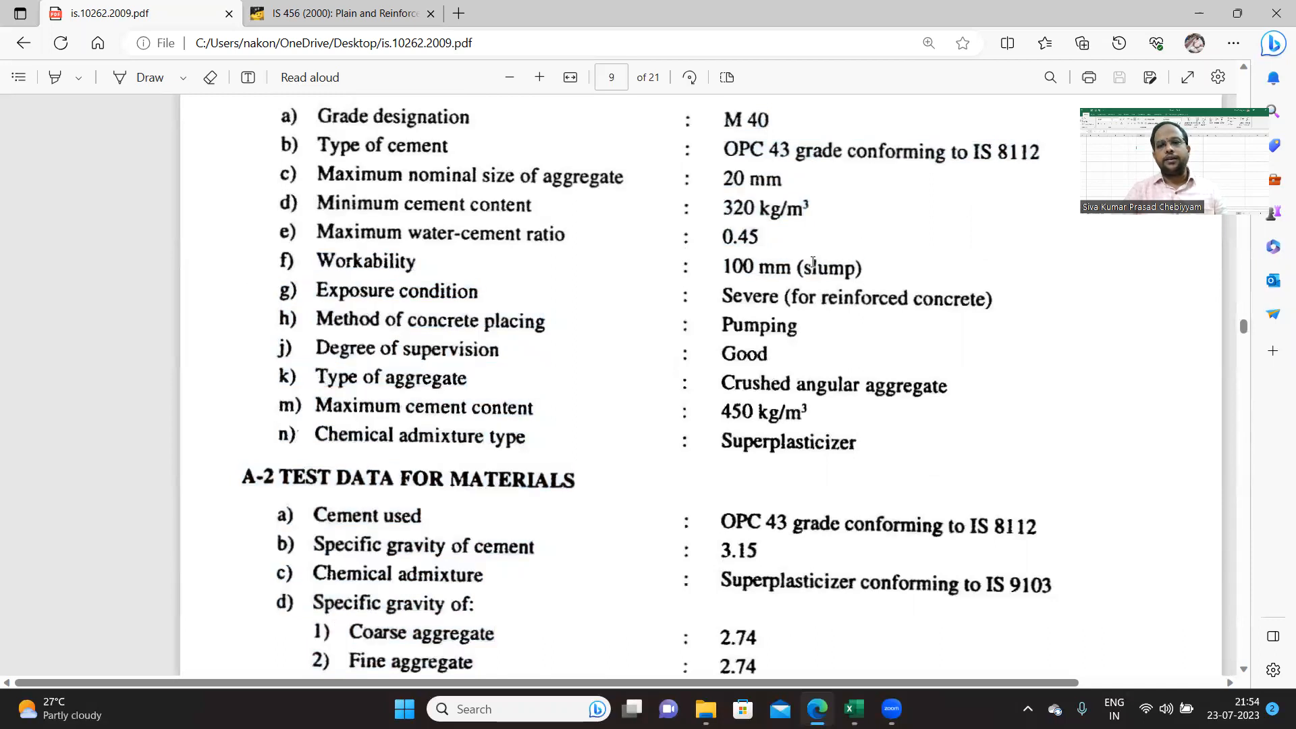
double_click(791, 266)
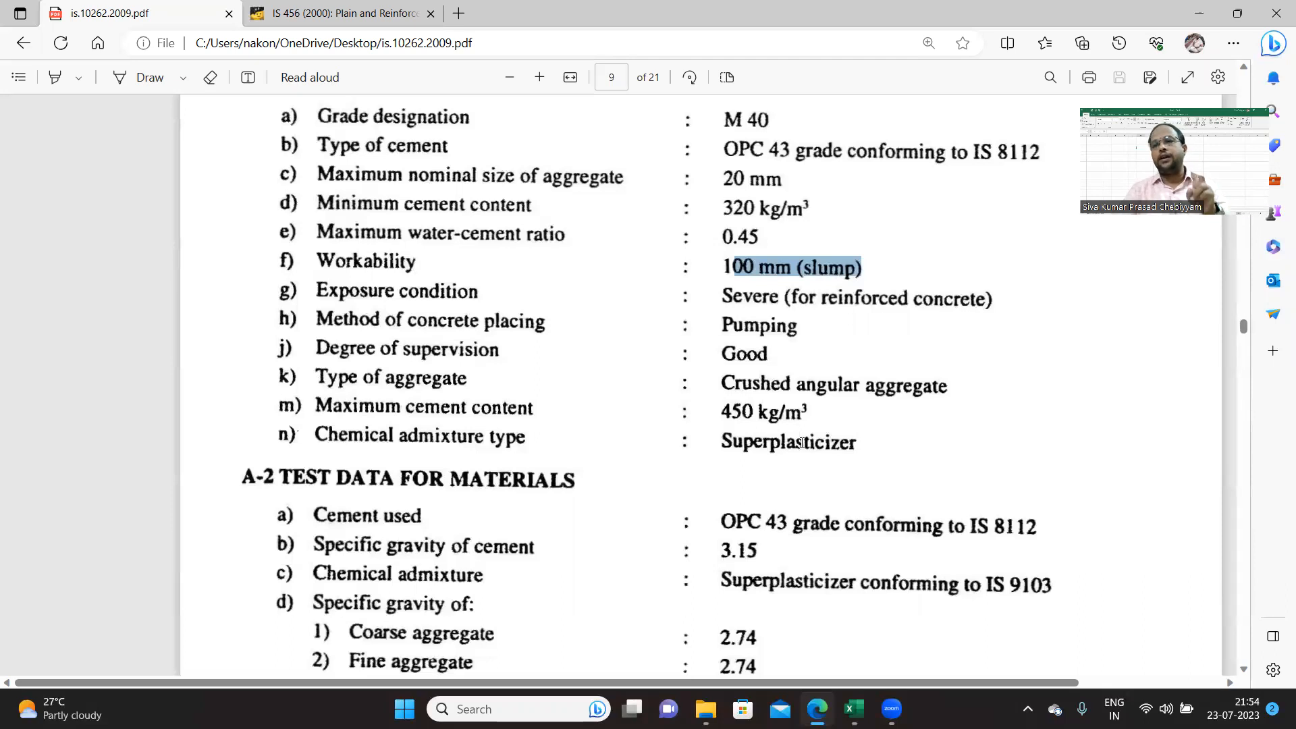
mouse_move(806, 472)
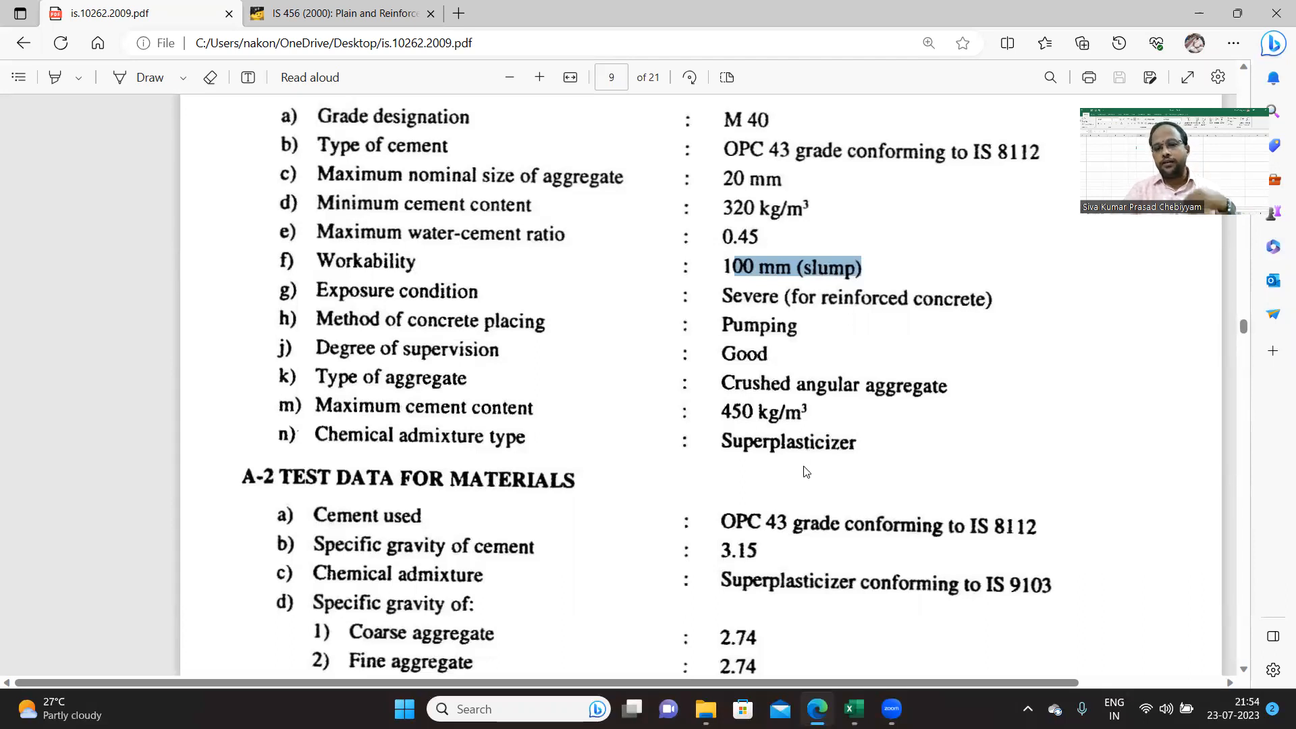
Step: Mark the 20 percent and 29 percent water reduction sentences in section A-5
scroll("down", 3)
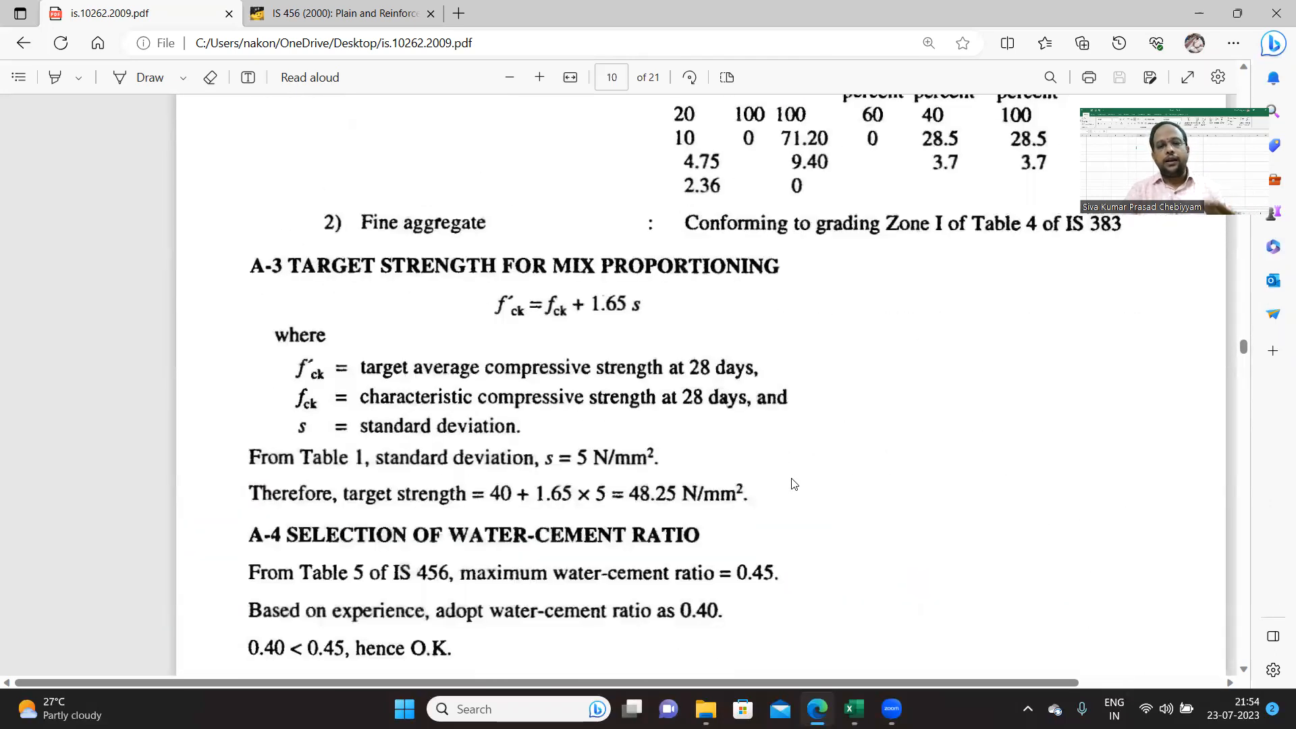
scroll("down", 3)
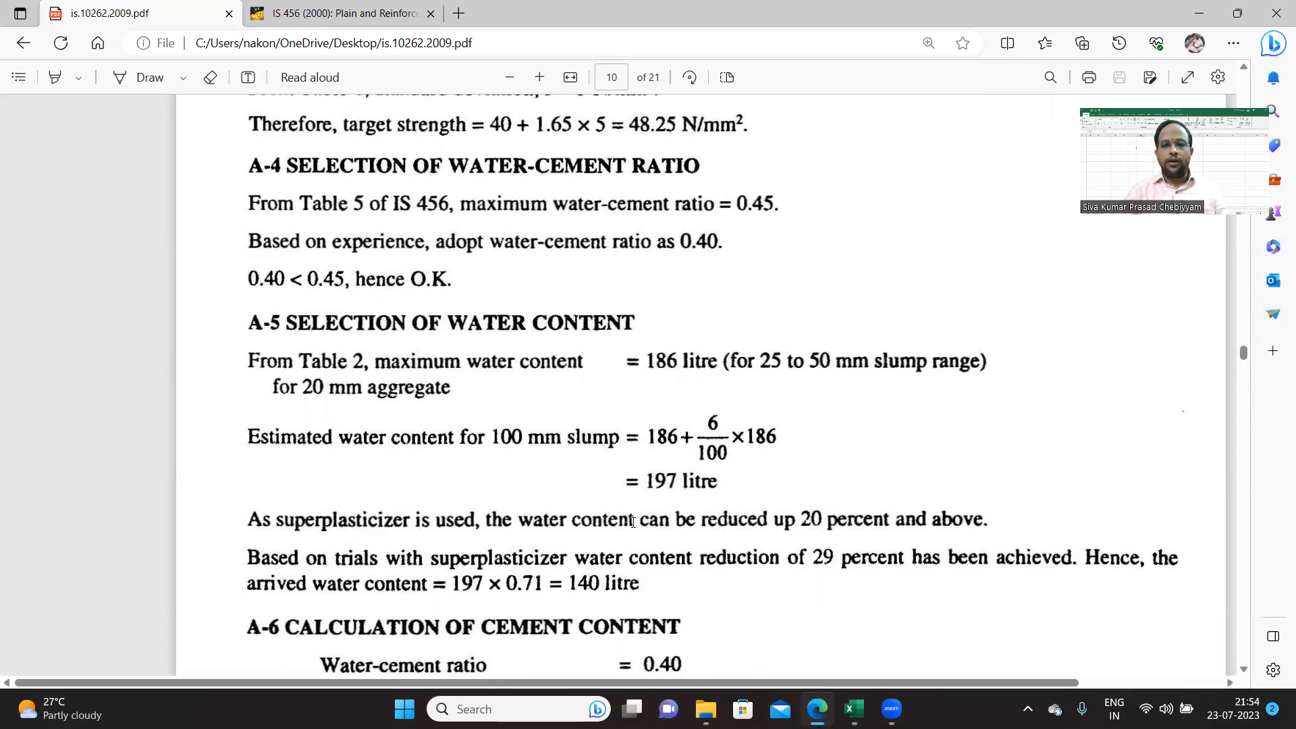
left_click_drag(545, 519, 684, 519)
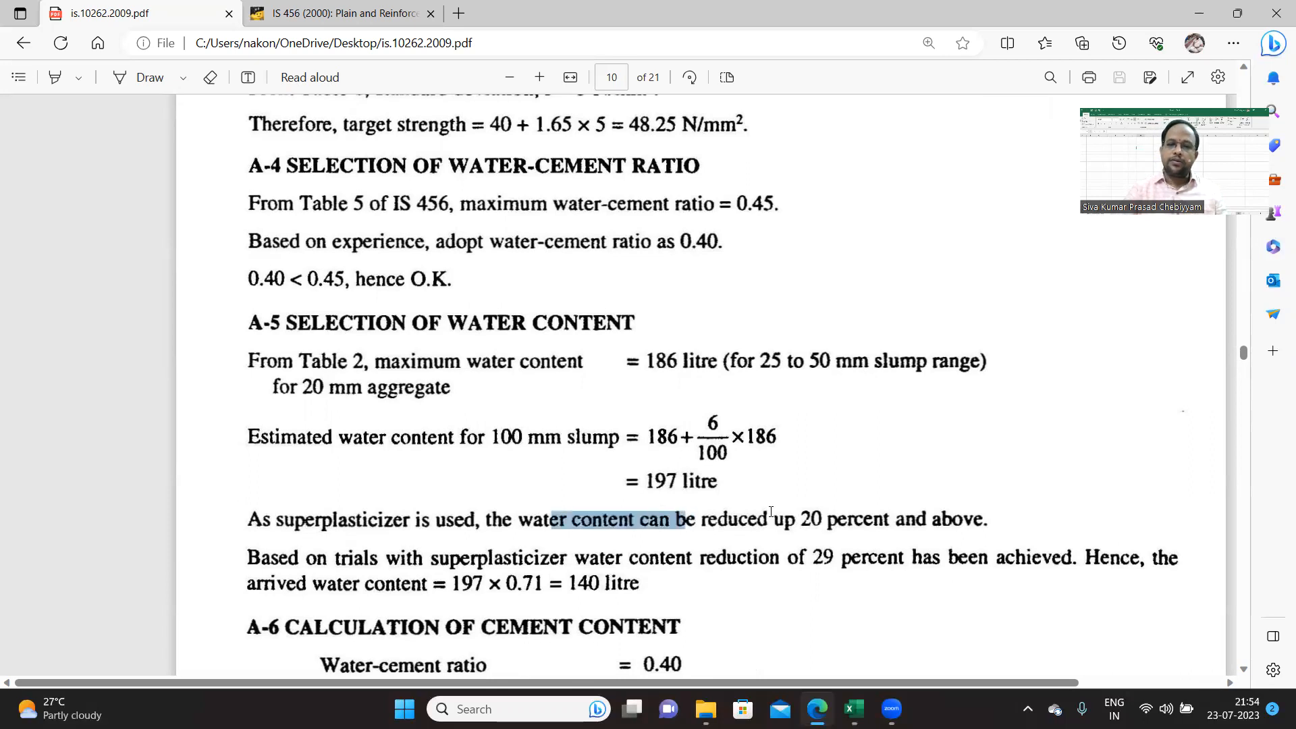
left_click_drag(681, 519, 983, 519)
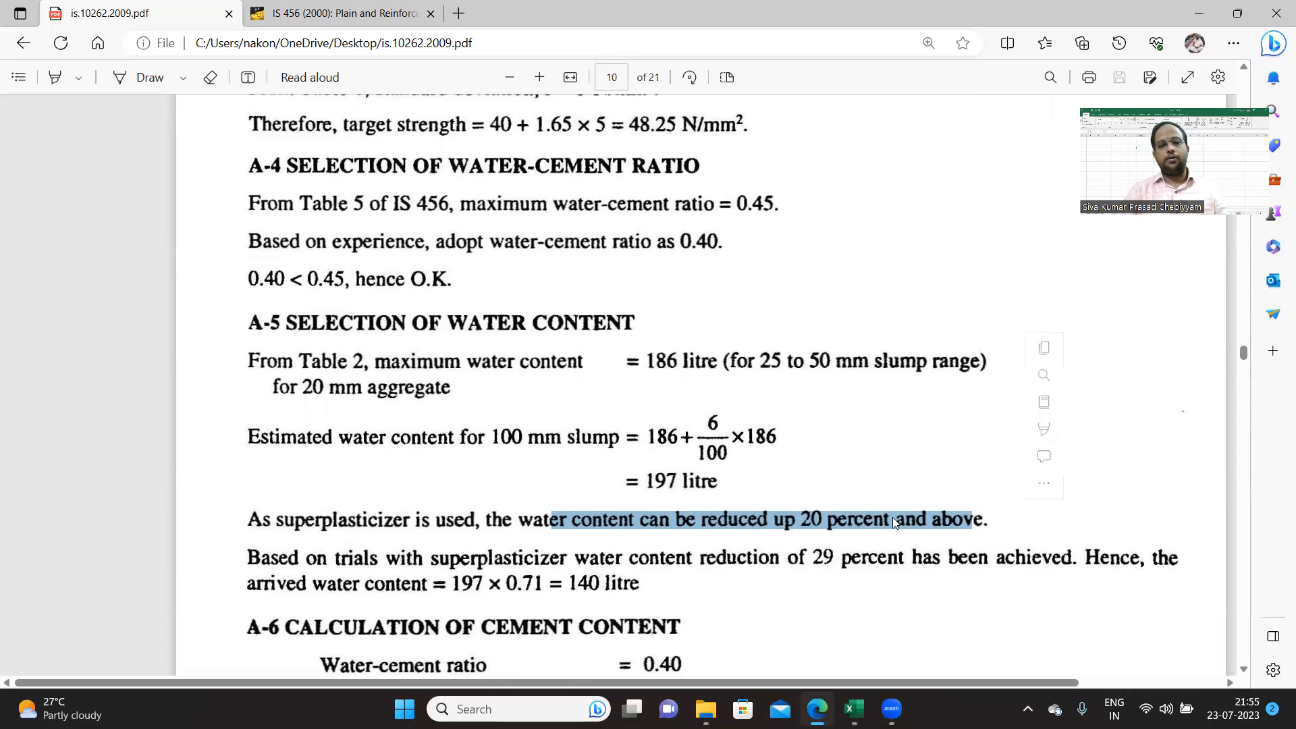
scroll("down", 3)
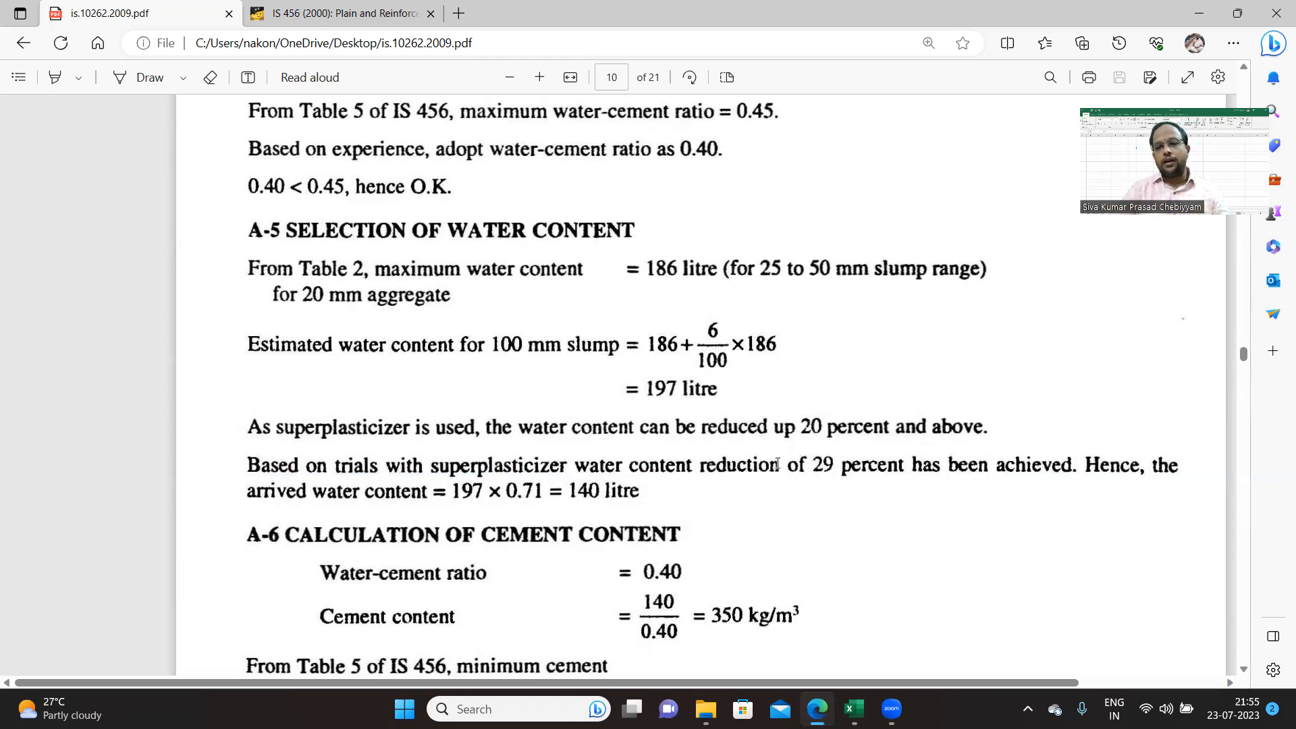
left_click_drag(771, 465, 920, 464)
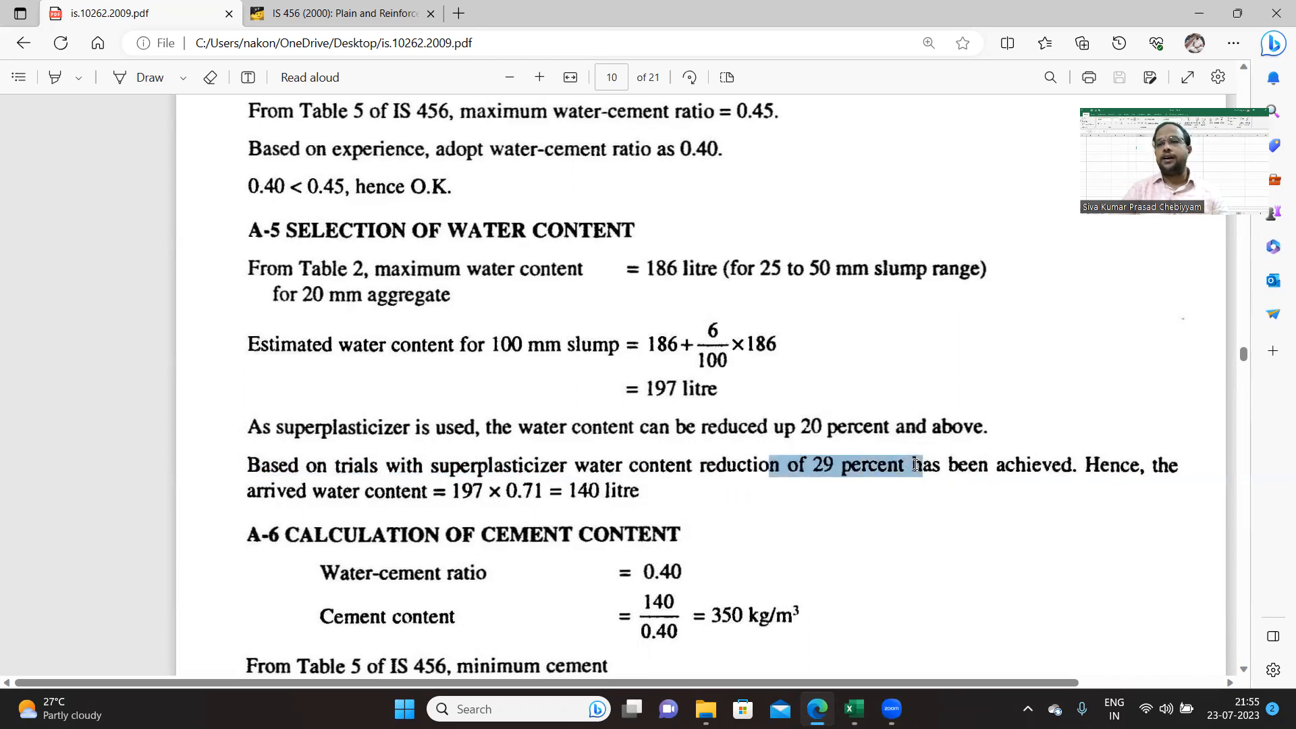
left_click(808, 505)
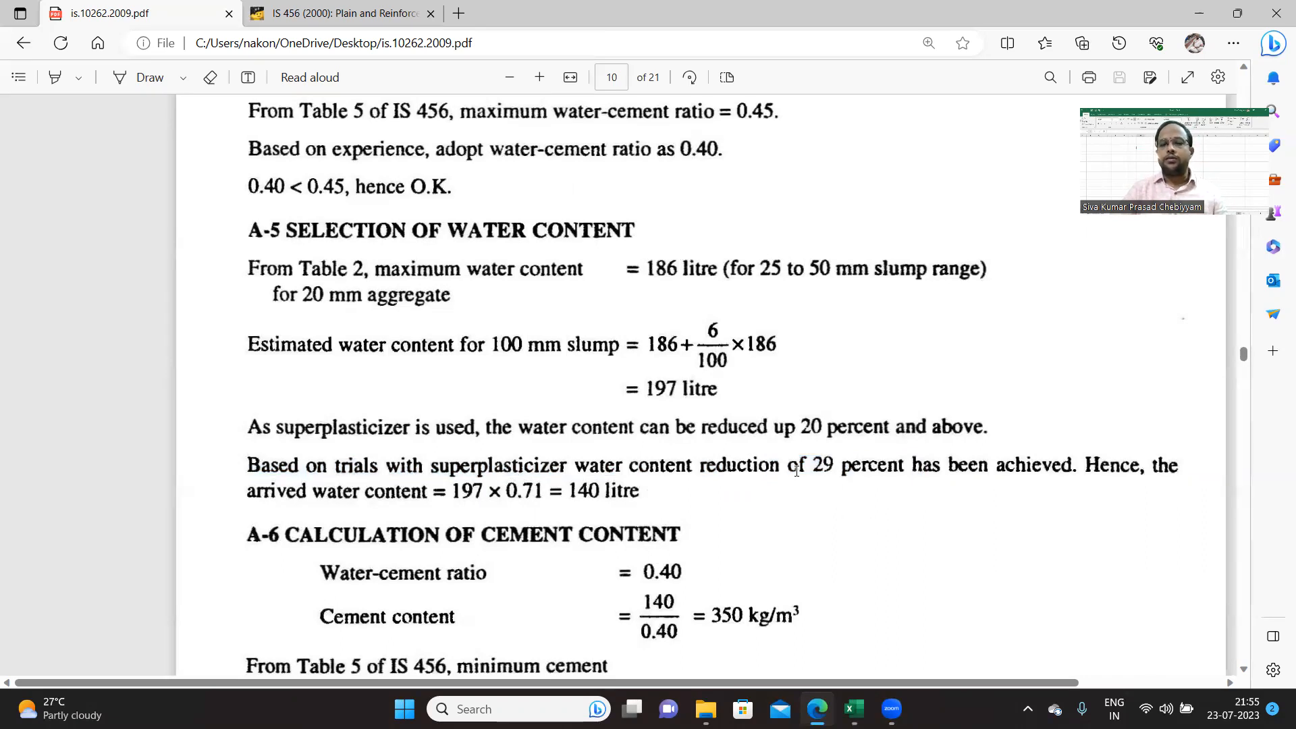
left_click_drag(782, 464, 901, 465)
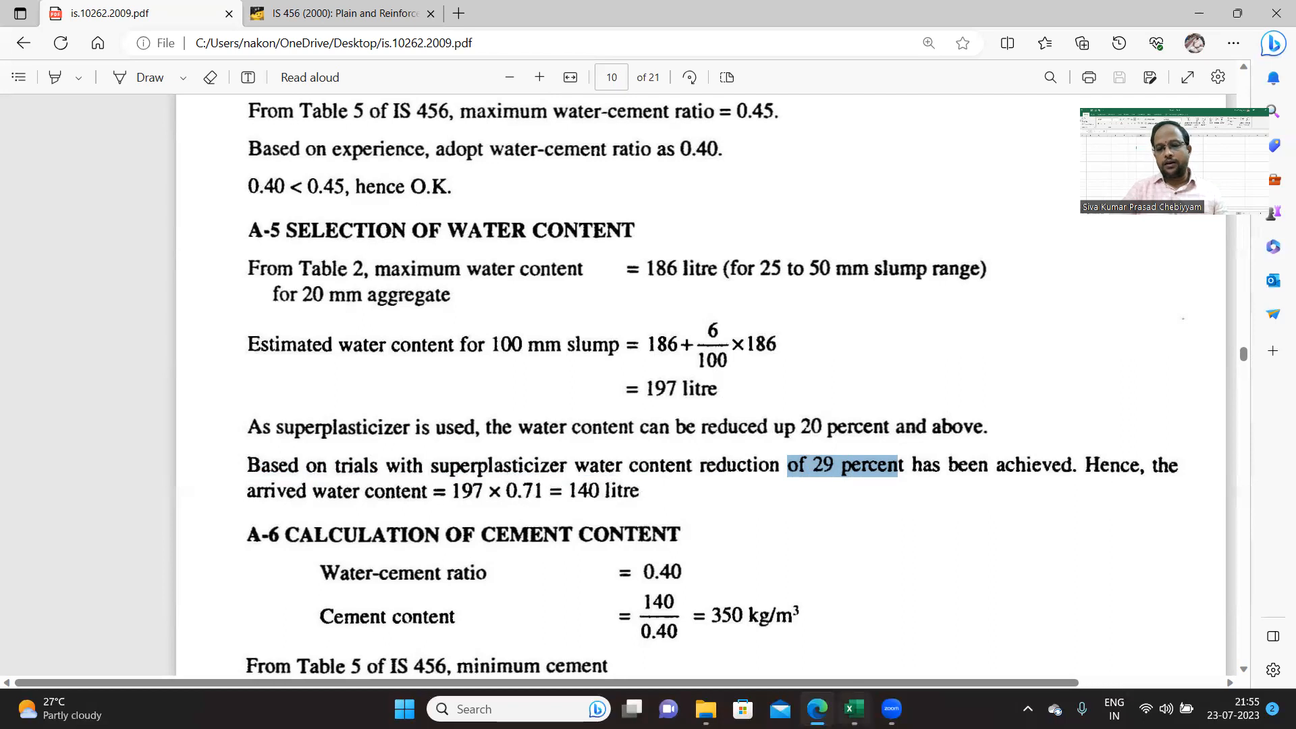
Step: Set the aggregate size in C19 to 20 mm from its dropdown
left_click(852, 708)
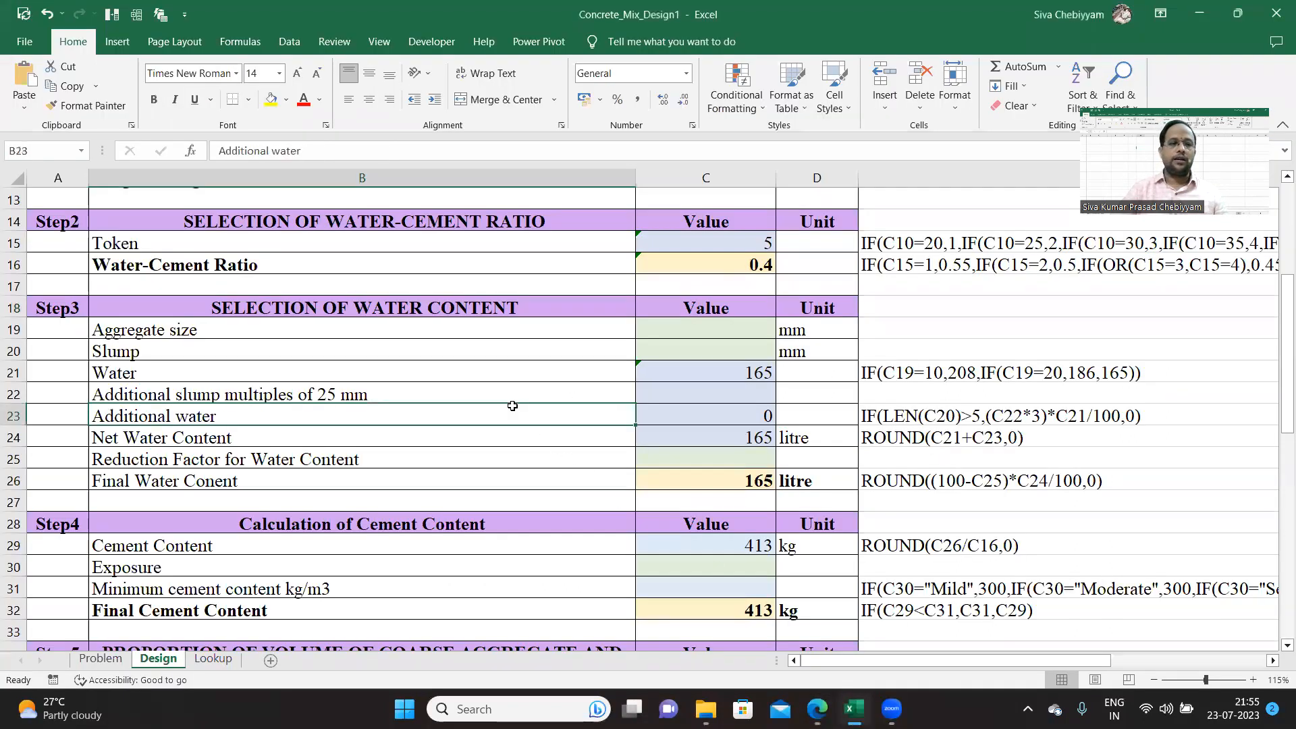
left_click(703, 328)
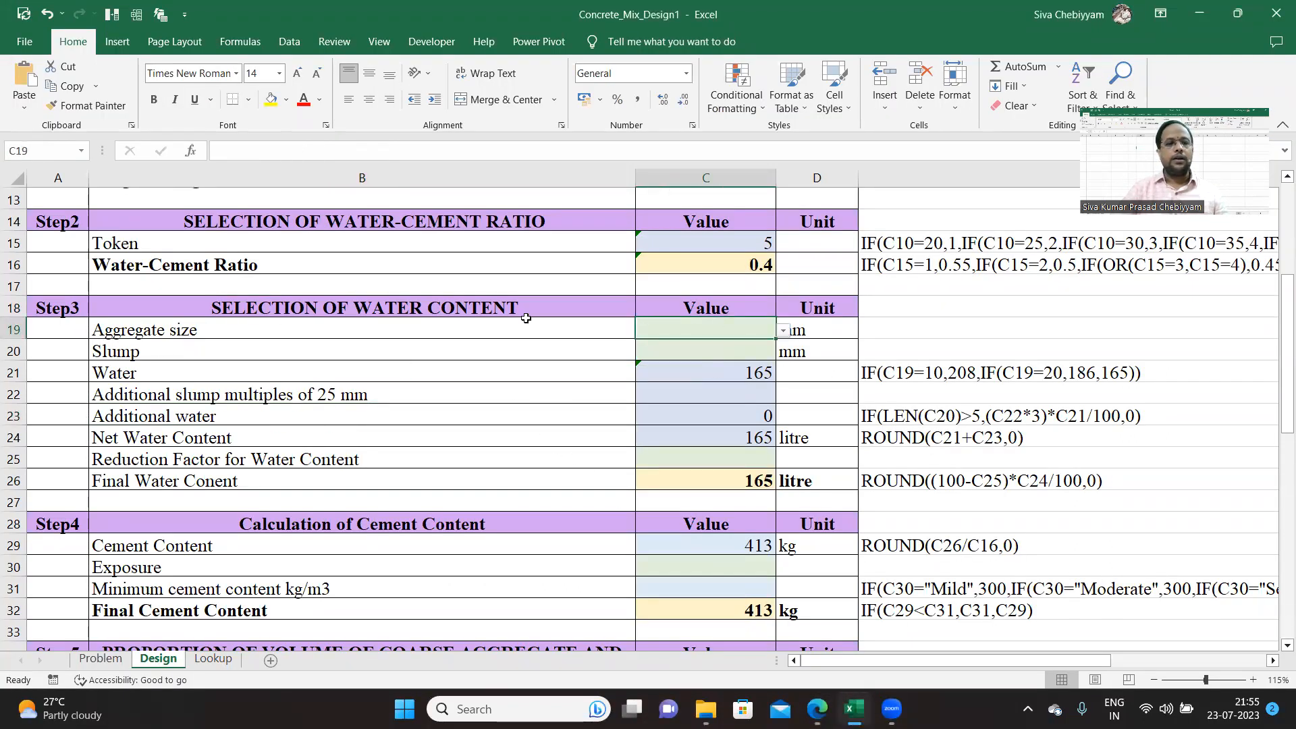
left_click(780, 330)
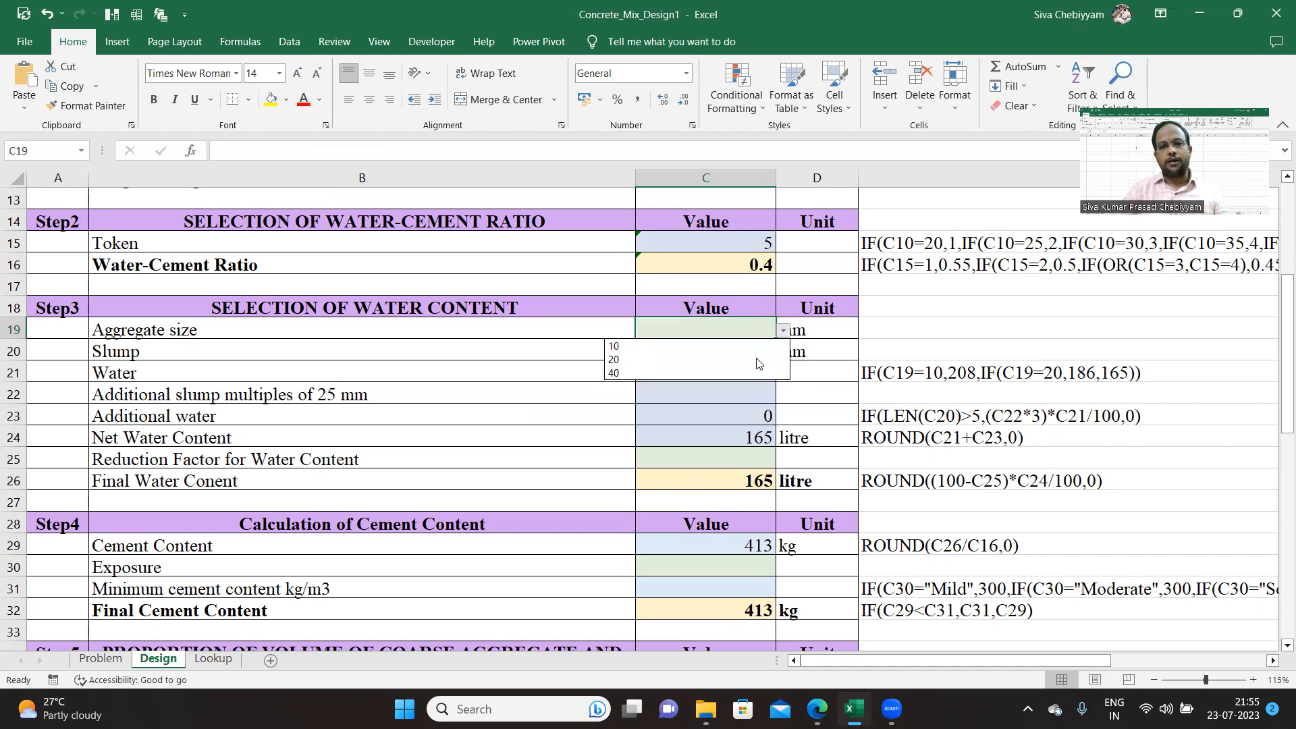
left_click(613, 359)
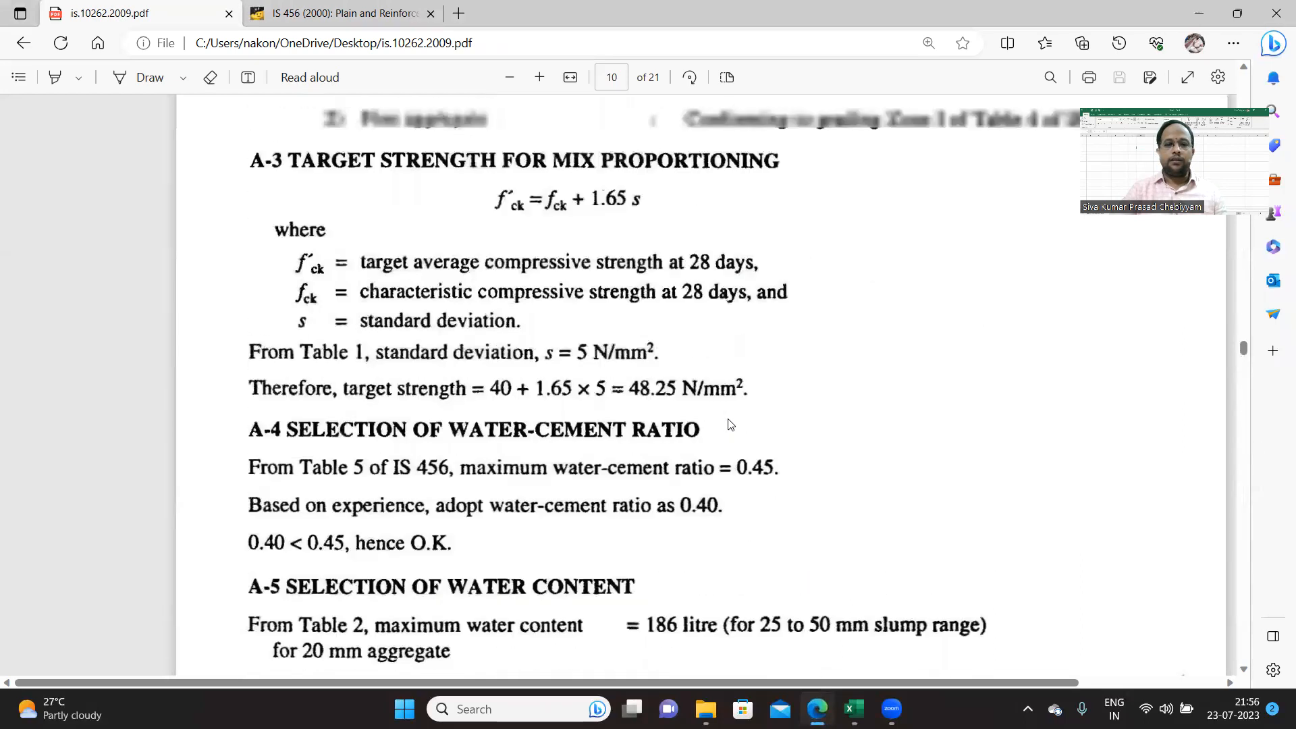
Step: Mark the 186 litre water content for 20 mm aggregate in Table 2
scroll("down", 3)
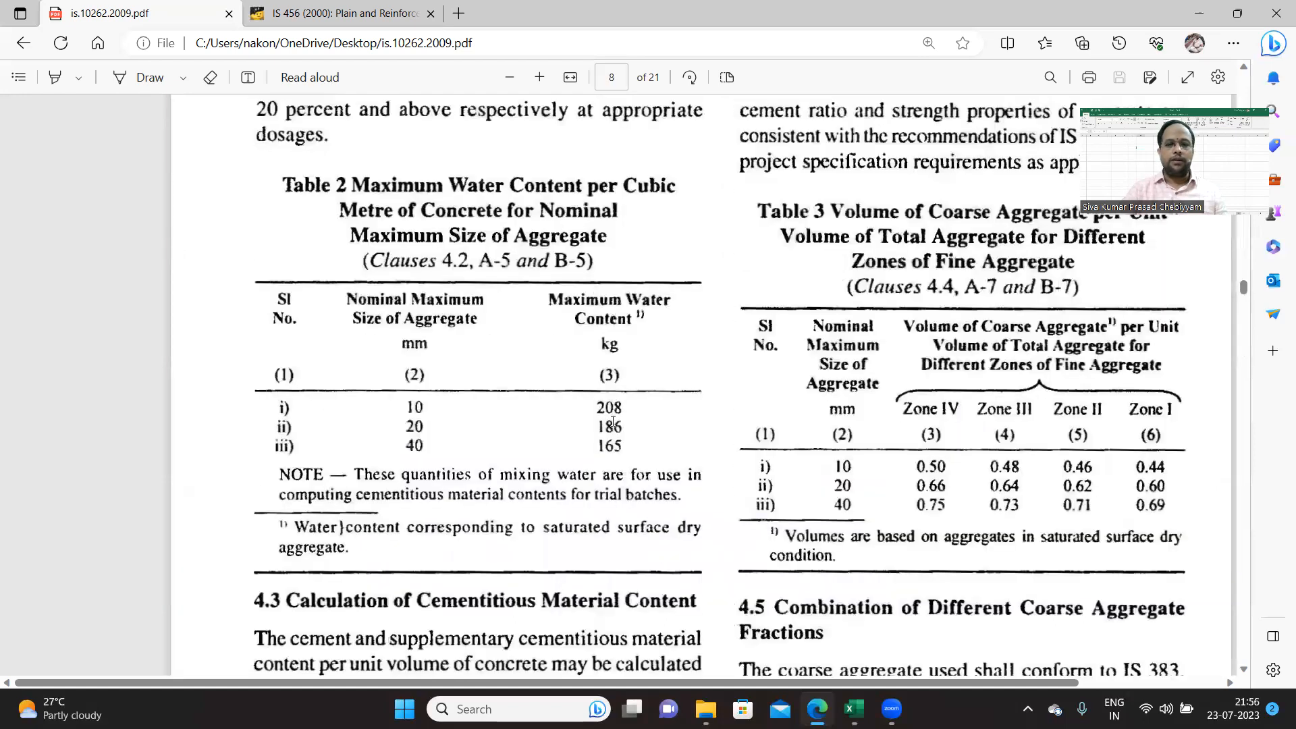
double_click(609, 426)
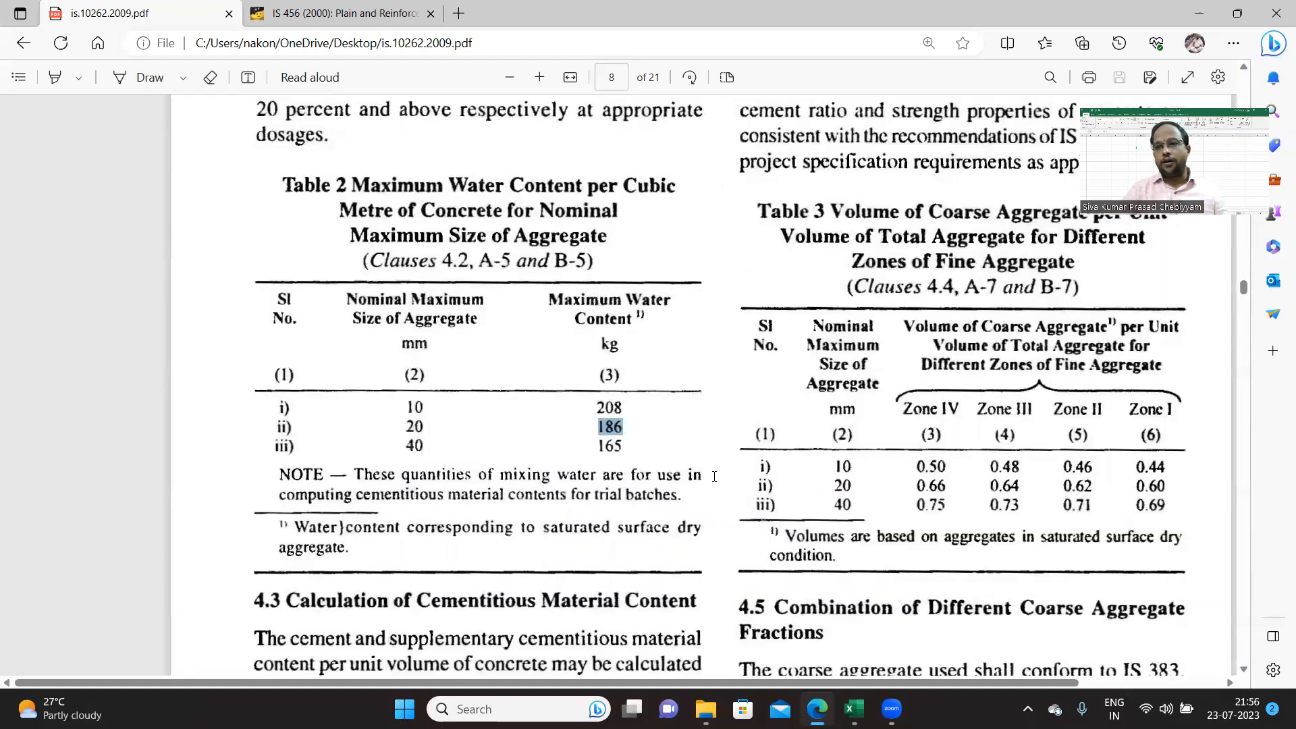
scroll("down", 3)
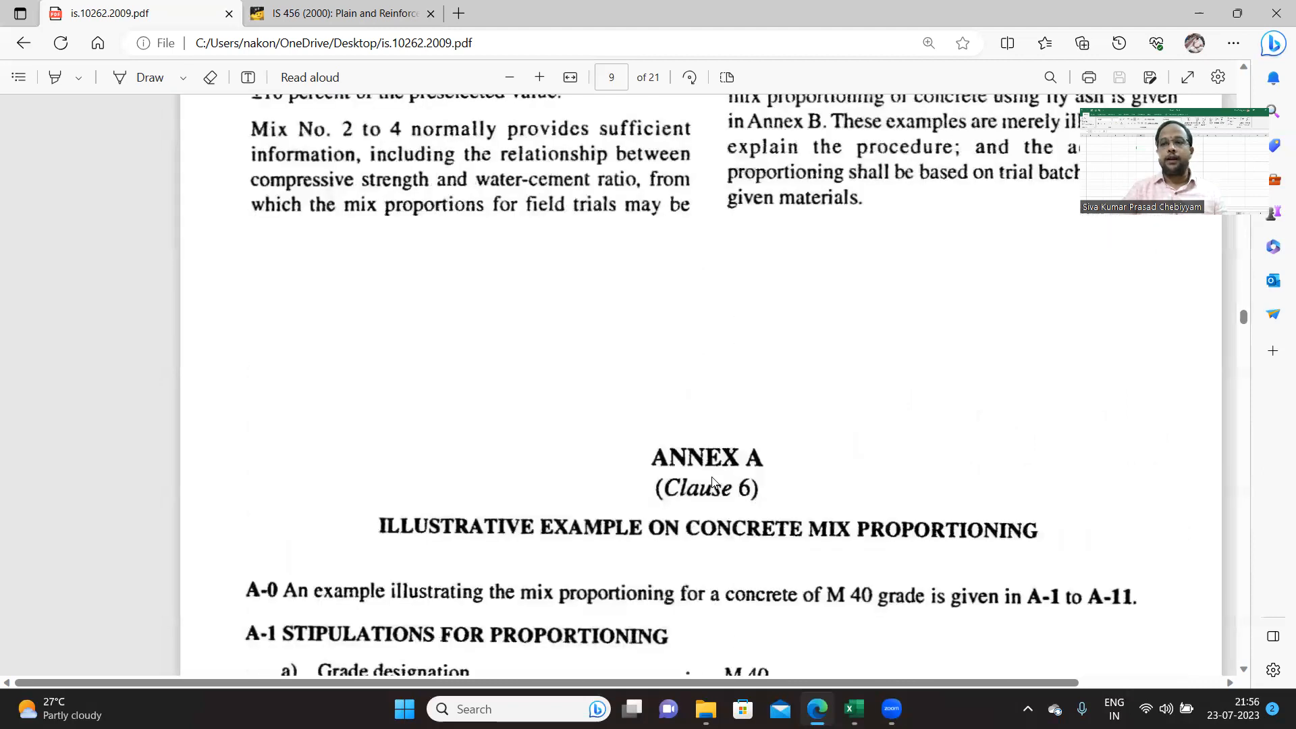
scroll("down", 3)
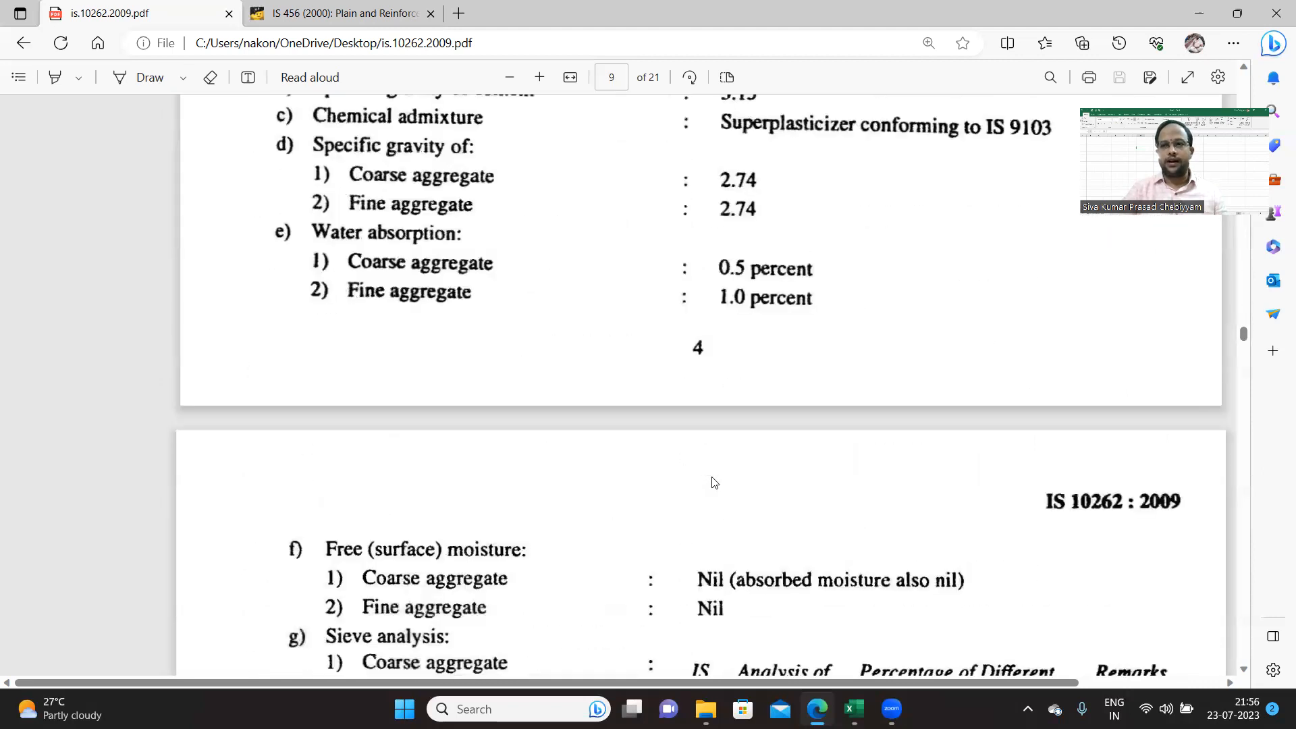
scroll("down", 3)
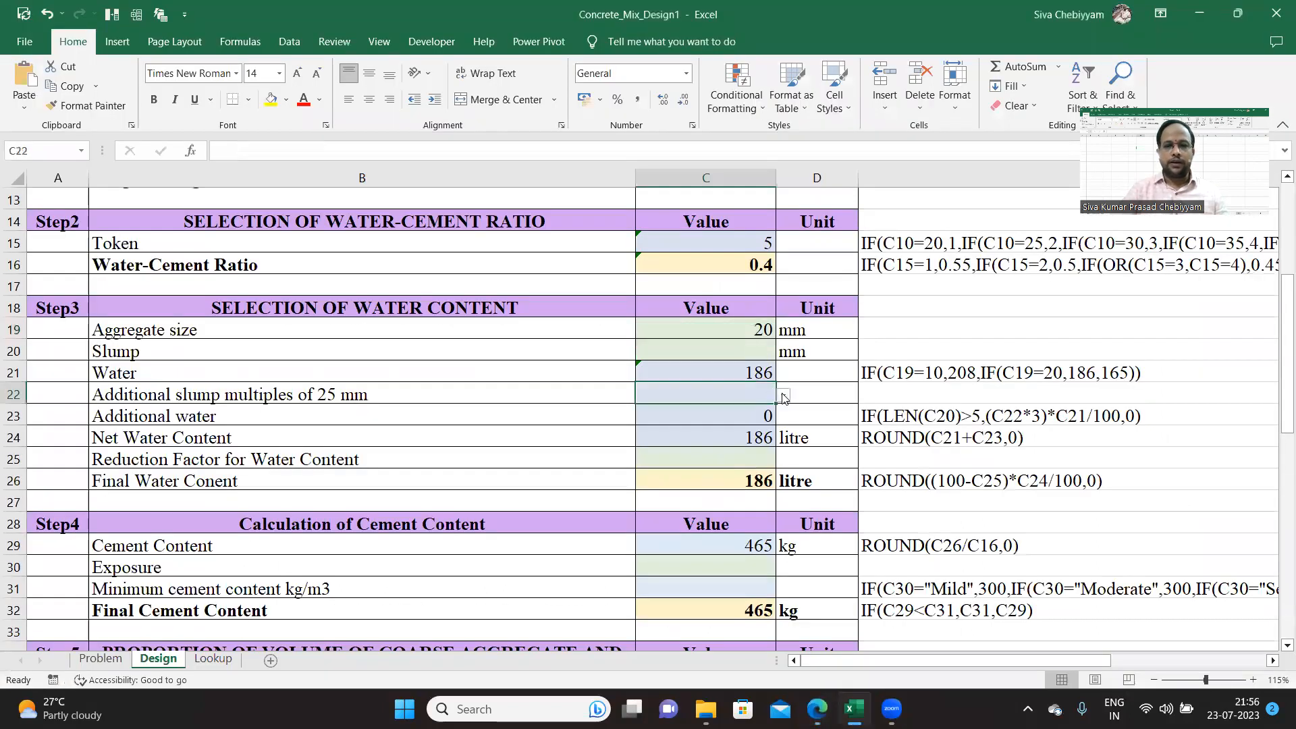
Step: Set slump to 'Other than 25-50' with 2 additional multiples and a 29 percent reduction
left_click(705, 350)
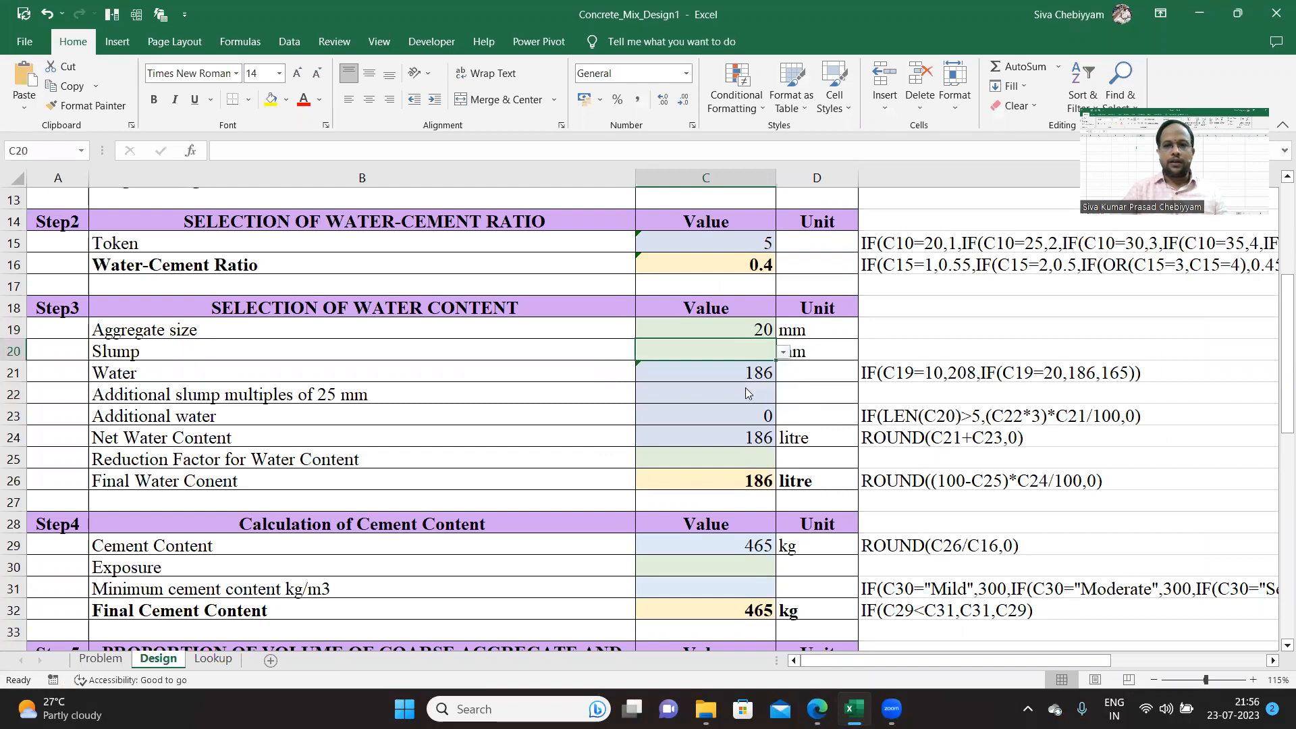
left_click(781, 351)
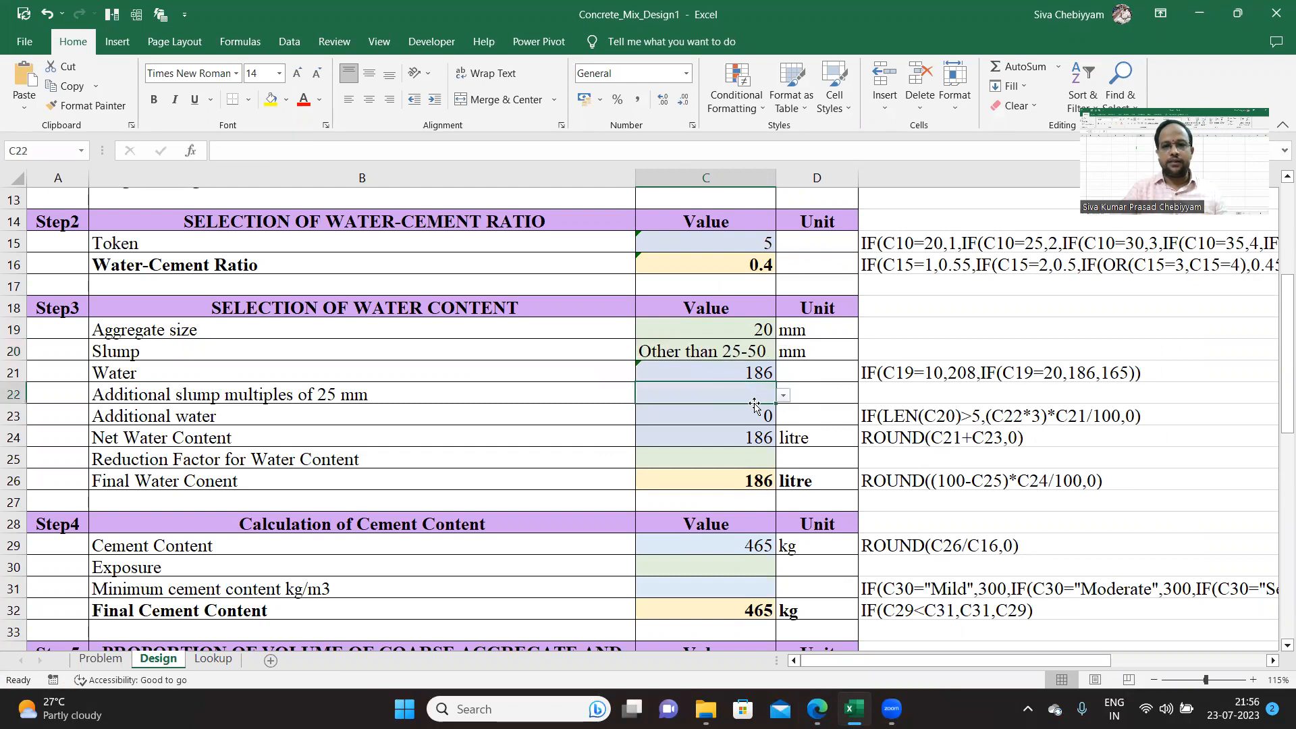
mouse_move(816, 393)
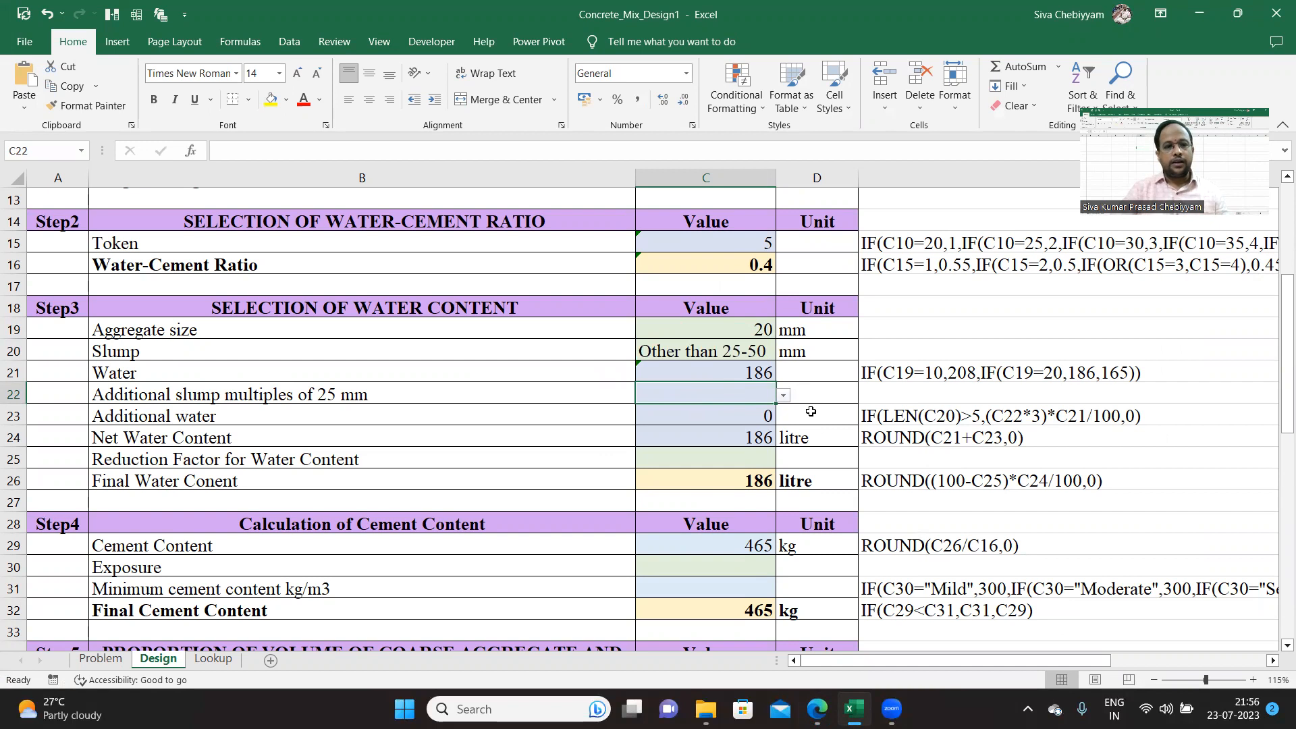
left_click(781, 394)
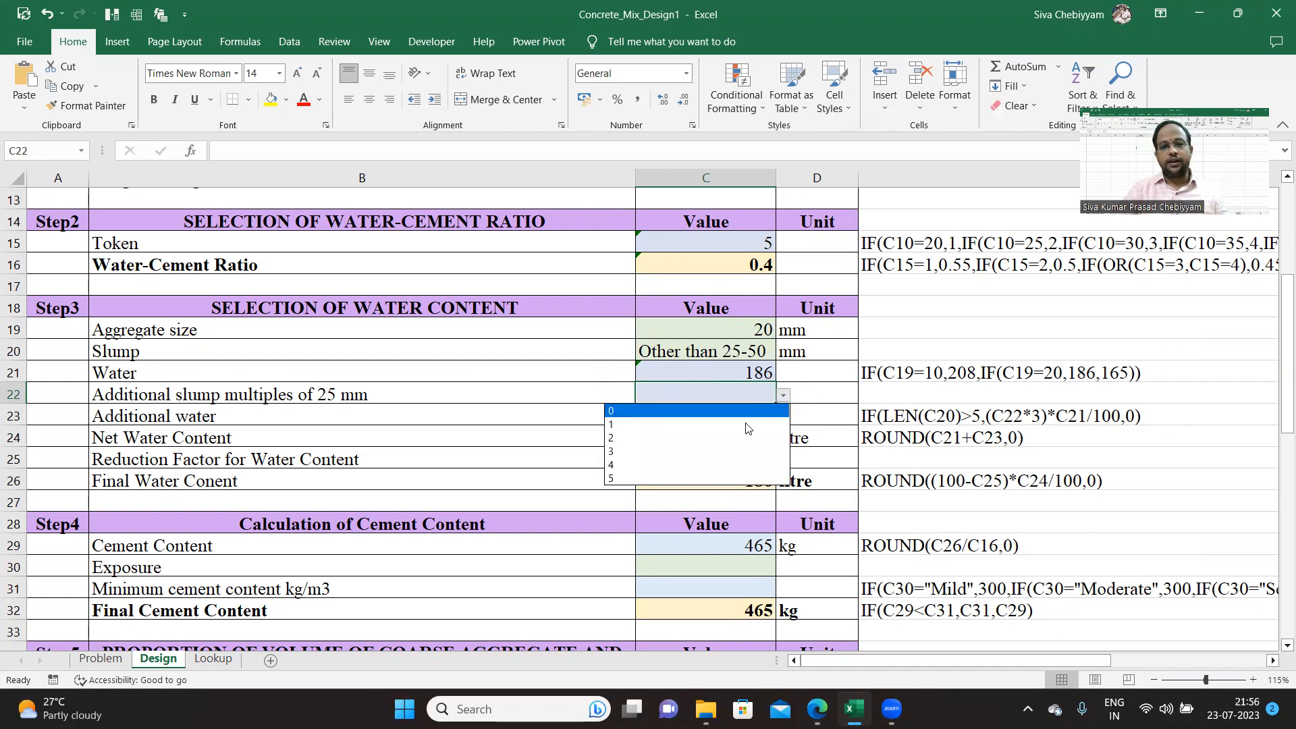
left_click(610, 438)
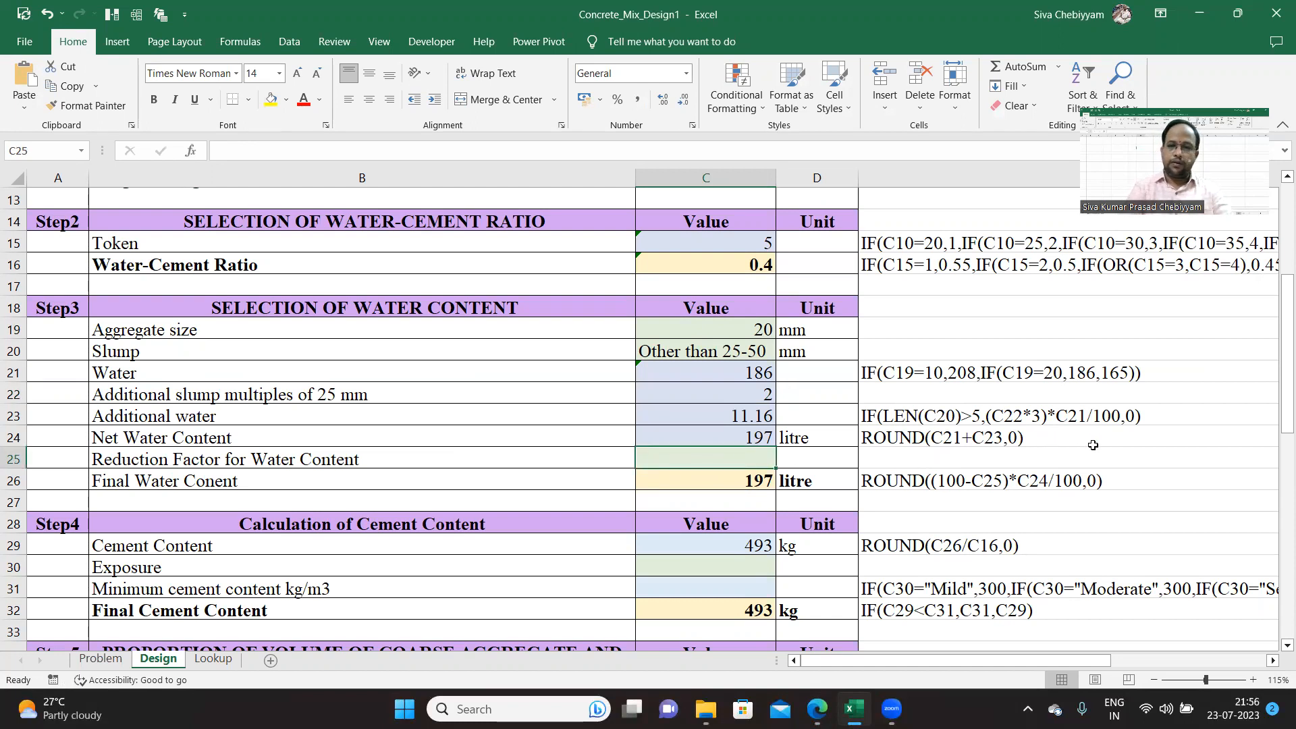
type("29")
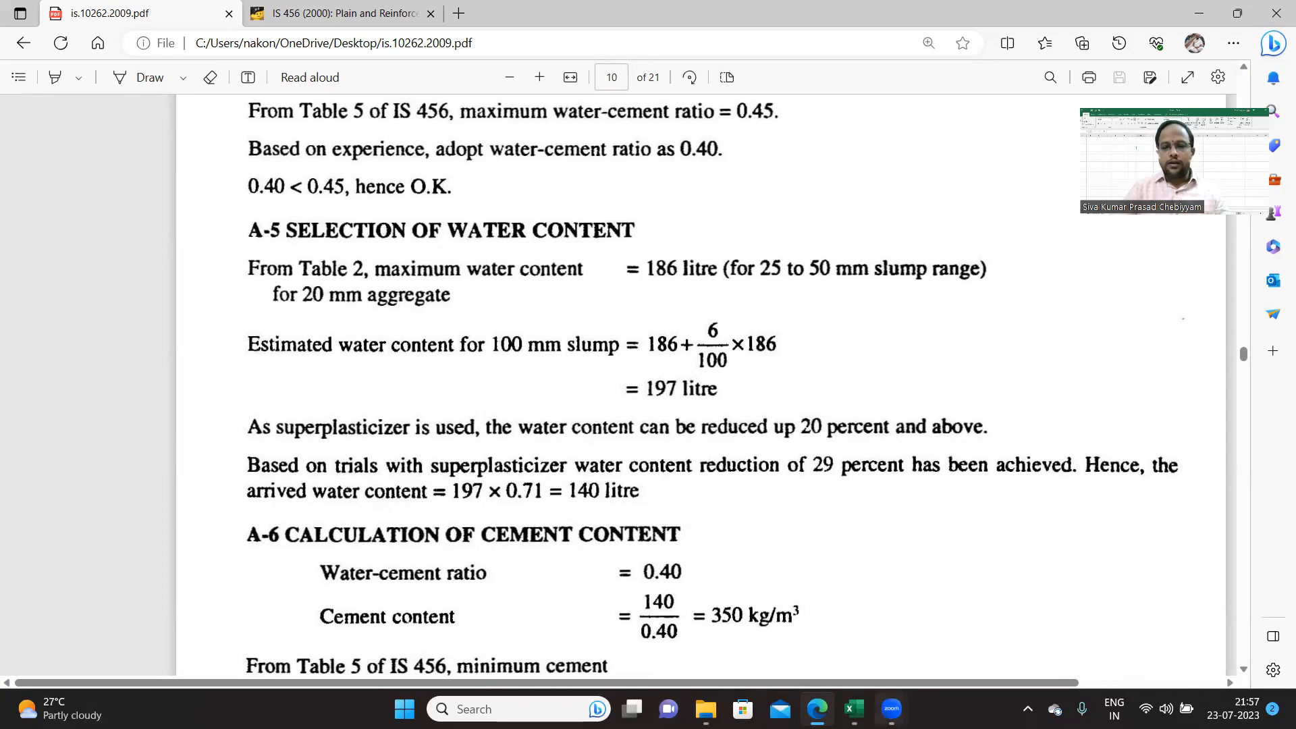
Step: Return to the Design sheet to confirm the 140 litre final water content
left_click(851, 708)
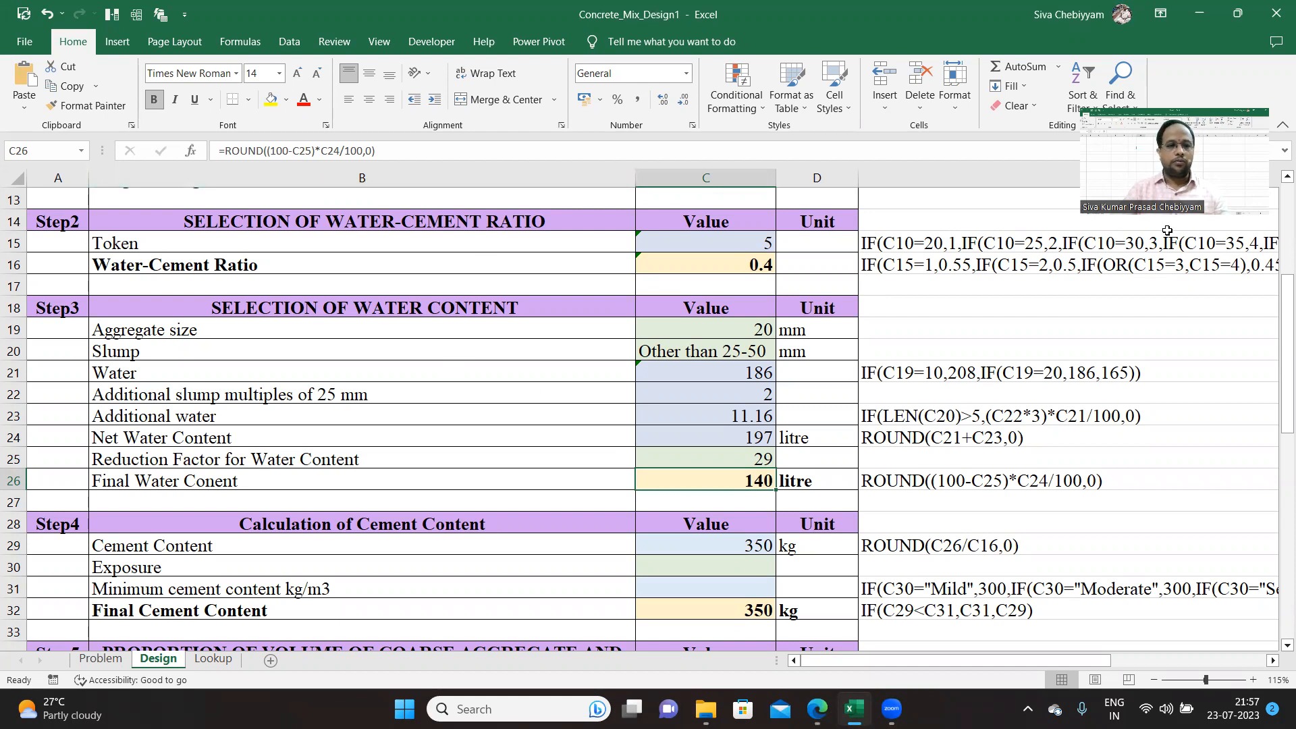
mouse_move(358, 342)
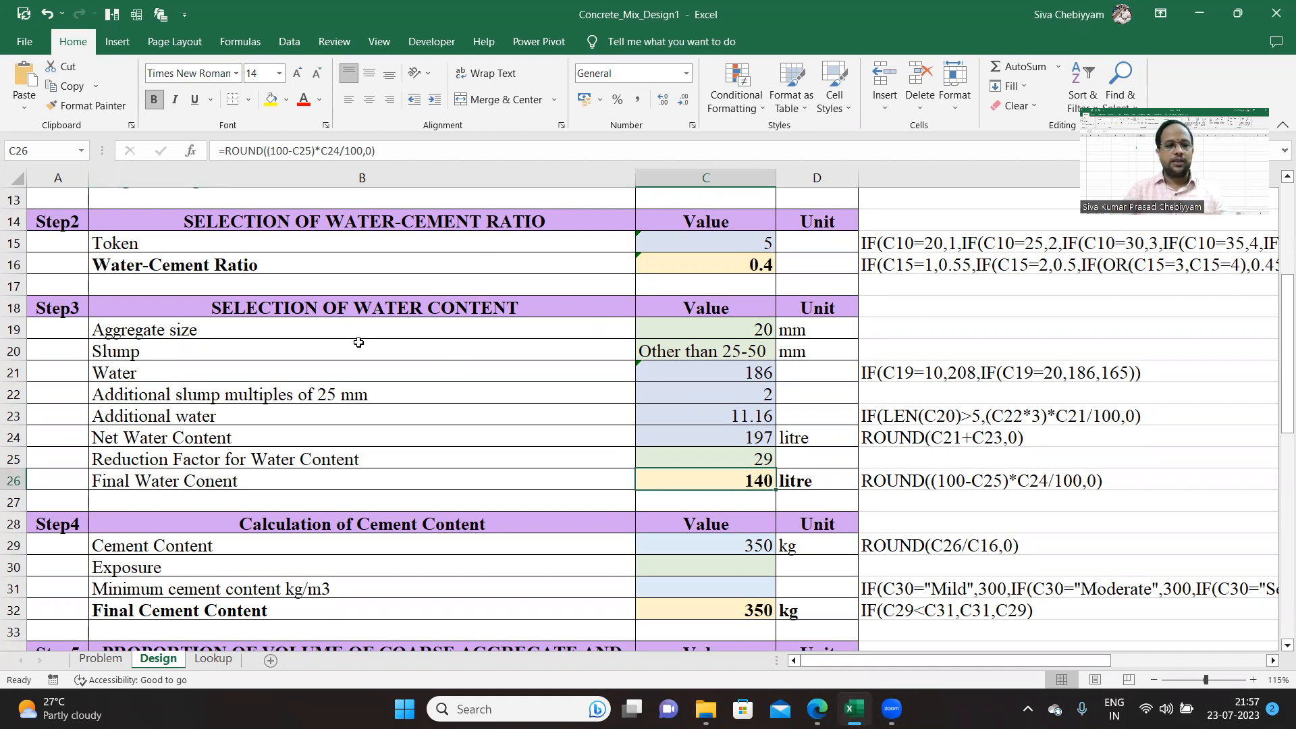
mouse_move(1201, 231)
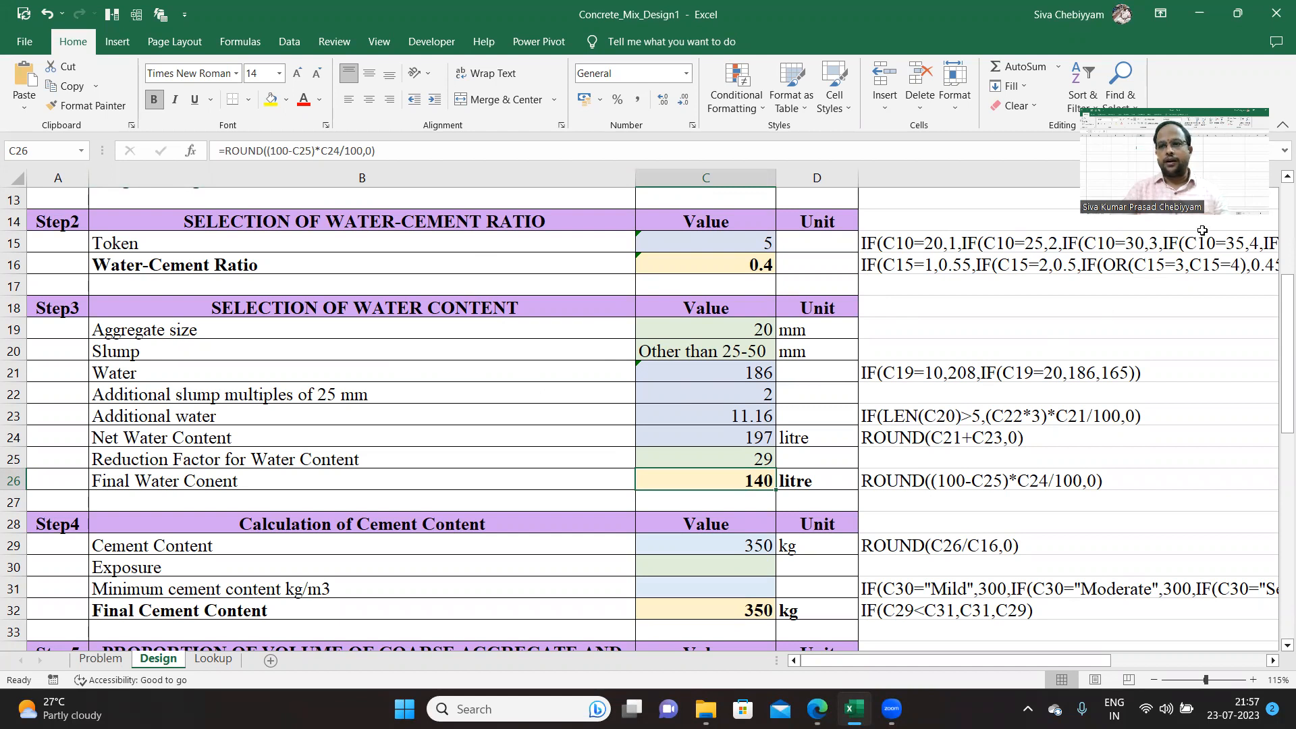